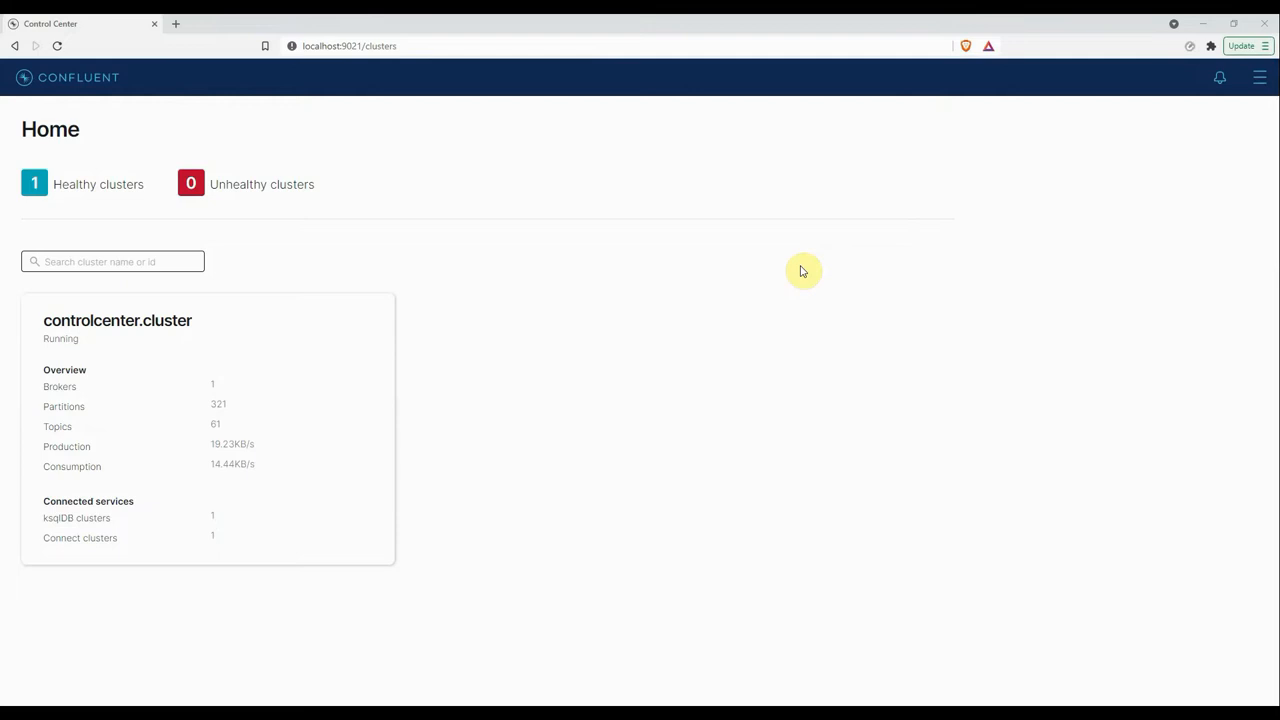
pyautogui.moveTo(476, 198)
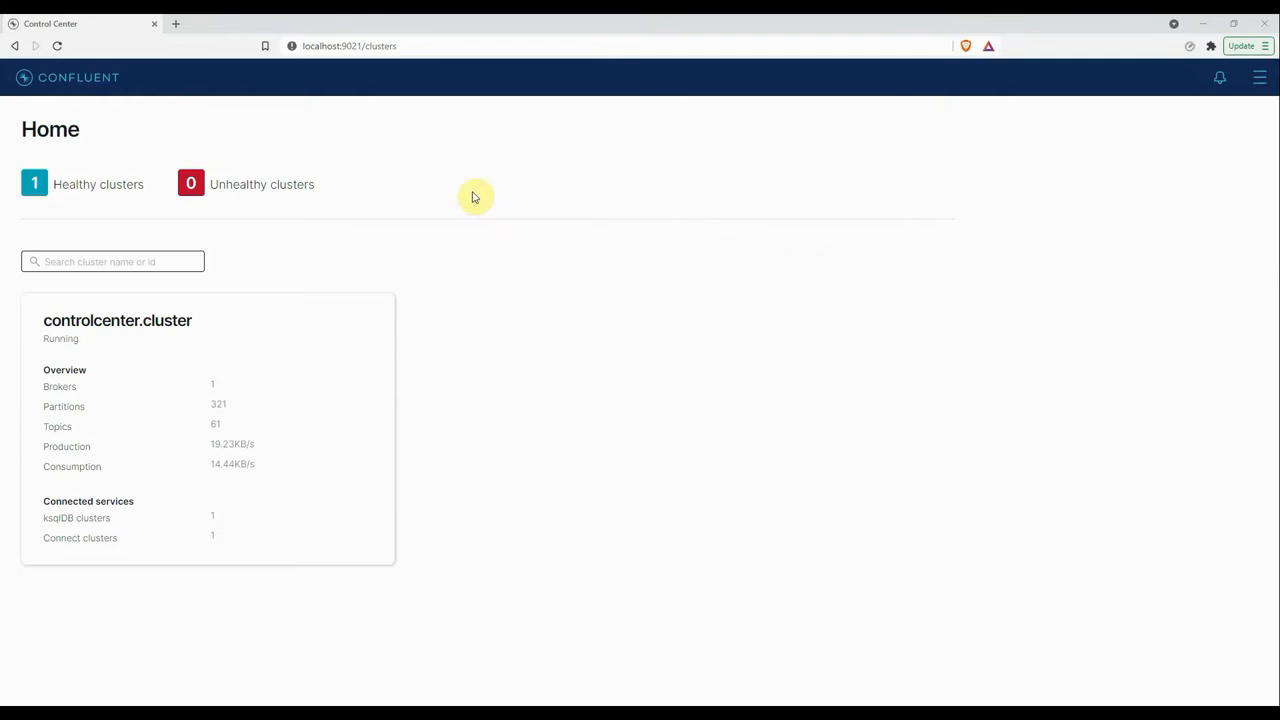
pyautogui.moveTo(612, 588)
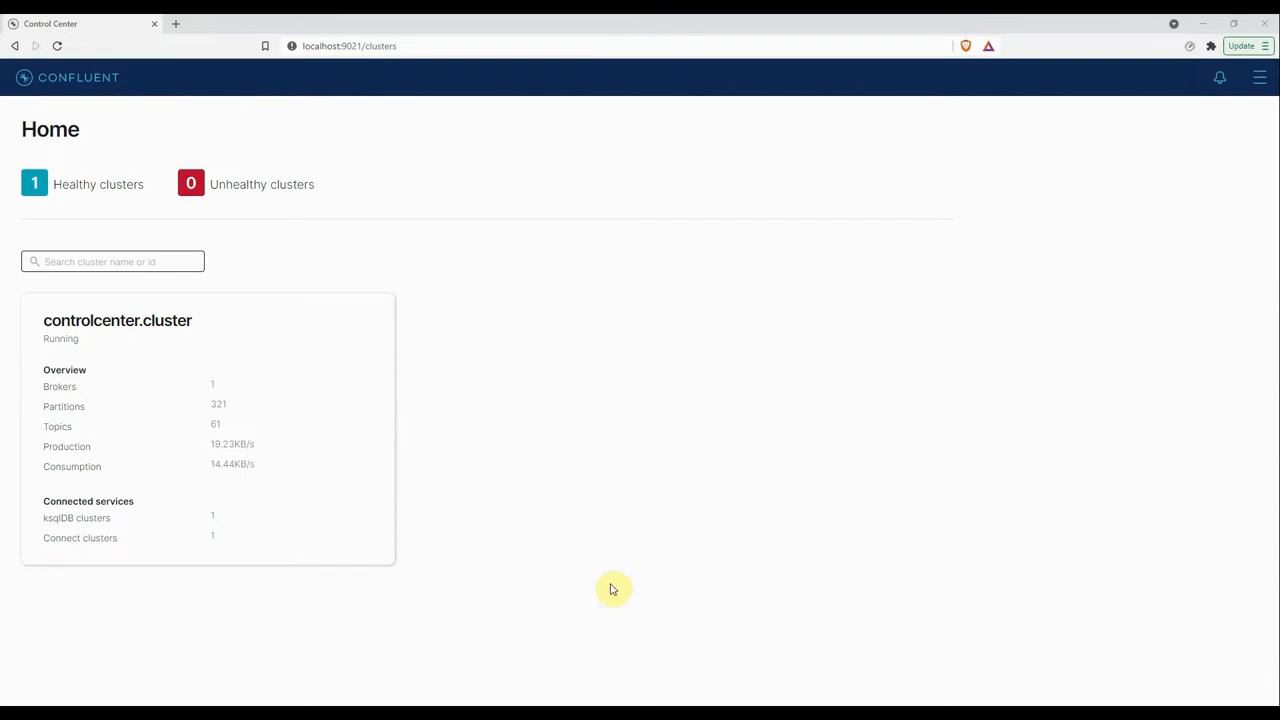
pyautogui.moveTo(142, 634)
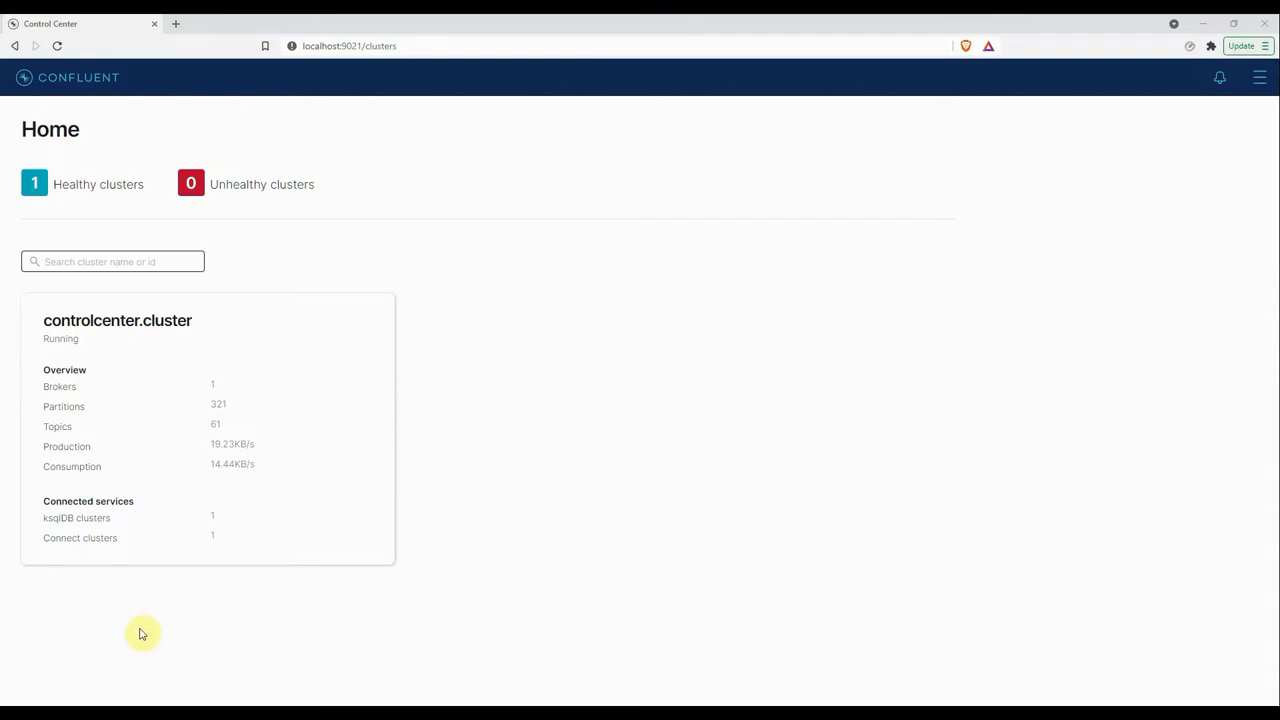
pyautogui.moveTo(70, 202)
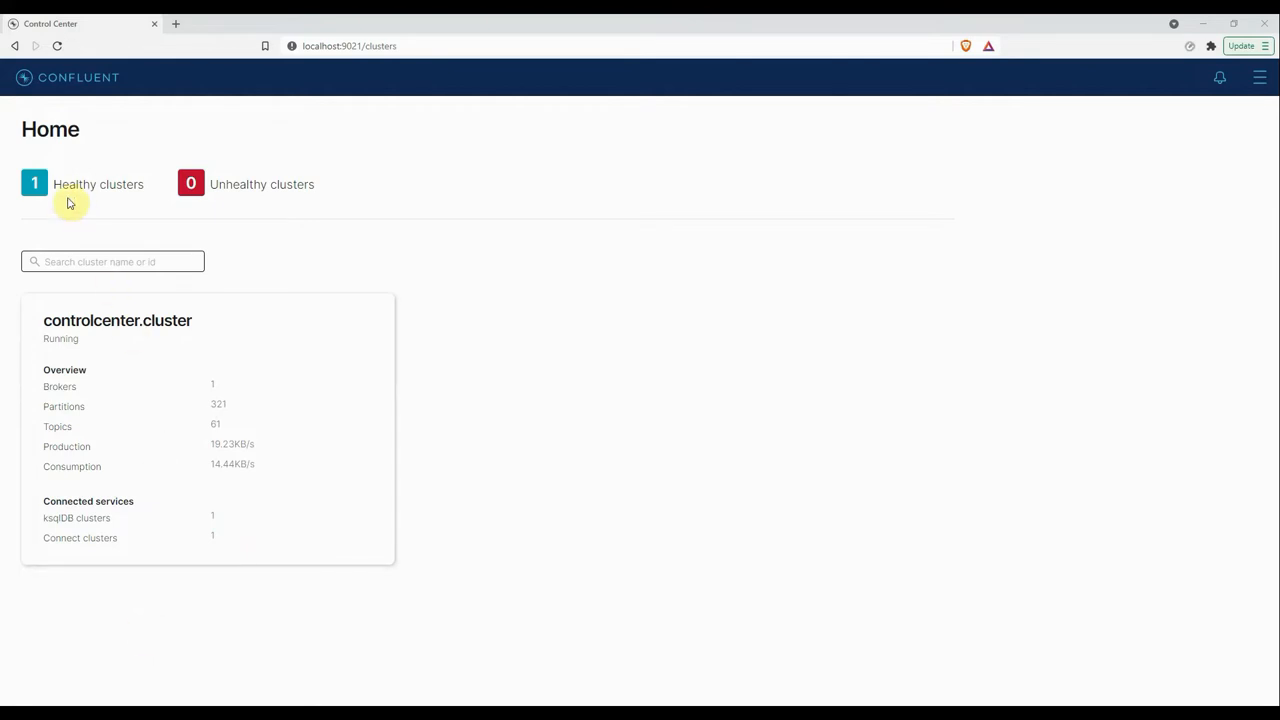
pyautogui.moveTo(544, 268)
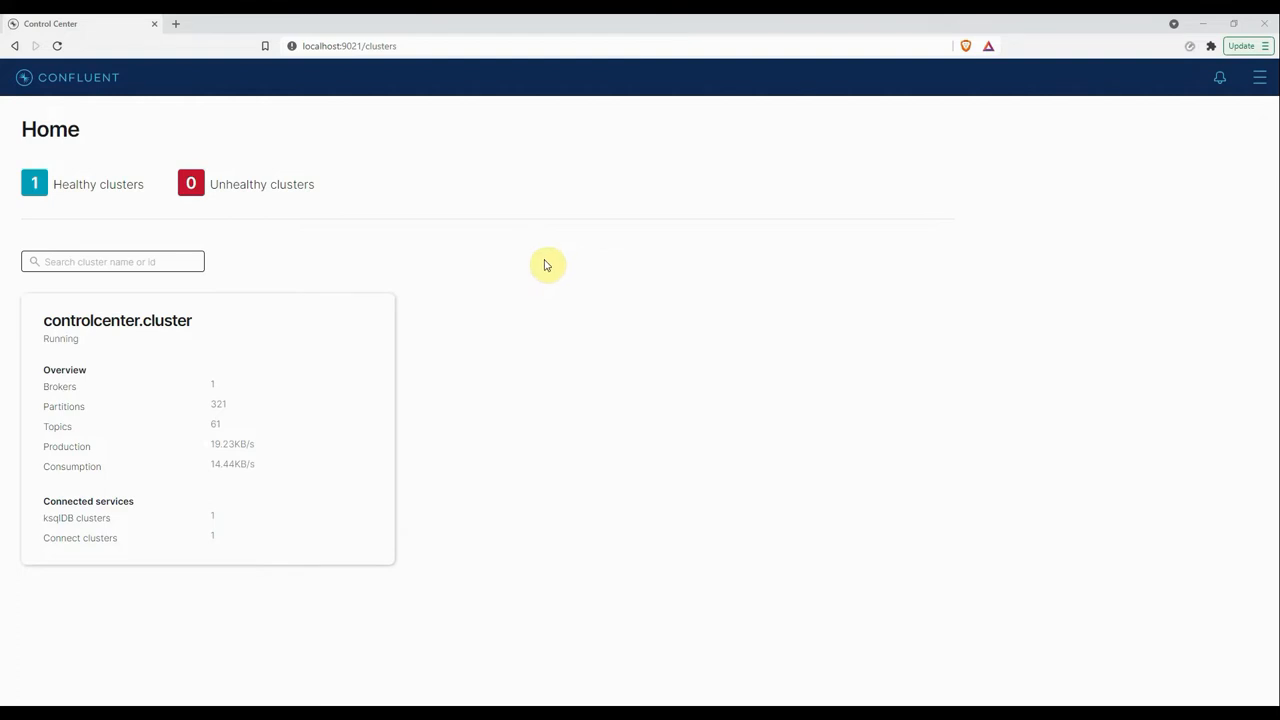
pyautogui.moveTo(176, 200)
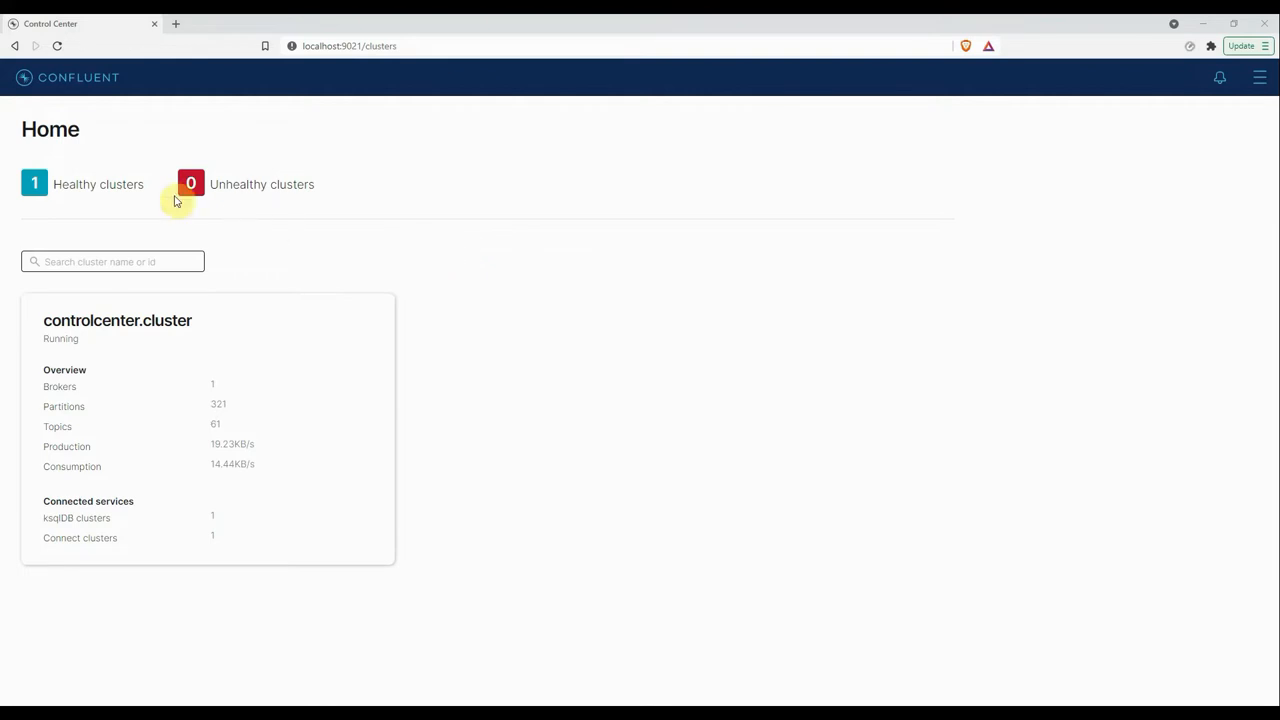
pyautogui.moveTo(68, 208)
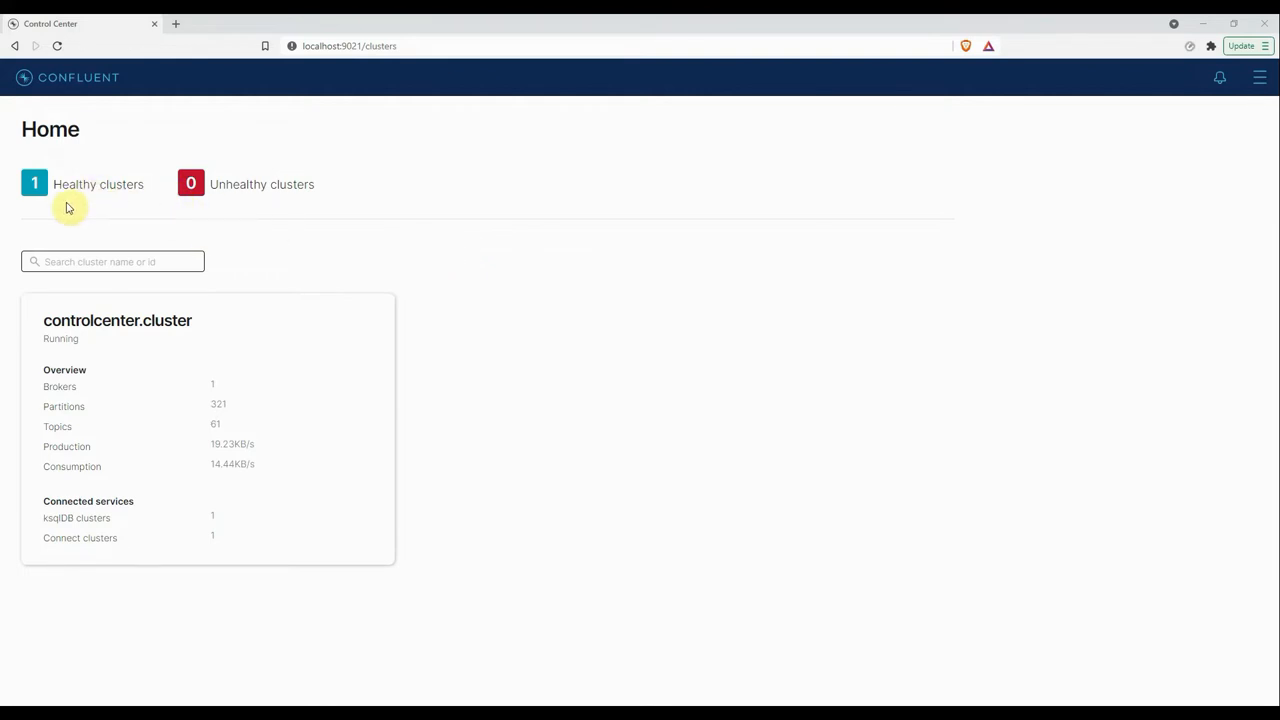
pyautogui.moveTo(142, 392)
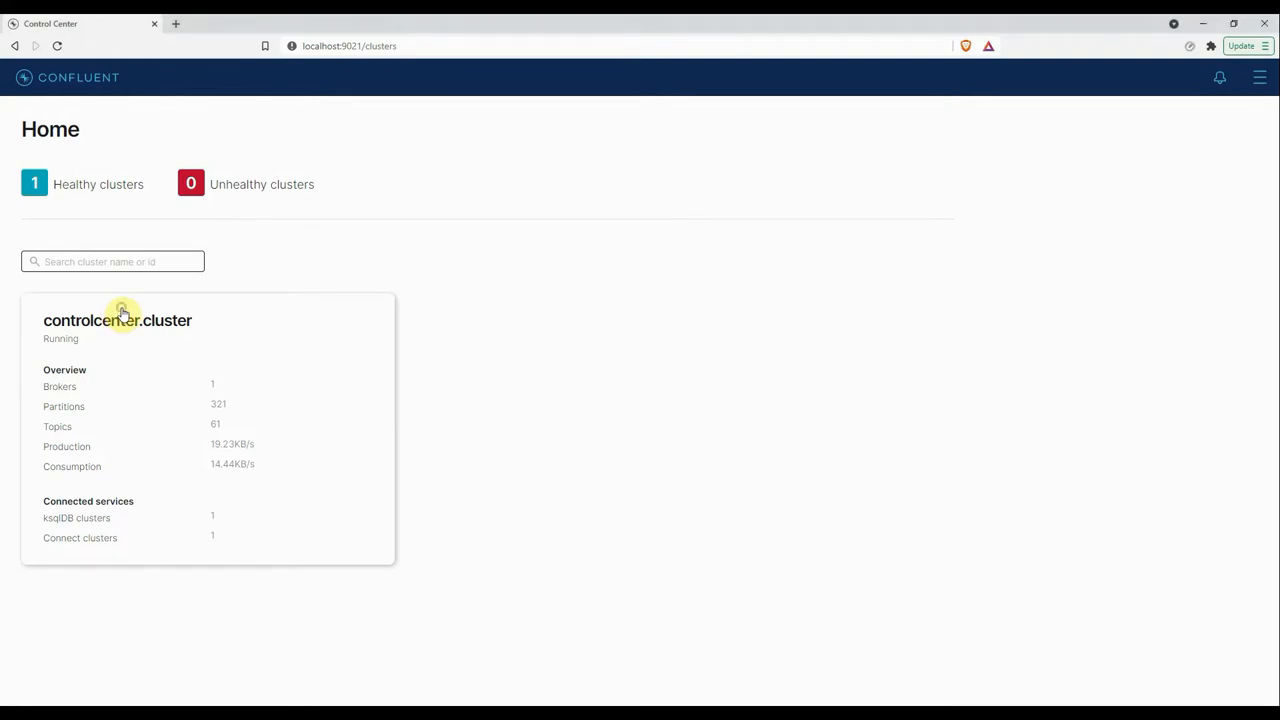
# - Go from the Home page to the controlcenter.cluster overview card and its summaries
pyautogui.click(116, 320)
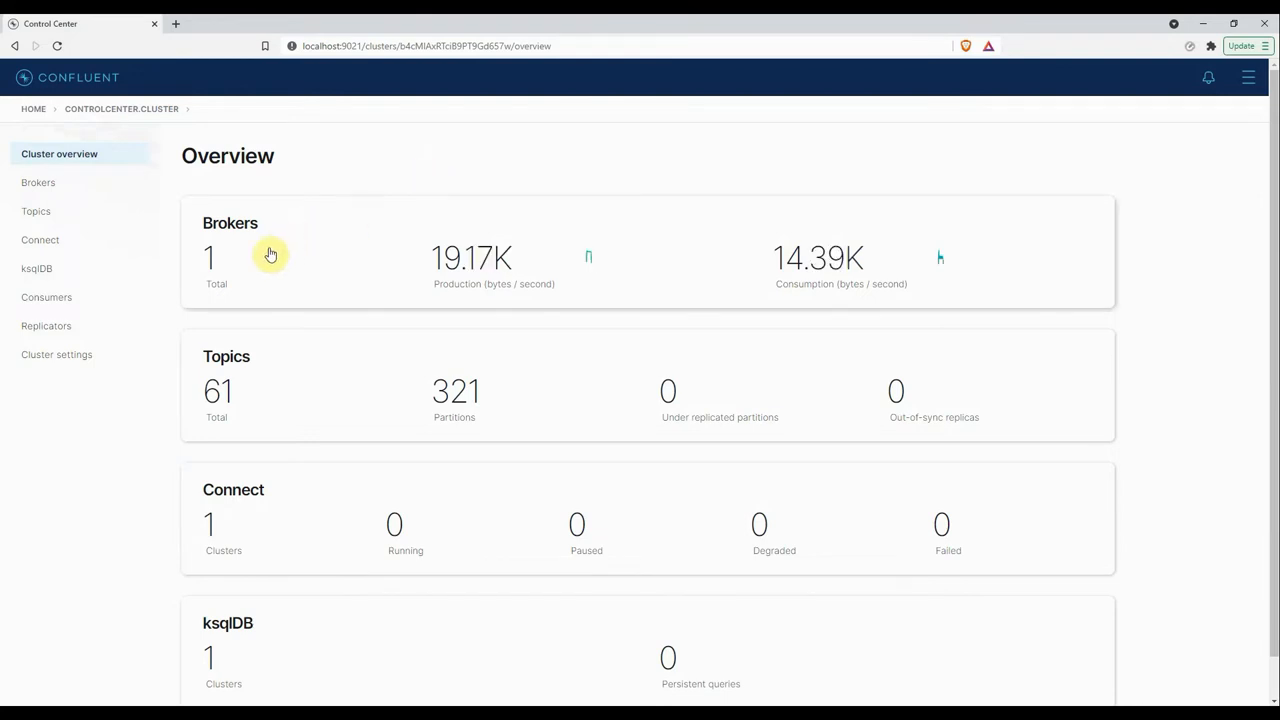
pyautogui.moveTo(276, 368)
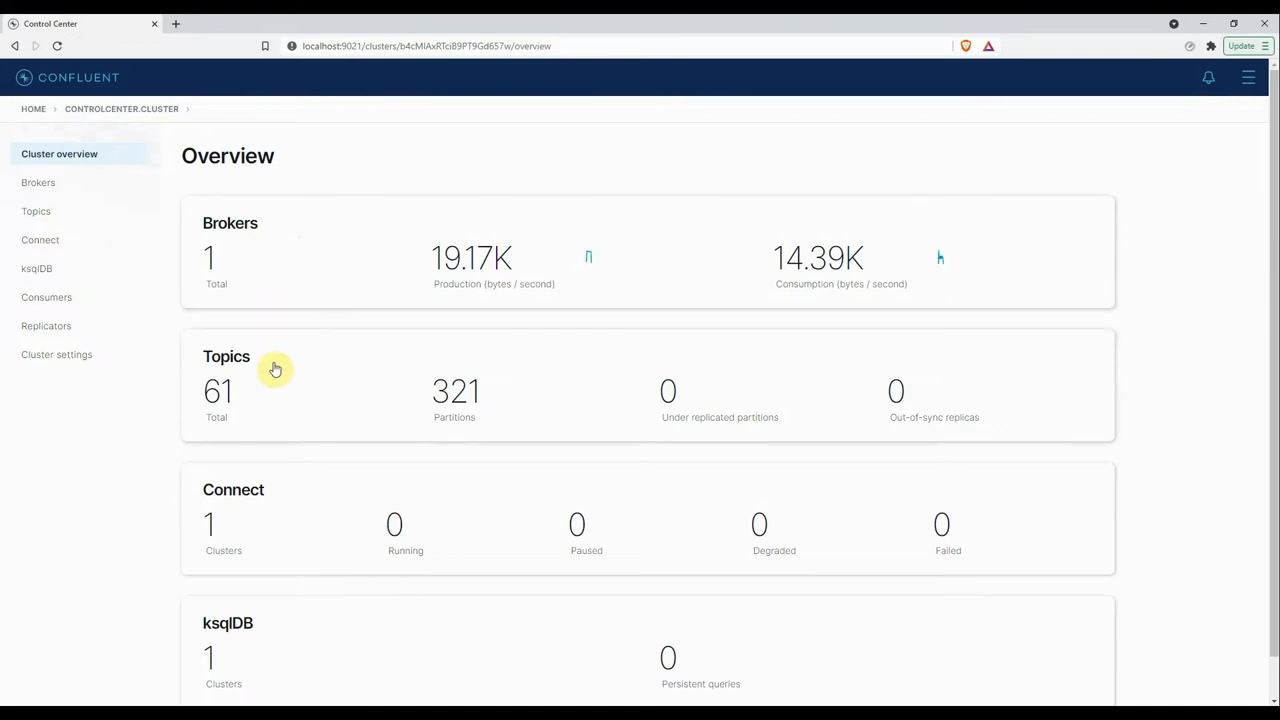
pyautogui.moveTo(260, 592)
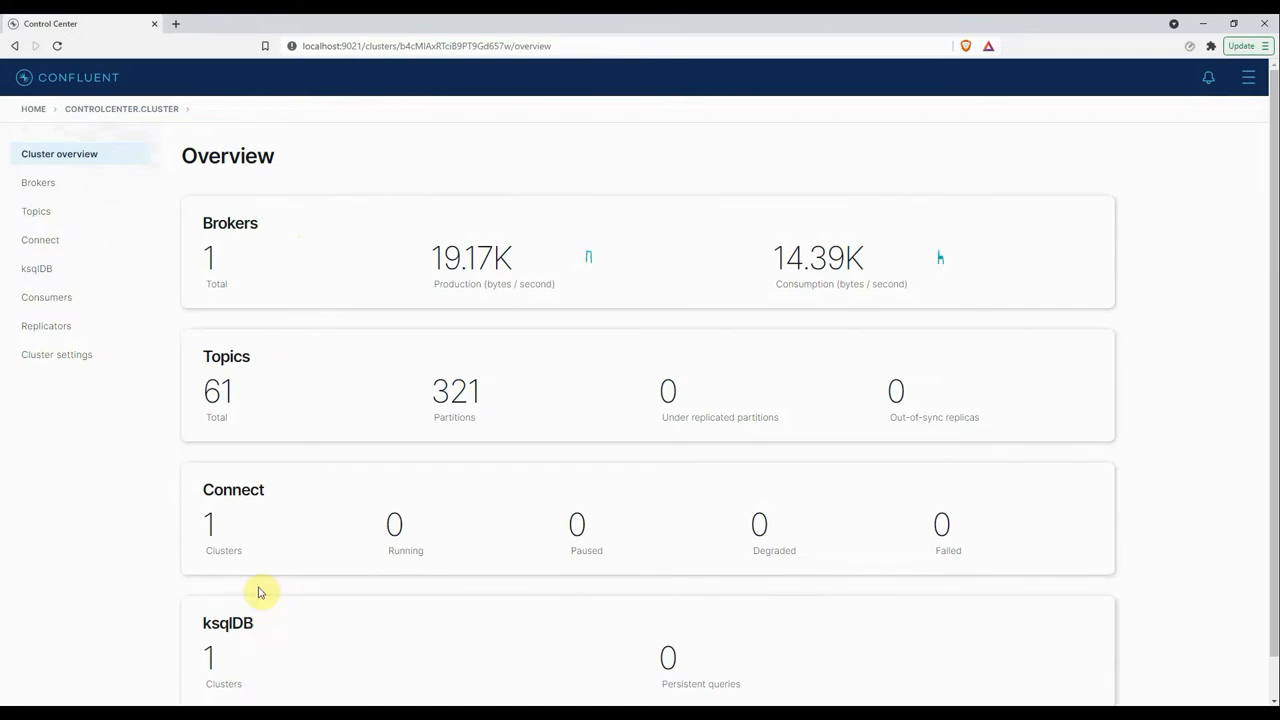
pyautogui.scroll(3)
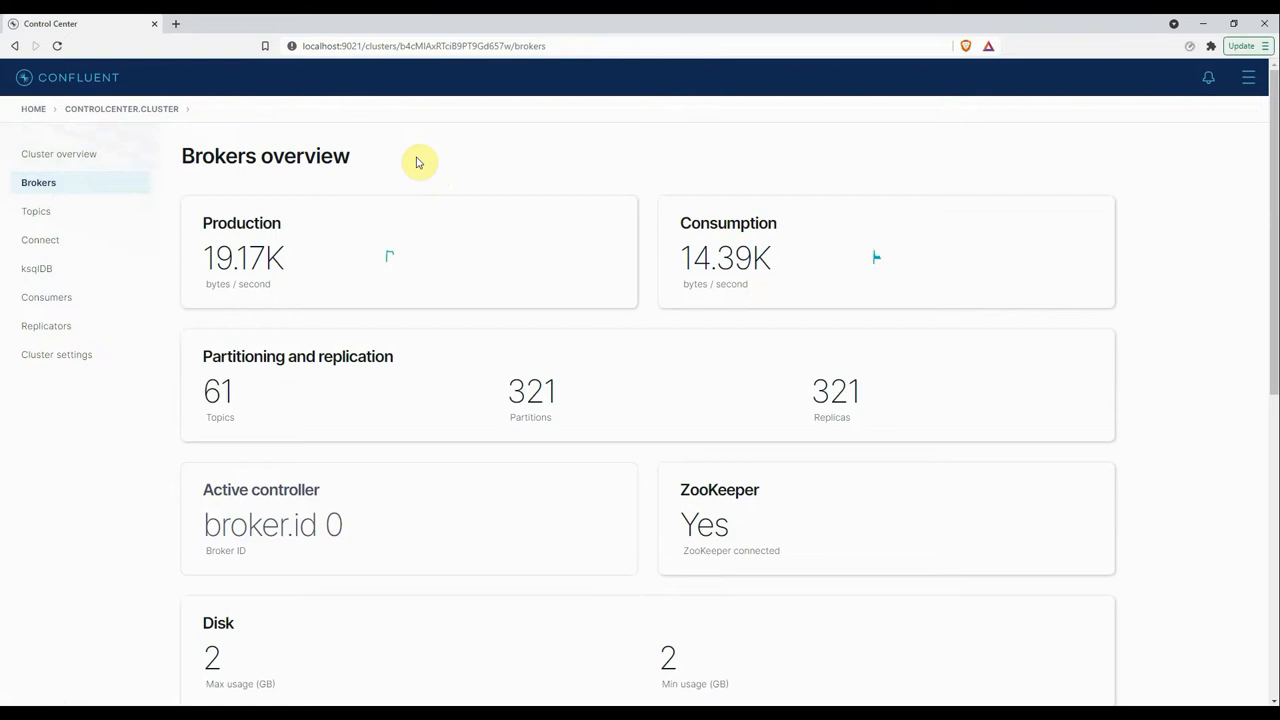
pyautogui.moveTo(322, 288)
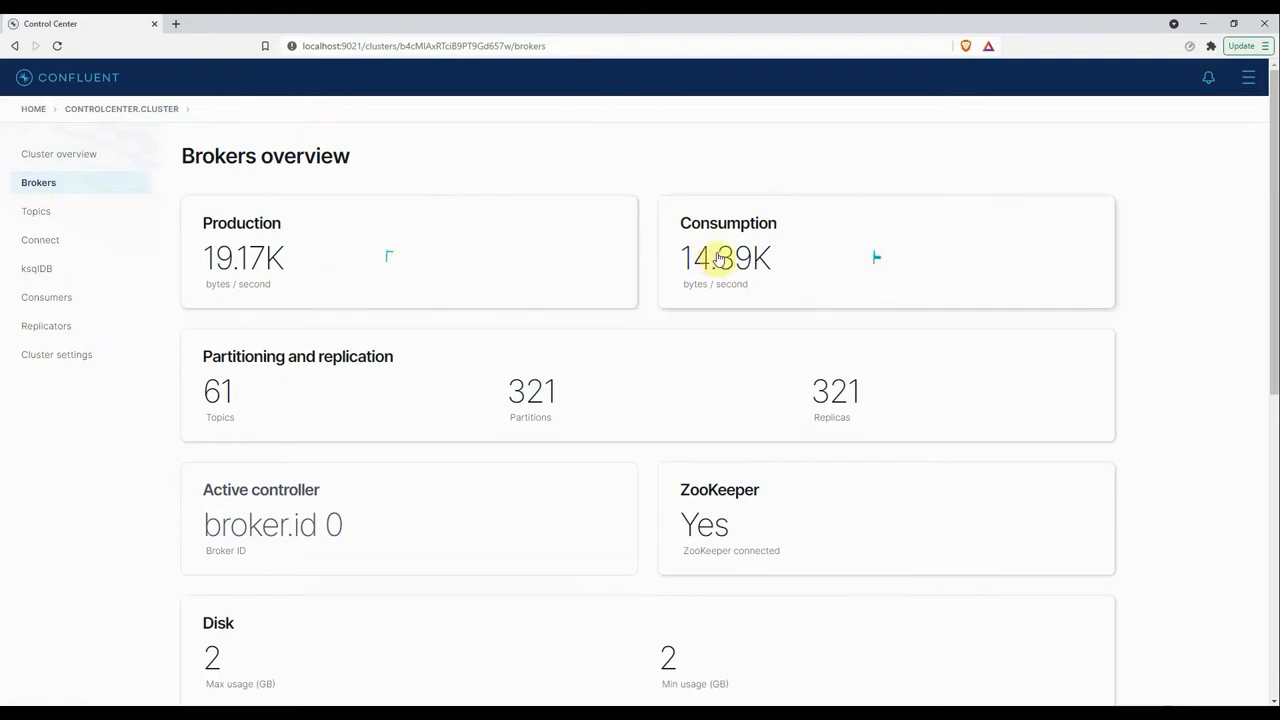
pyautogui.moveTo(312, 400)
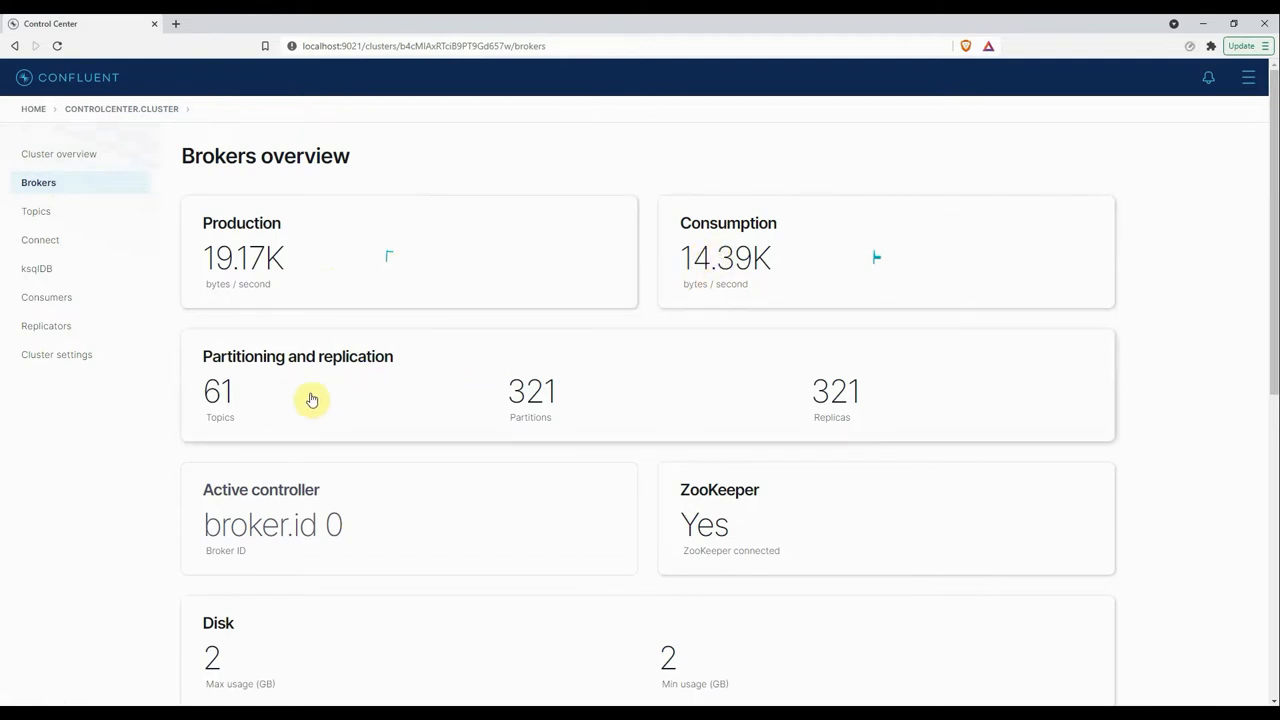
pyautogui.moveTo(464, 420)
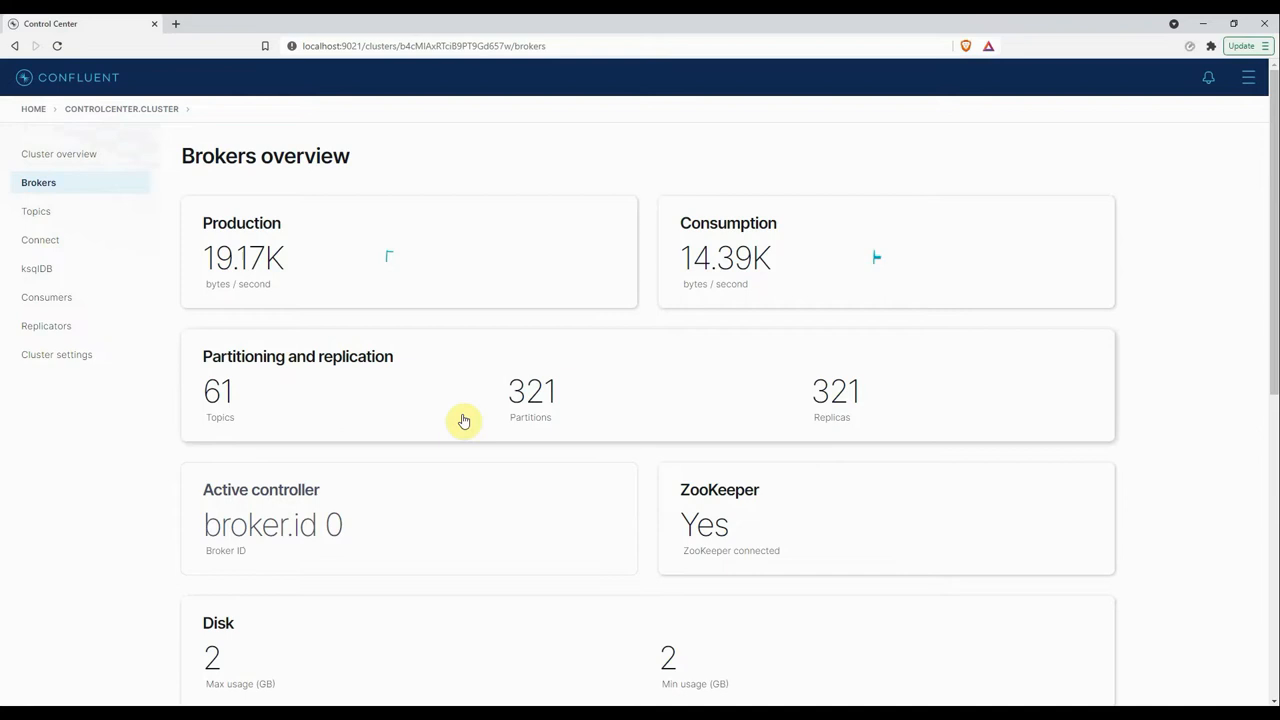
pyautogui.moveTo(232, 414)
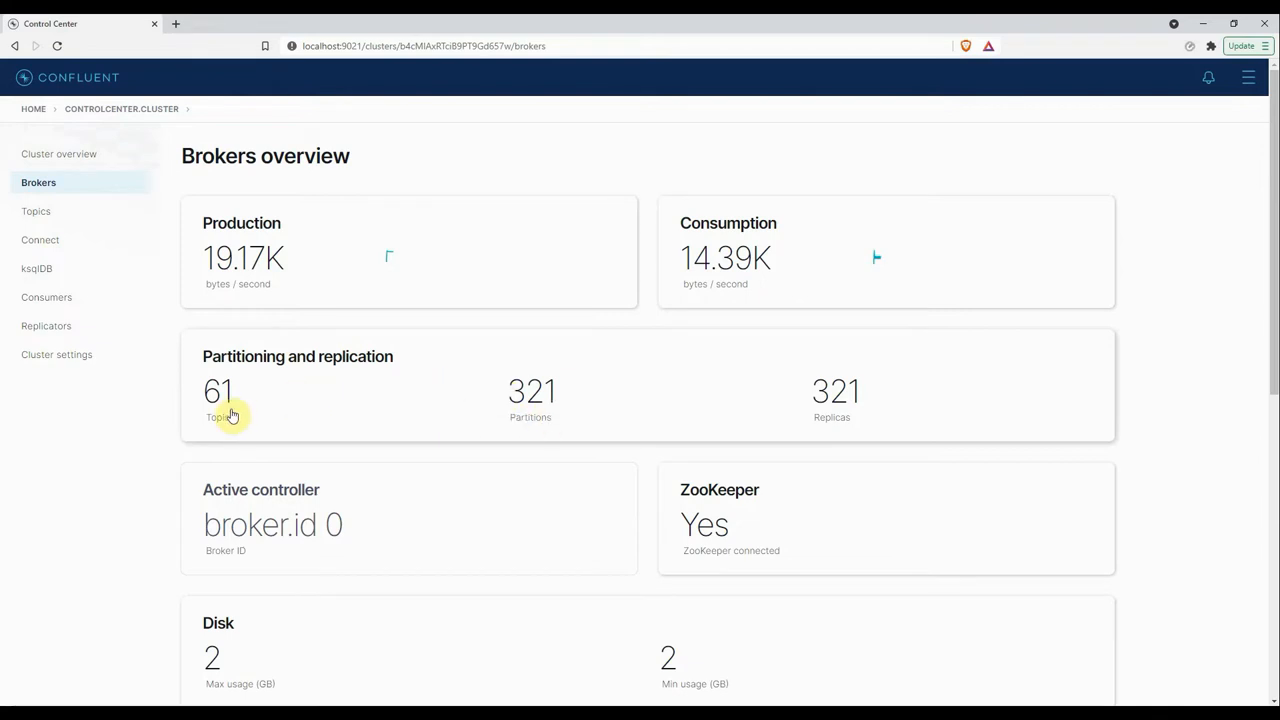
pyautogui.moveTo(196, 420)
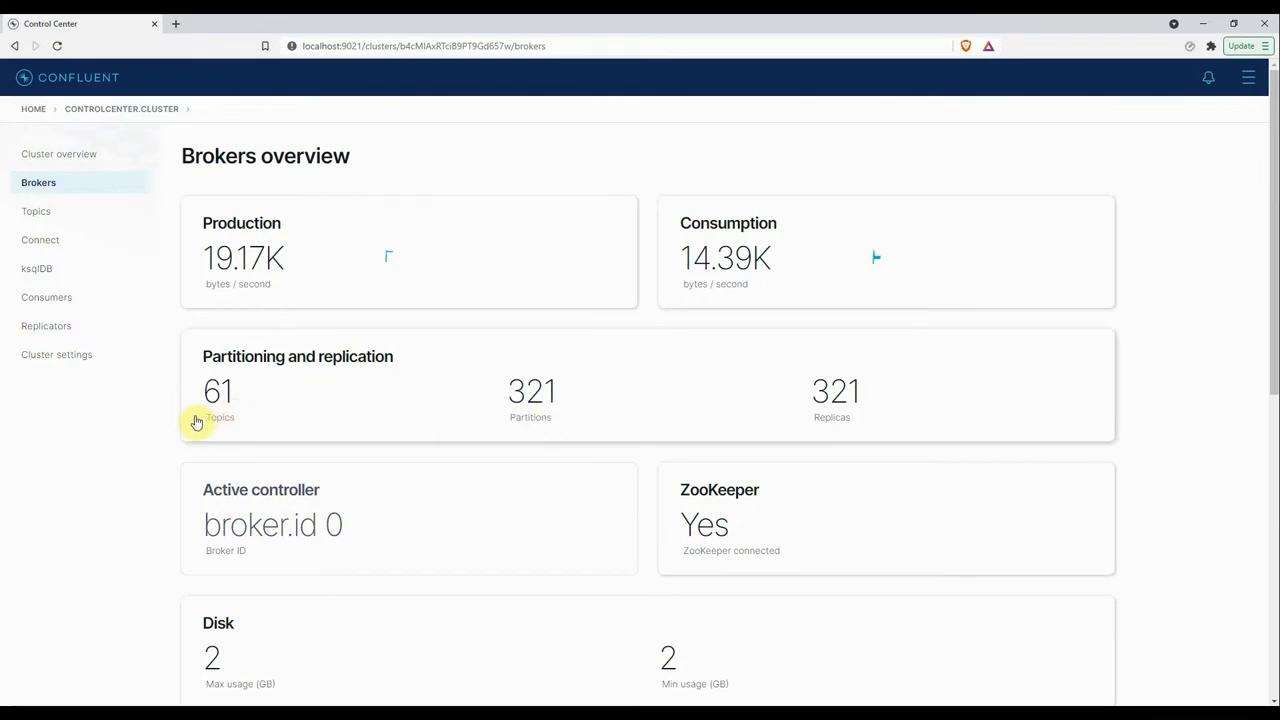
pyautogui.moveTo(500, 418)
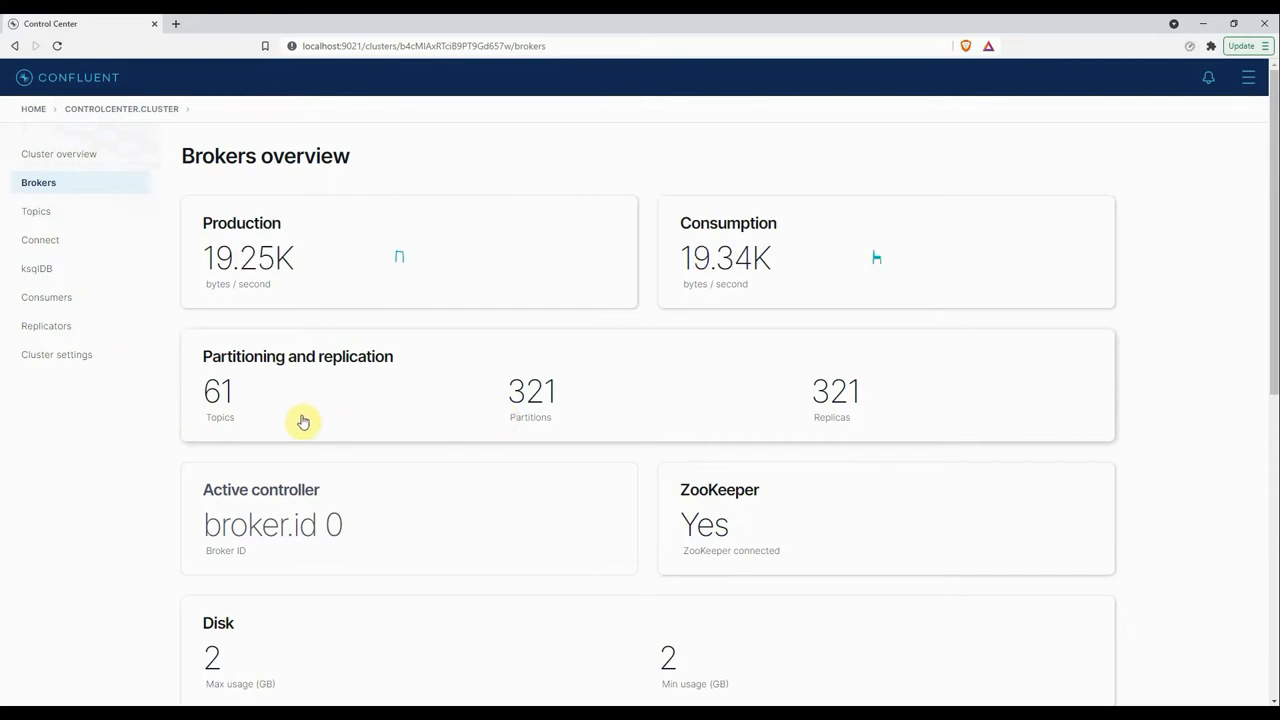
pyautogui.moveTo(286, 424)
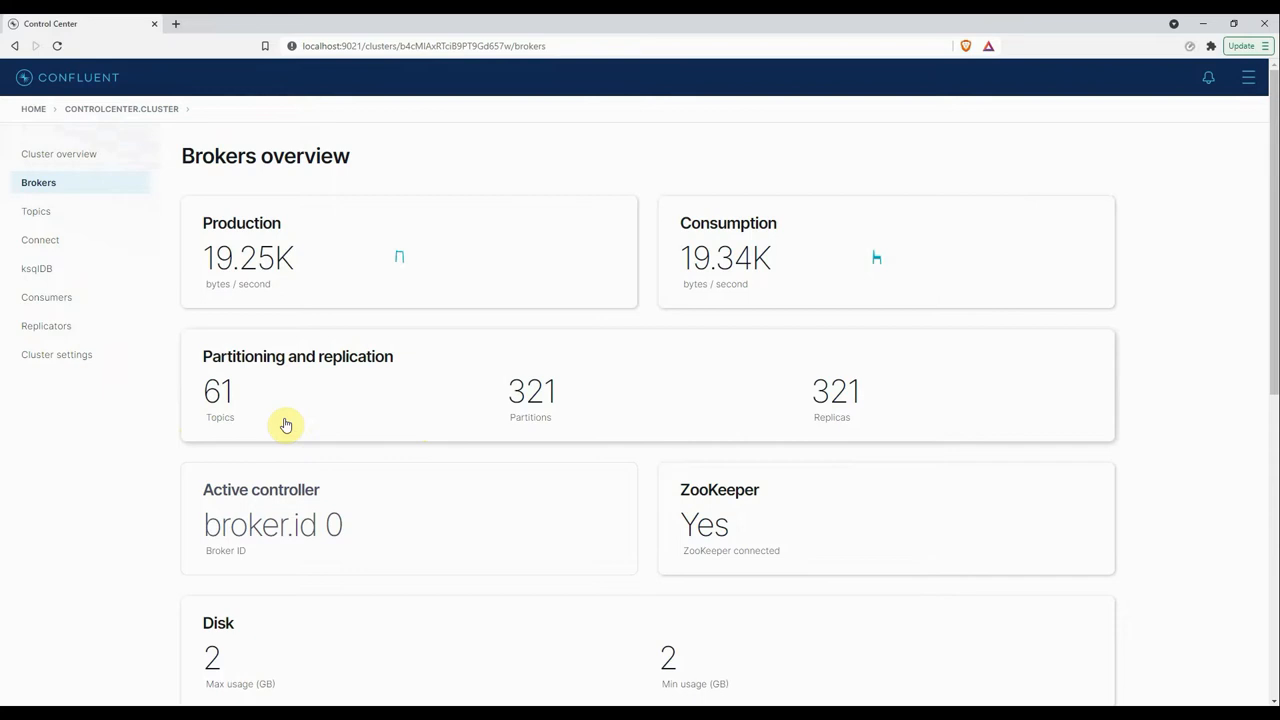
# - Scroll the Brokers overview down to system usage and the broker-0 latency table
pyautogui.scroll(-3)
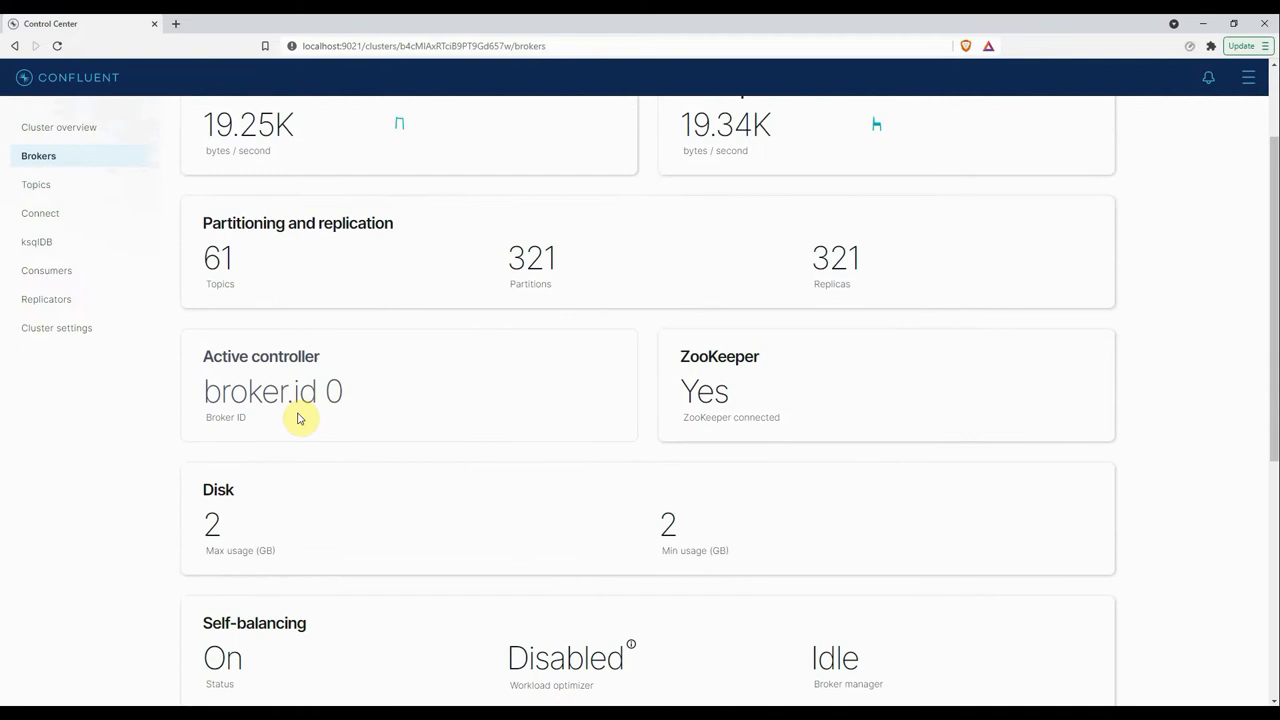
pyautogui.scroll(-3)
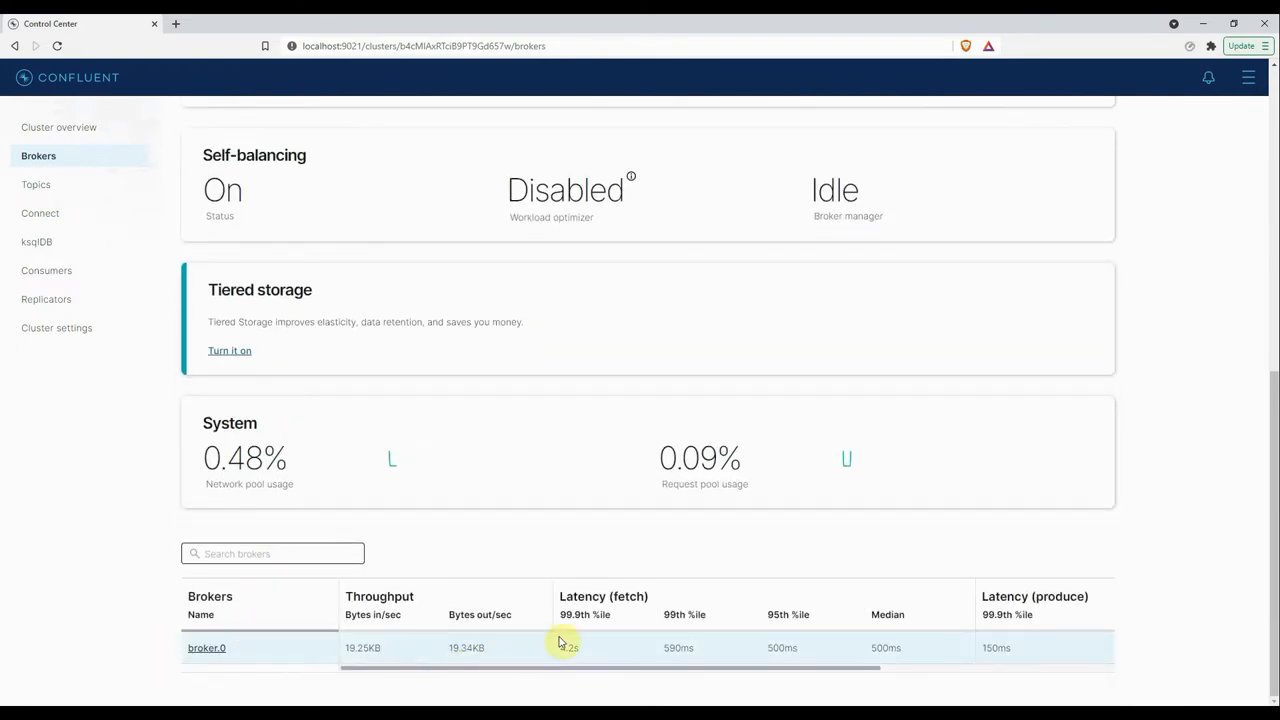
pyautogui.moveTo(142, 664)
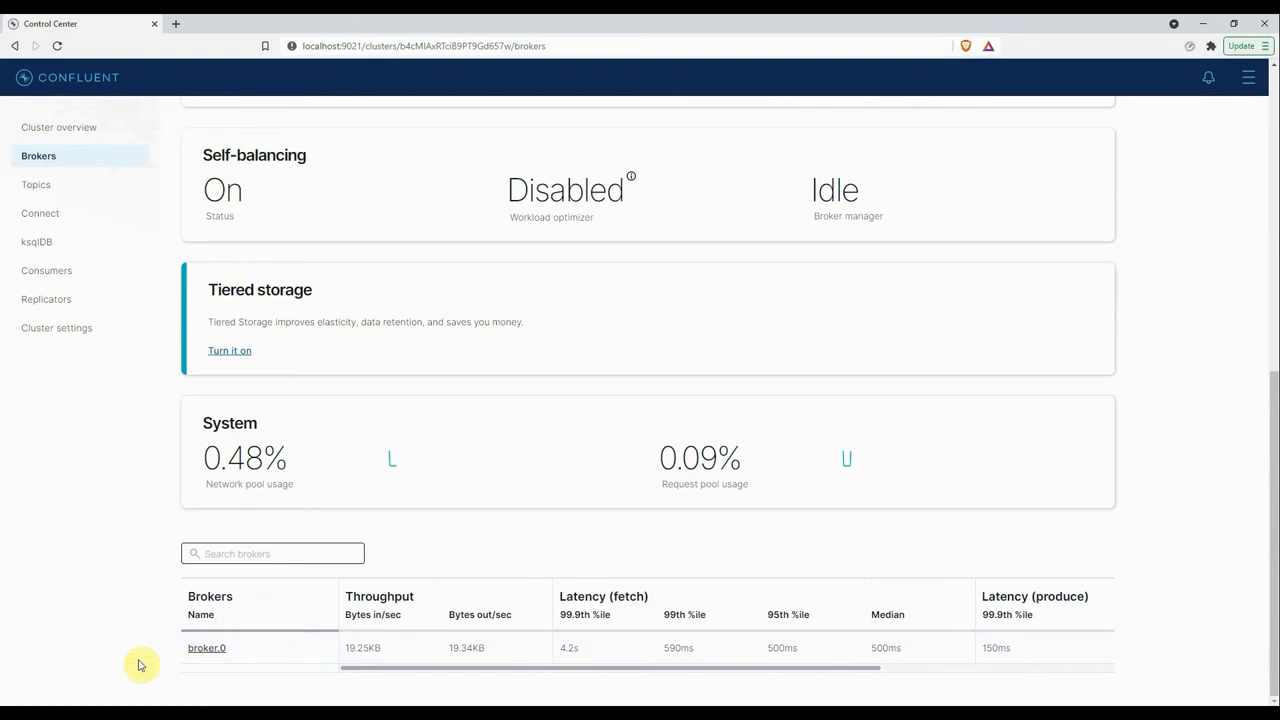
pyautogui.moveTo(156, 644)
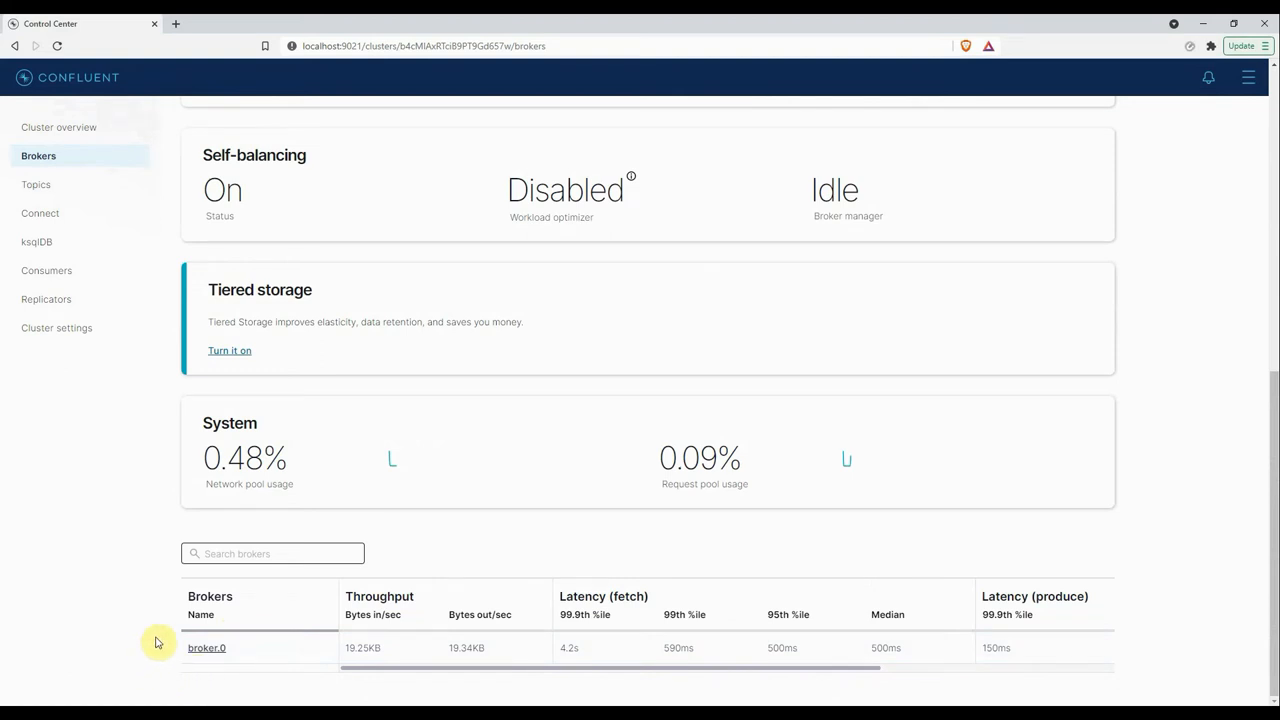
pyautogui.moveTo(122, 616)
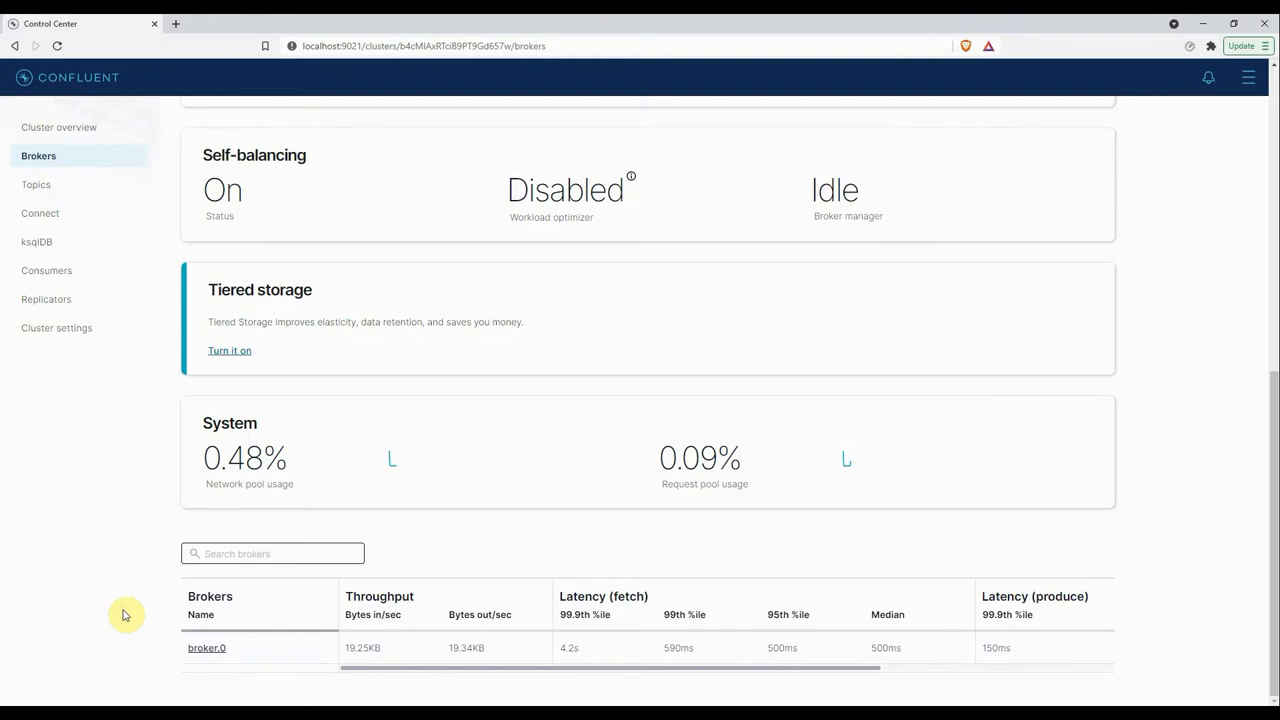
pyautogui.moveTo(904, 604)
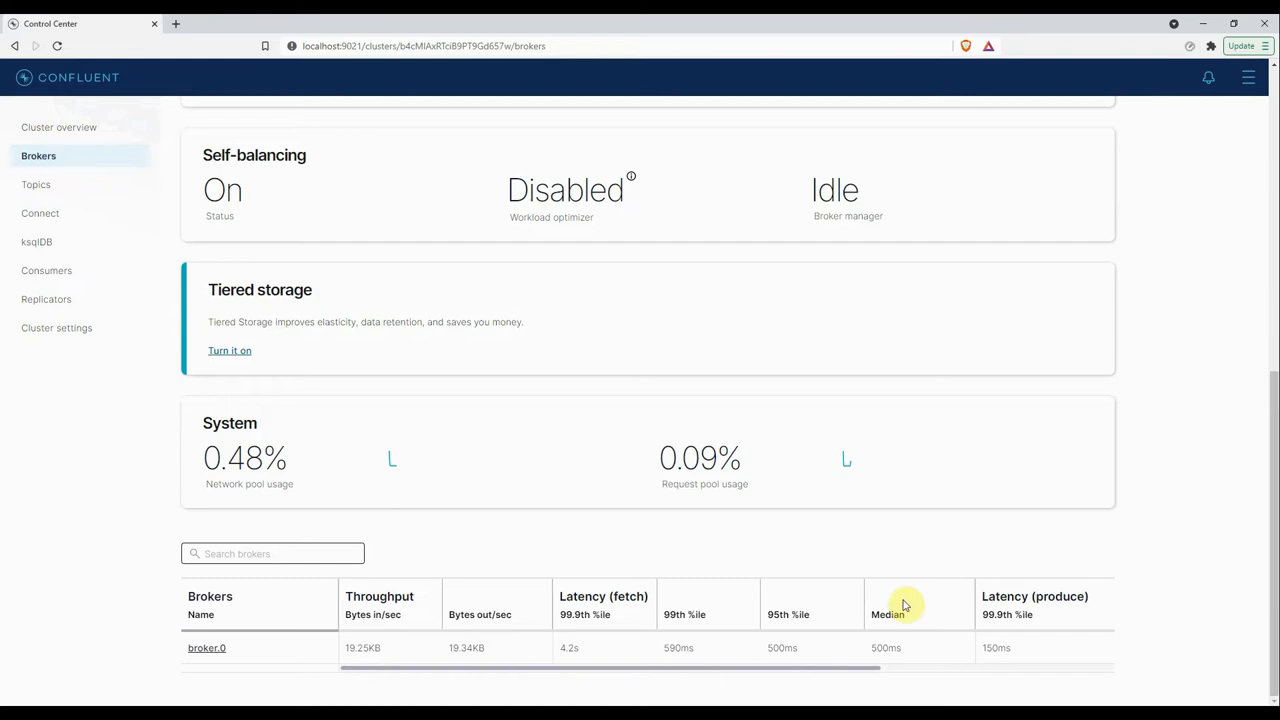
pyautogui.moveTo(160, 596)
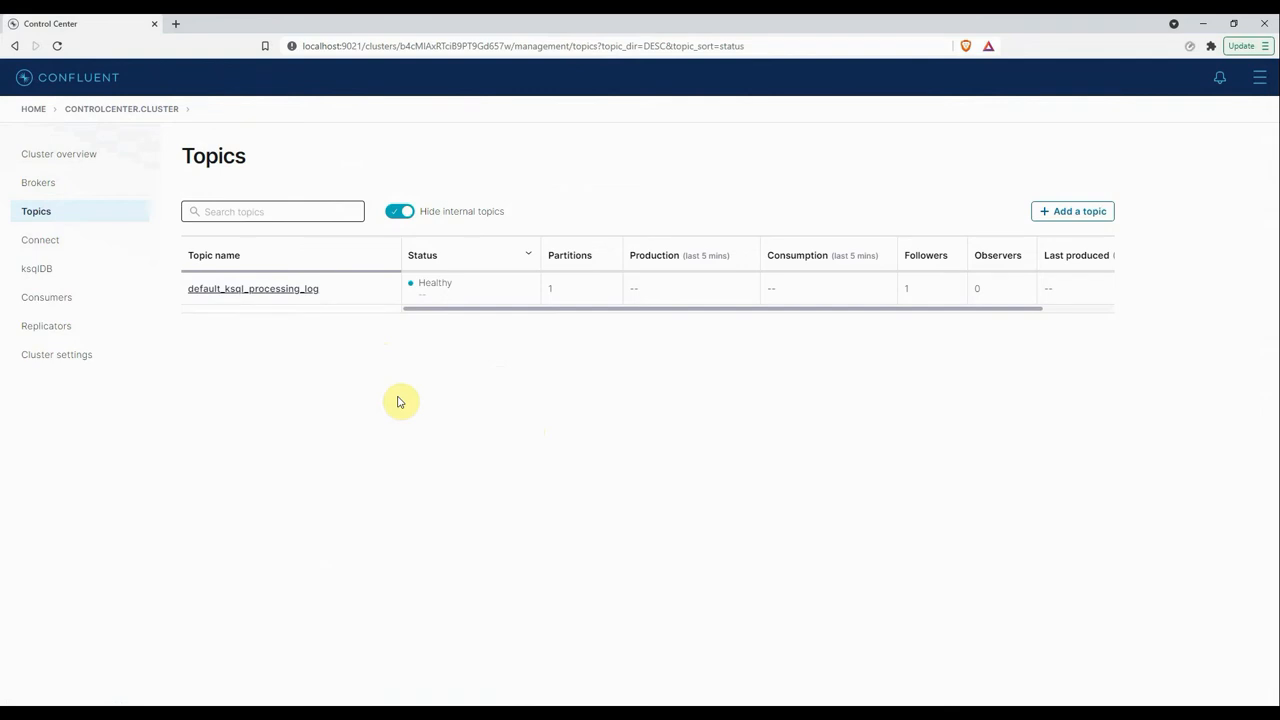
pyautogui.moveTo(400, 404)
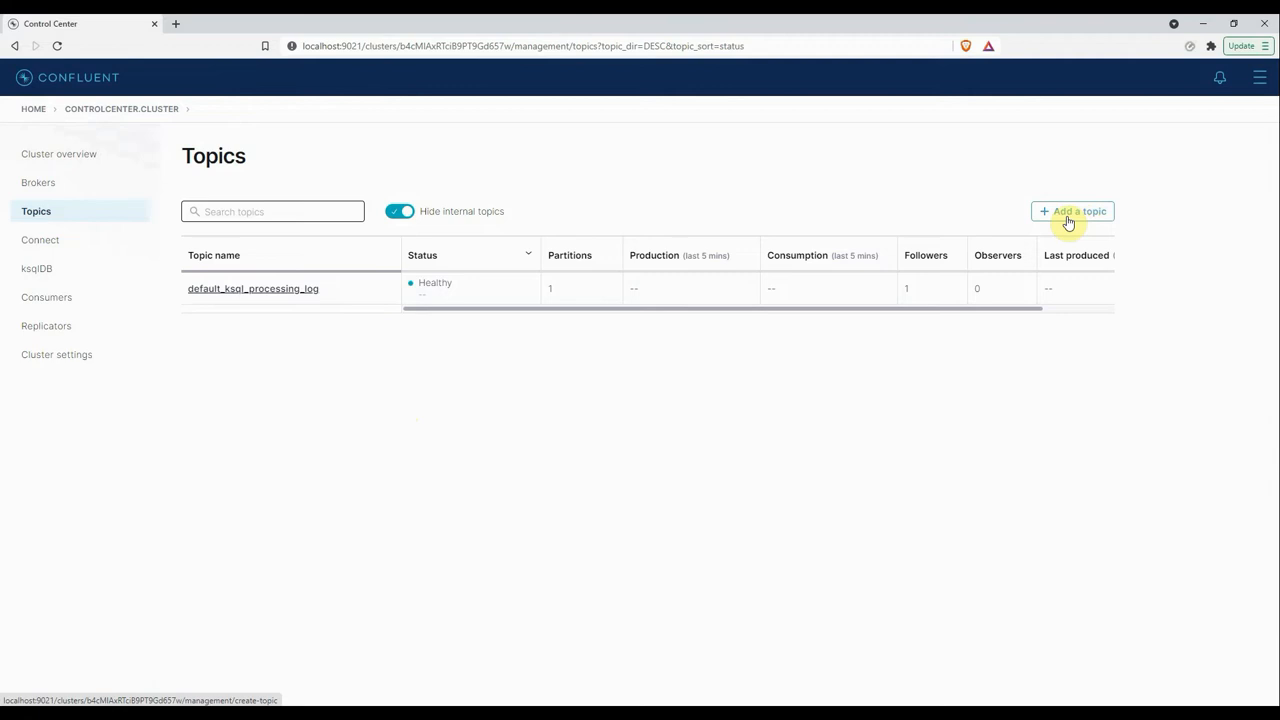
# - Start a new topic named 'test', then cancel instead of creating it
pyautogui.click(1072, 212)
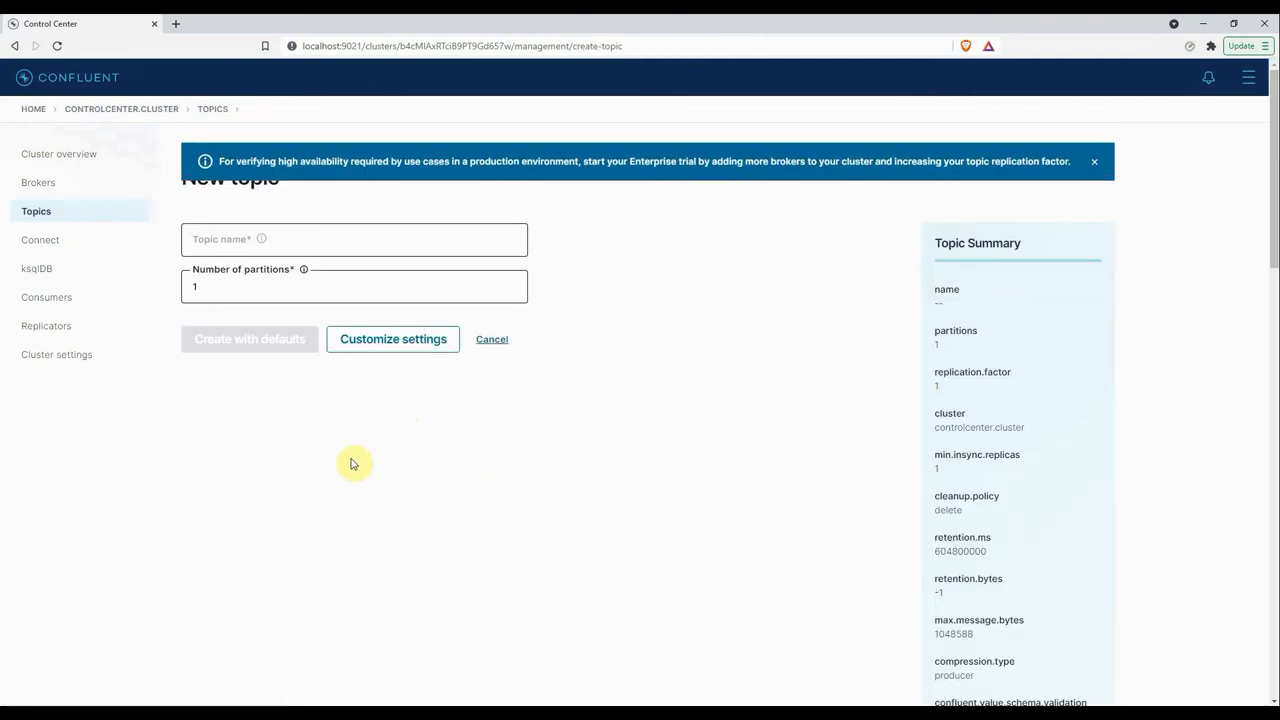
pyautogui.moveTo(590, 308)
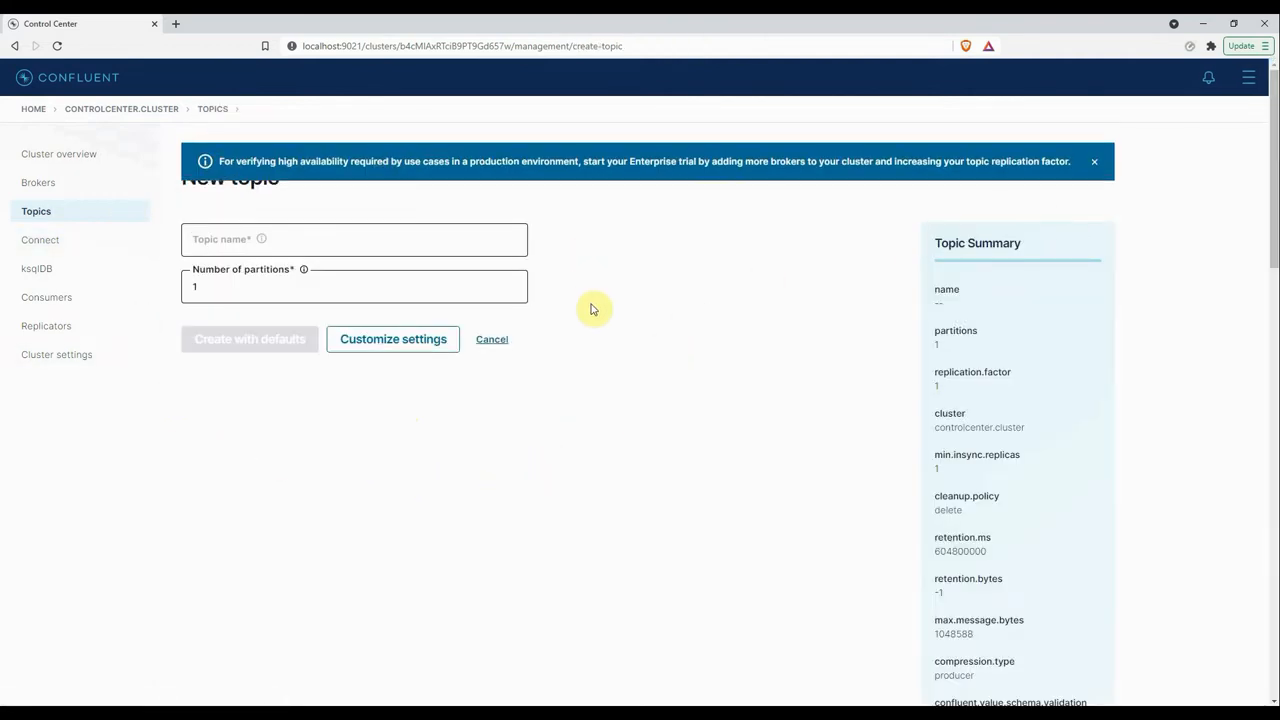
pyautogui.click(354, 240)
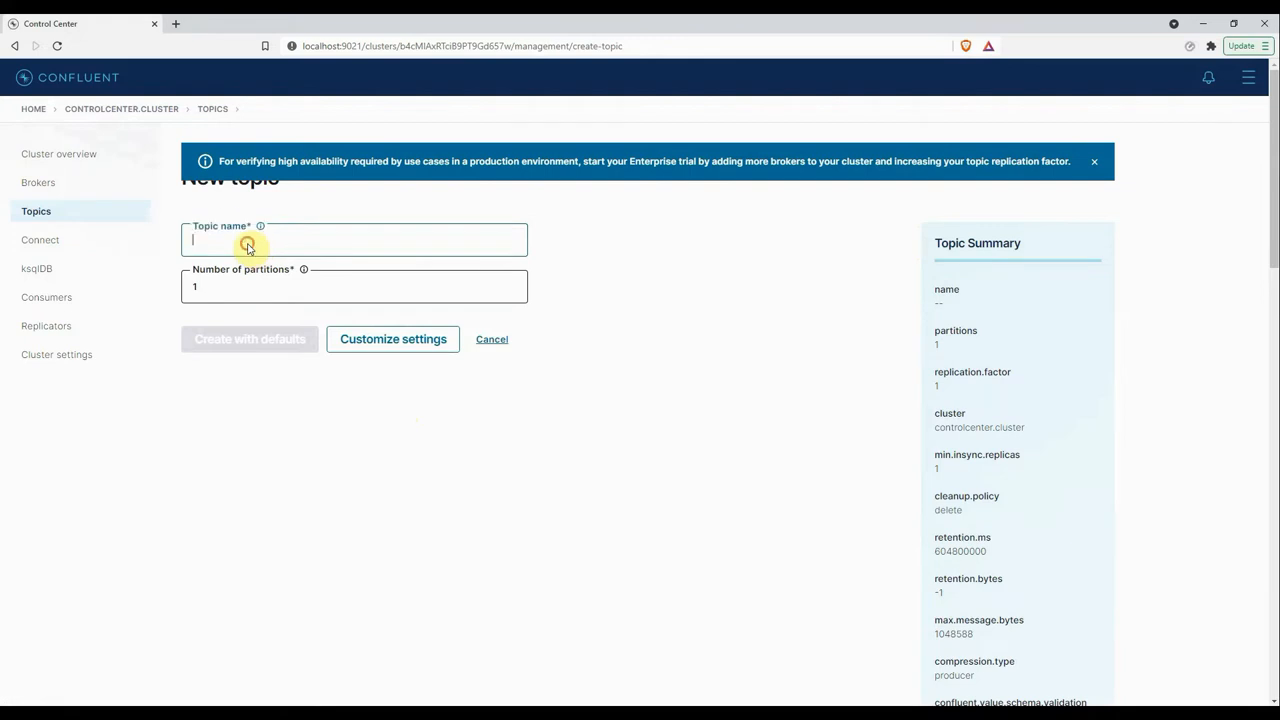
pyautogui.write('t')
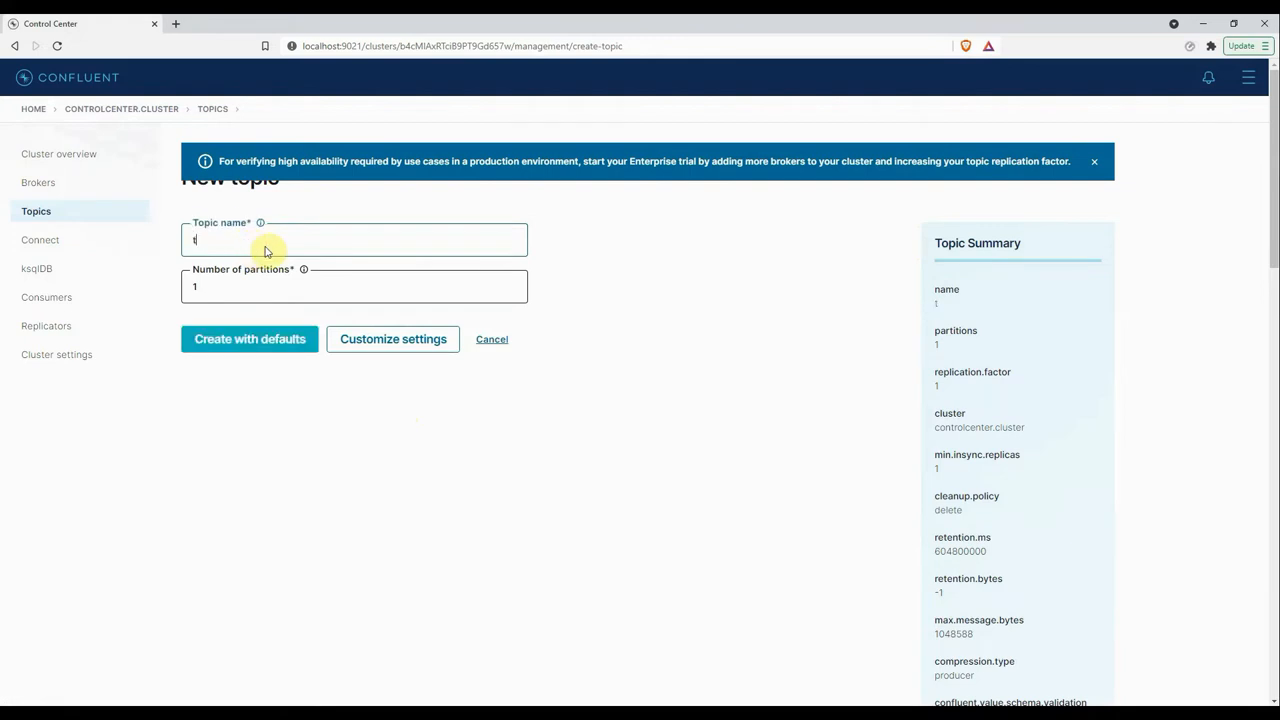
pyautogui.write('est')
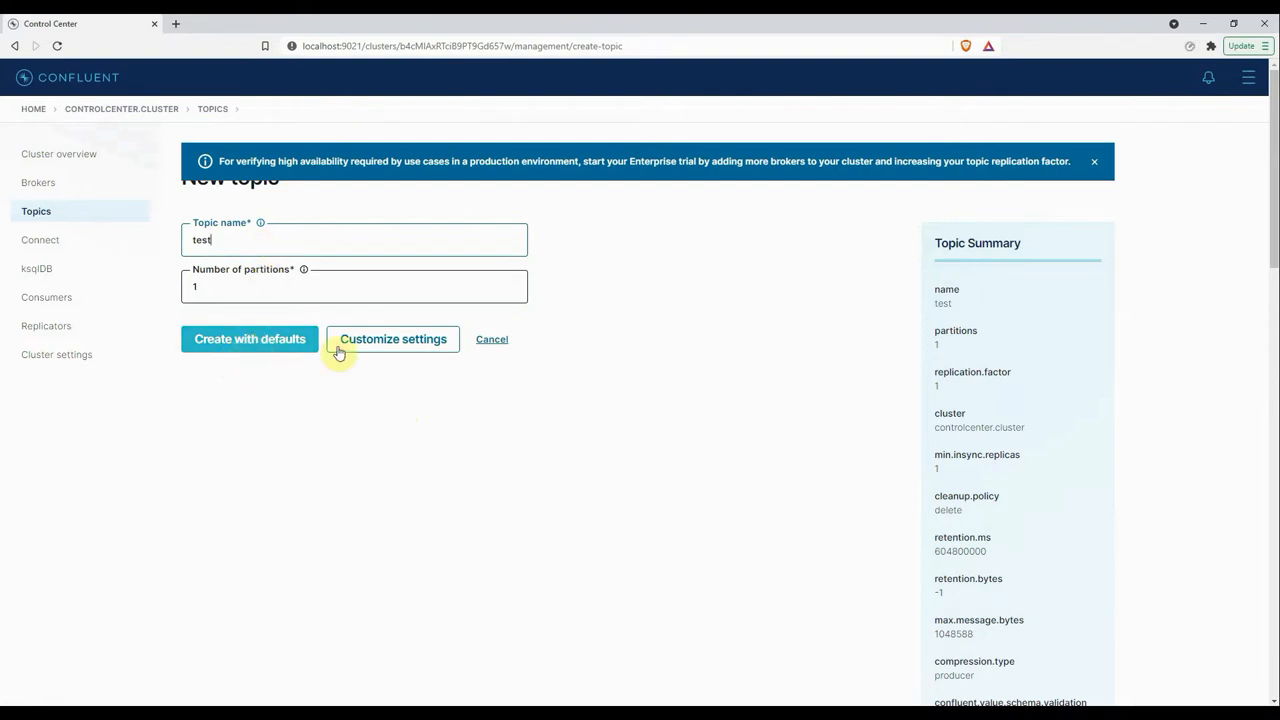
pyautogui.moveTo(392, 340)
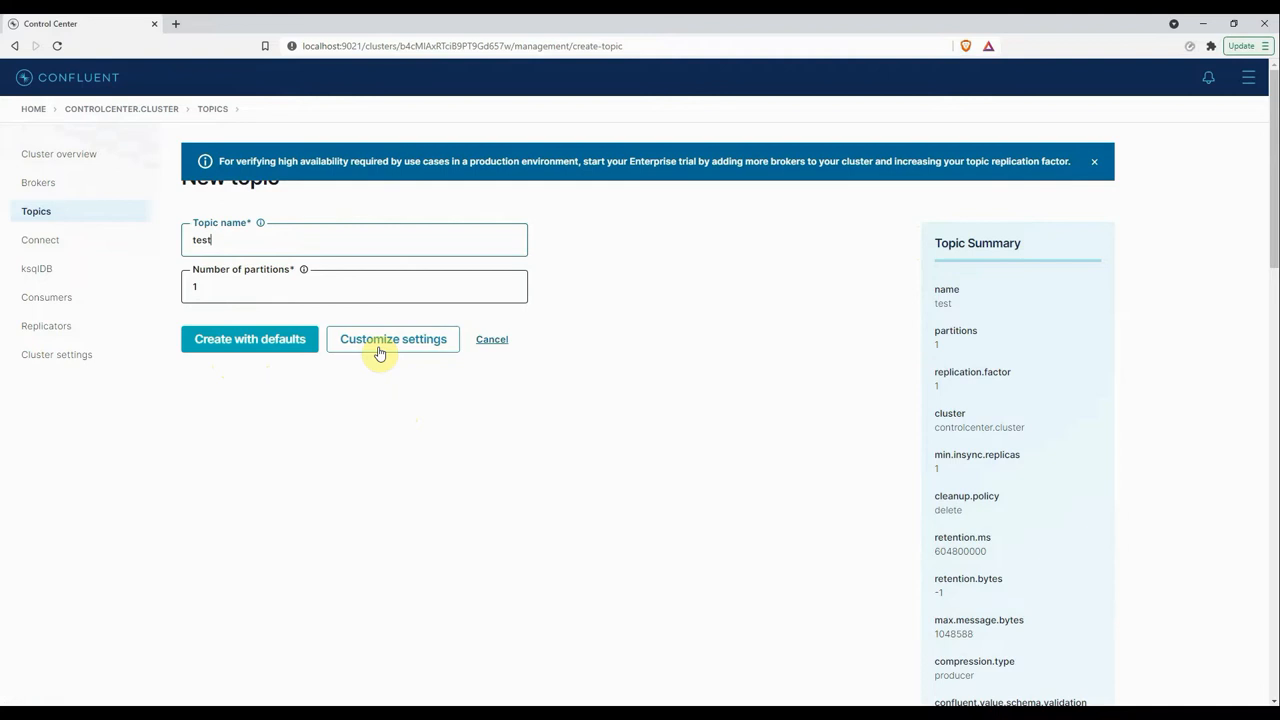
pyautogui.moveTo(380, 414)
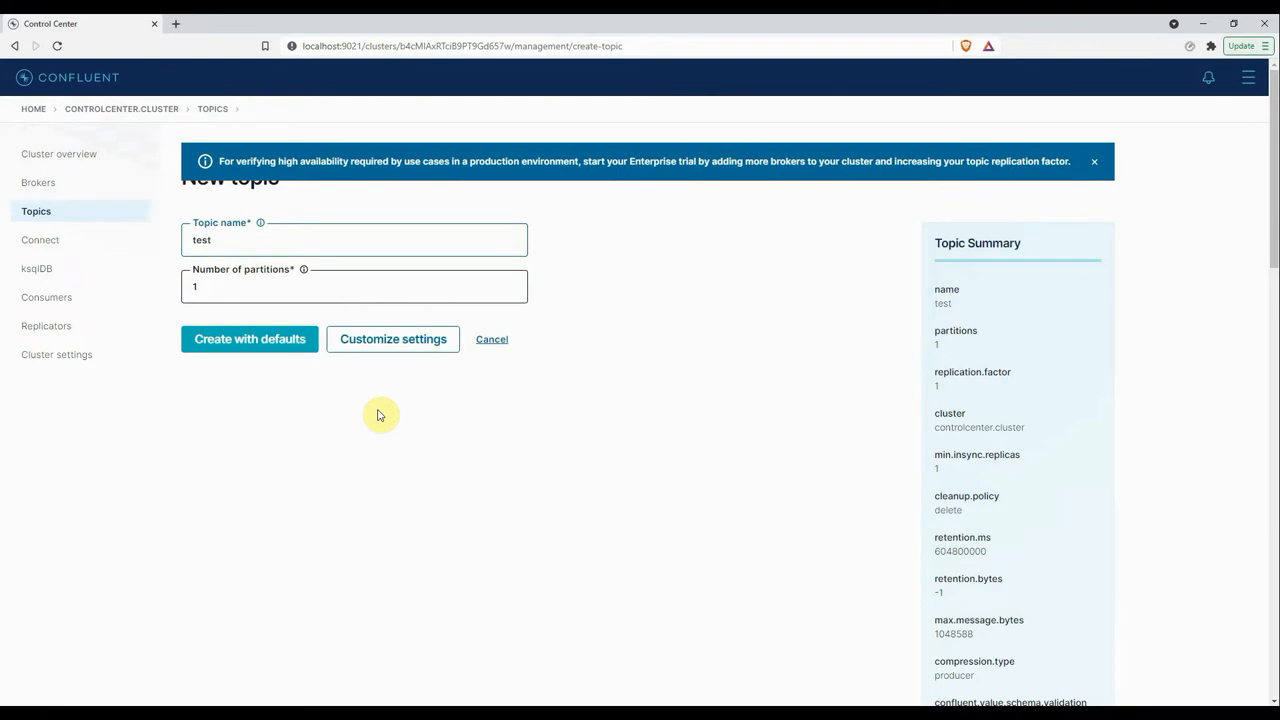
pyautogui.click(492, 340)
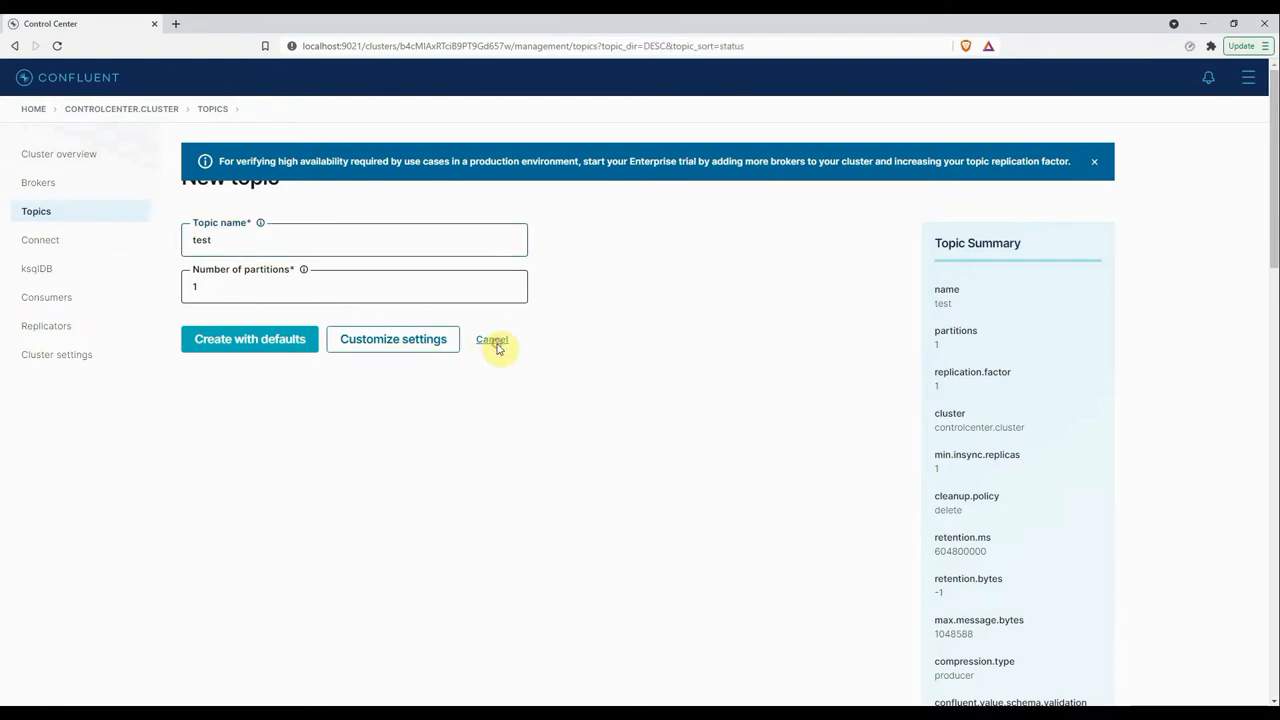
# - Cancel the New topic form, returning to the Topics list with only default_ksql_processing_log
pyautogui.click(492, 340)
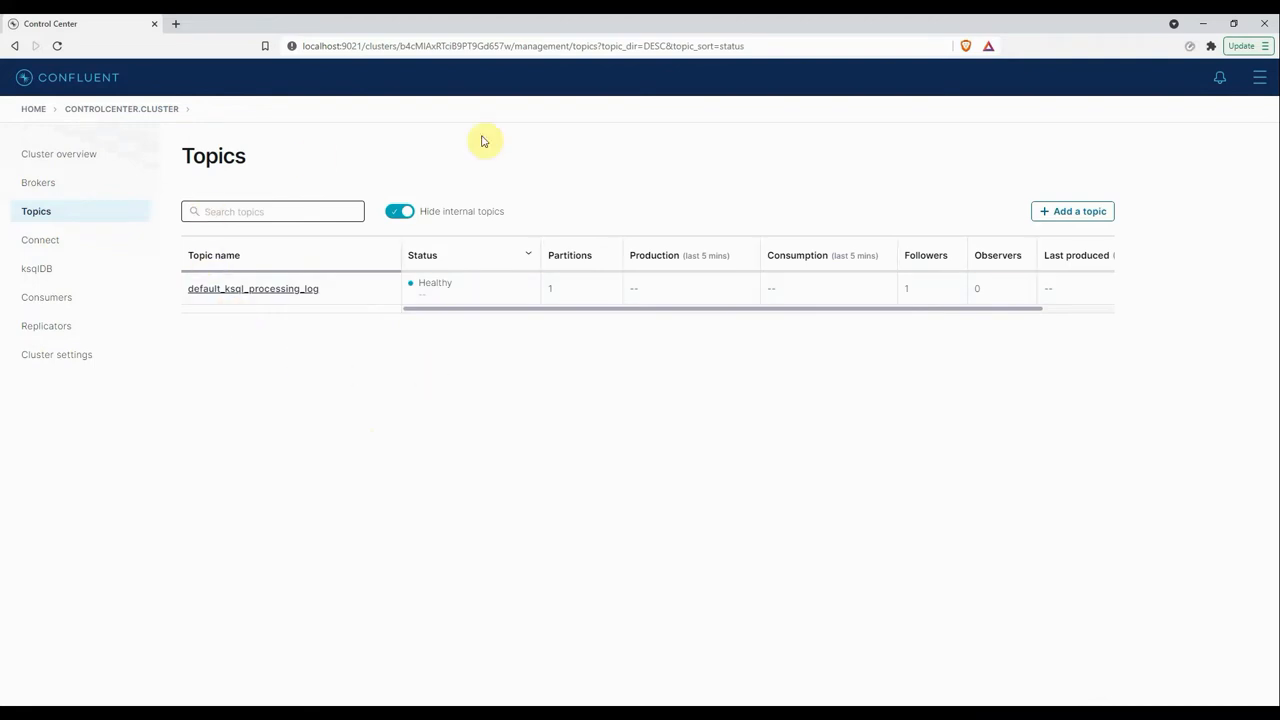
pyautogui.moveTo(372, 374)
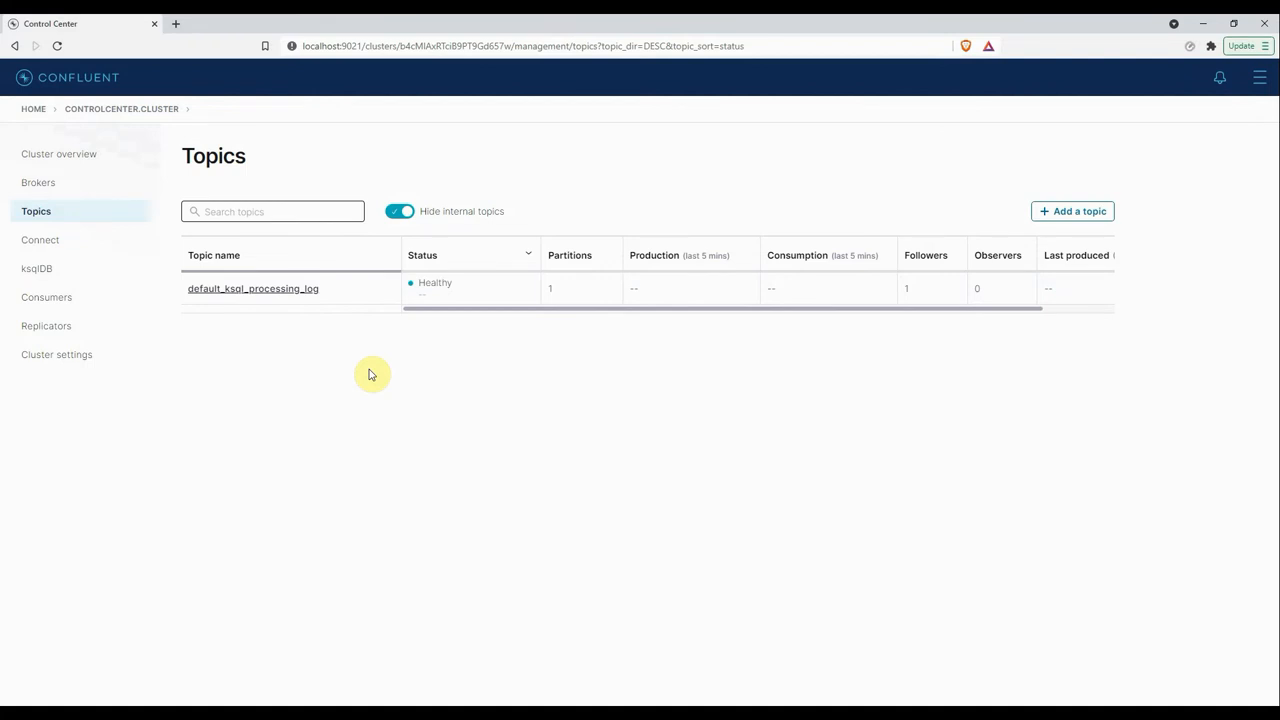
pyautogui.moveTo(276, 320)
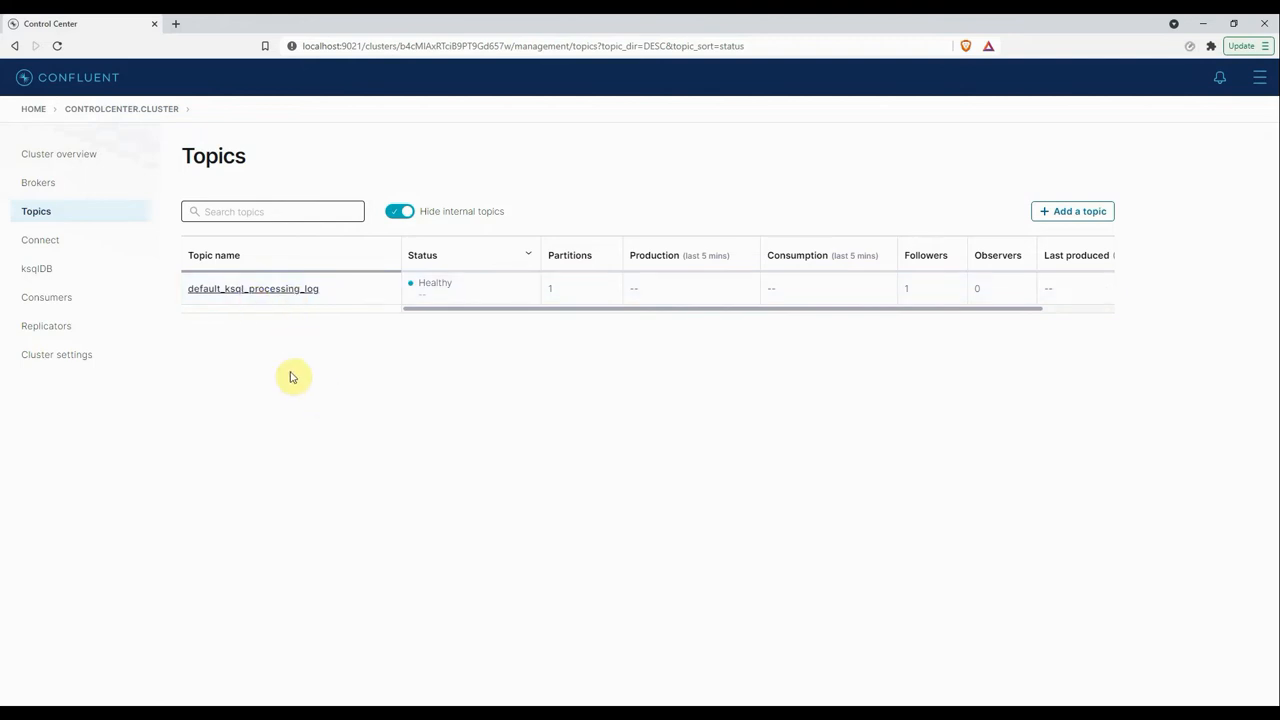
# - Show the overview metrics of the default_ksql_processing_log topic
pyautogui.click(252, 288)
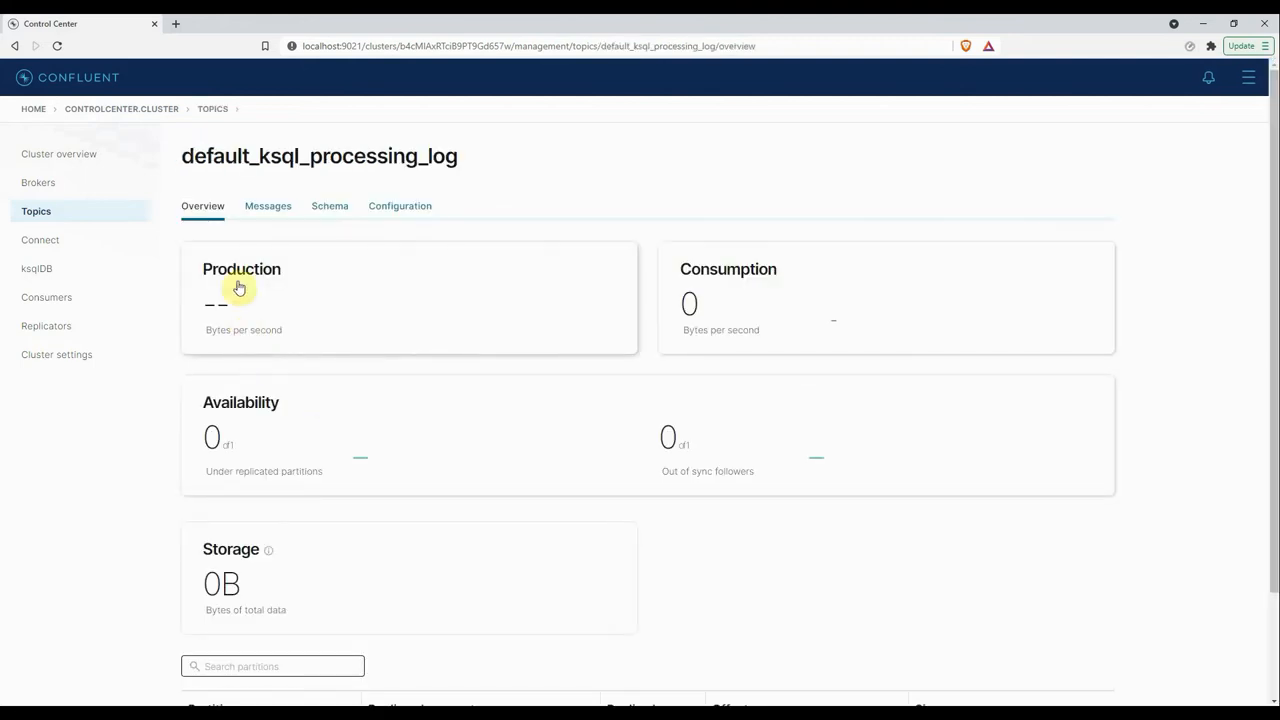
pyautogui.moveTo(500, 208)
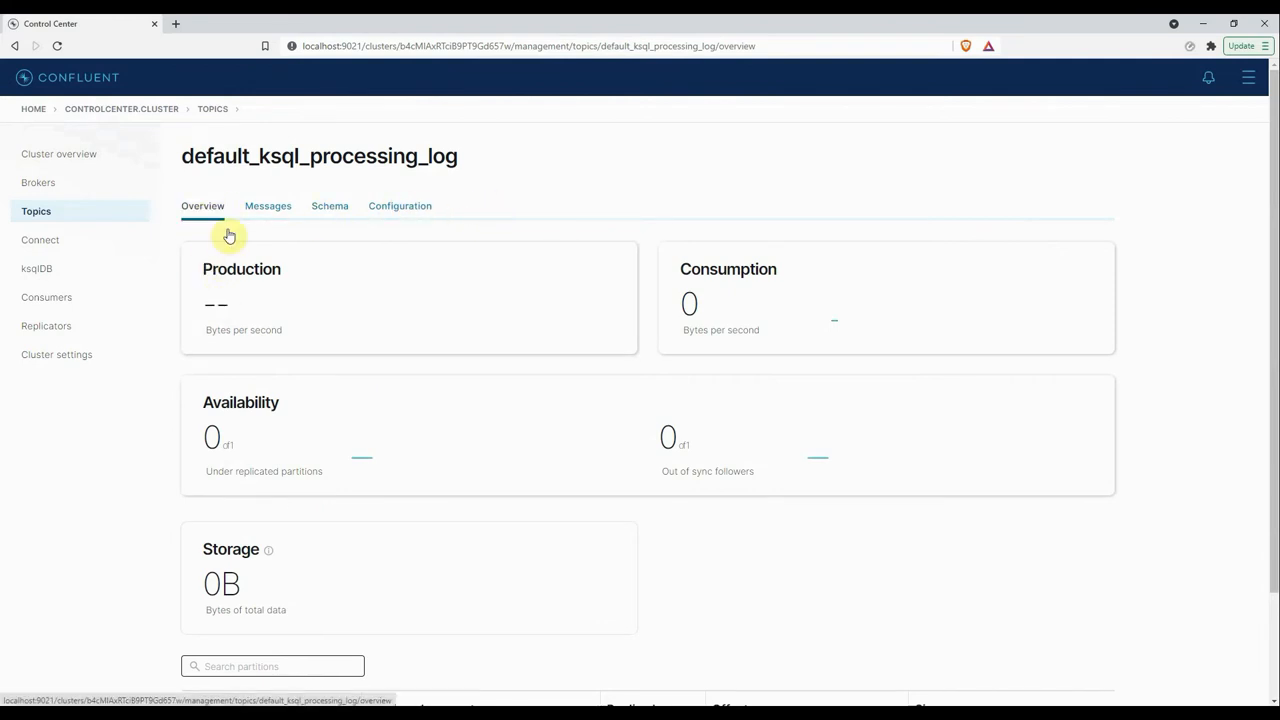
pyautogui.moveTo(404, 388)
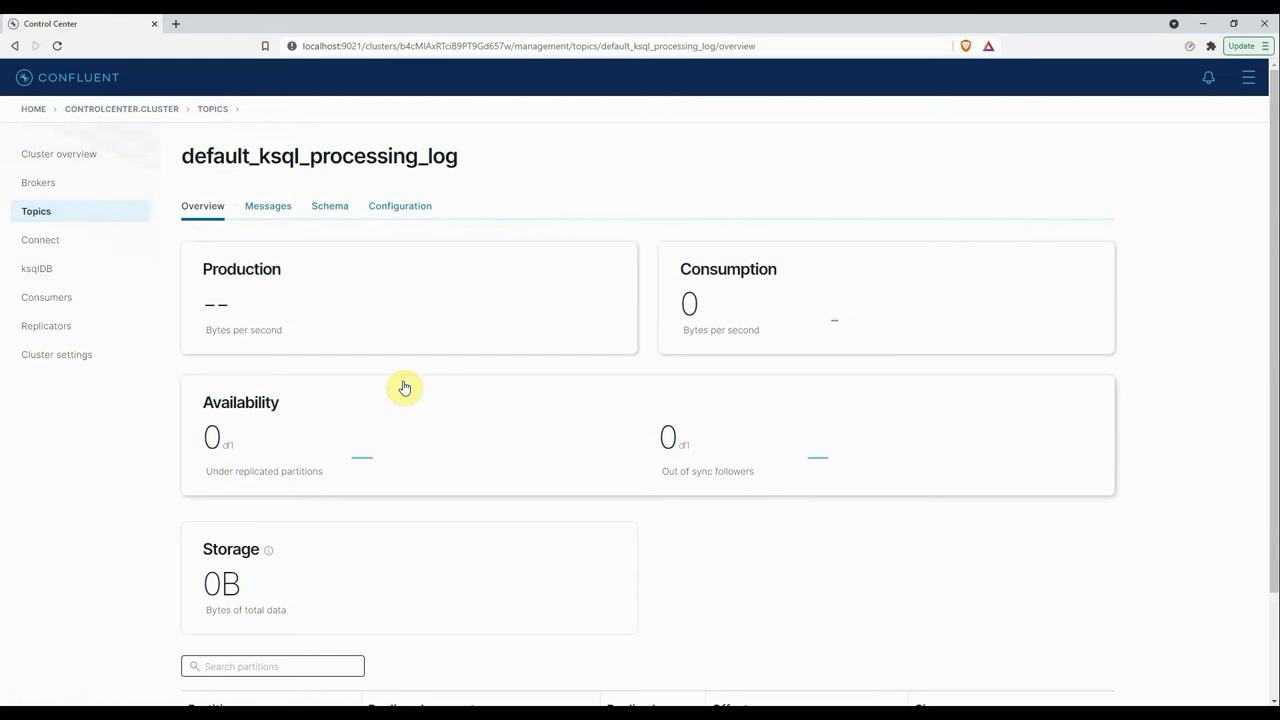
pyautogui.moveTo(798, 536)
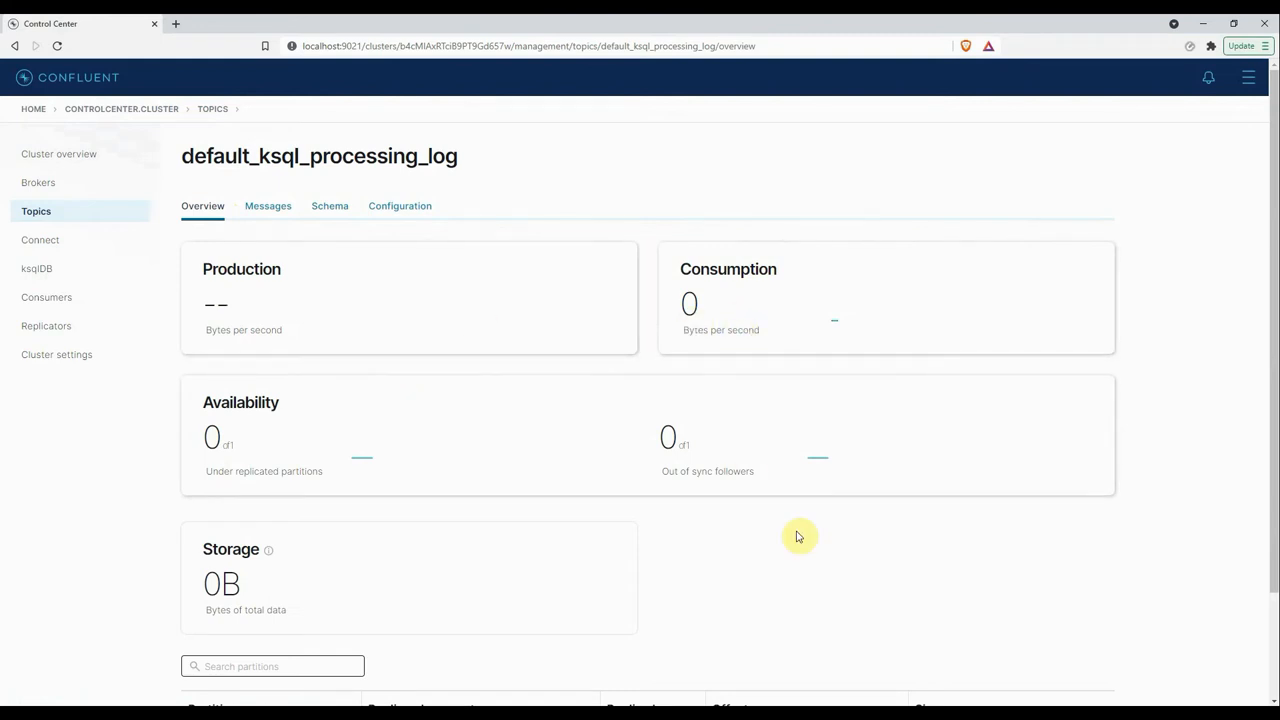
# - Show the Messages viewer for default_ksql_processing_log, which has no new messages
pyautogui.click(268, 204)
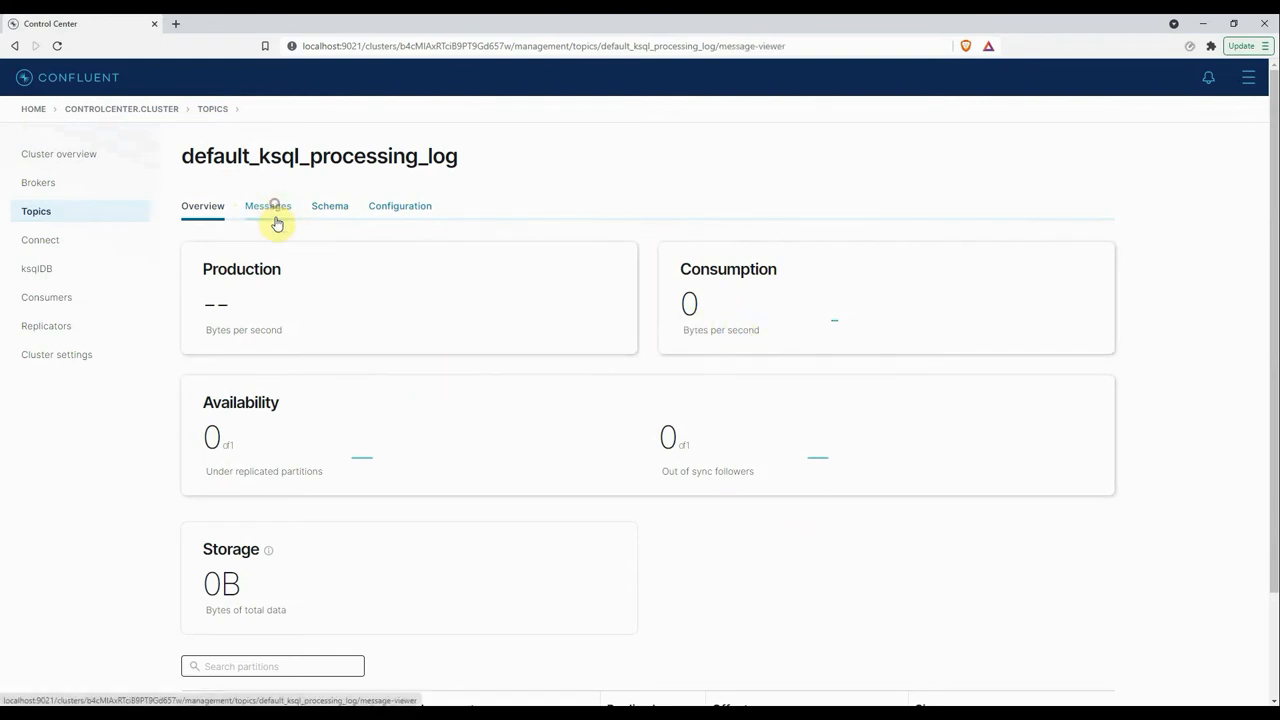
pyautogui.click(268, 204)
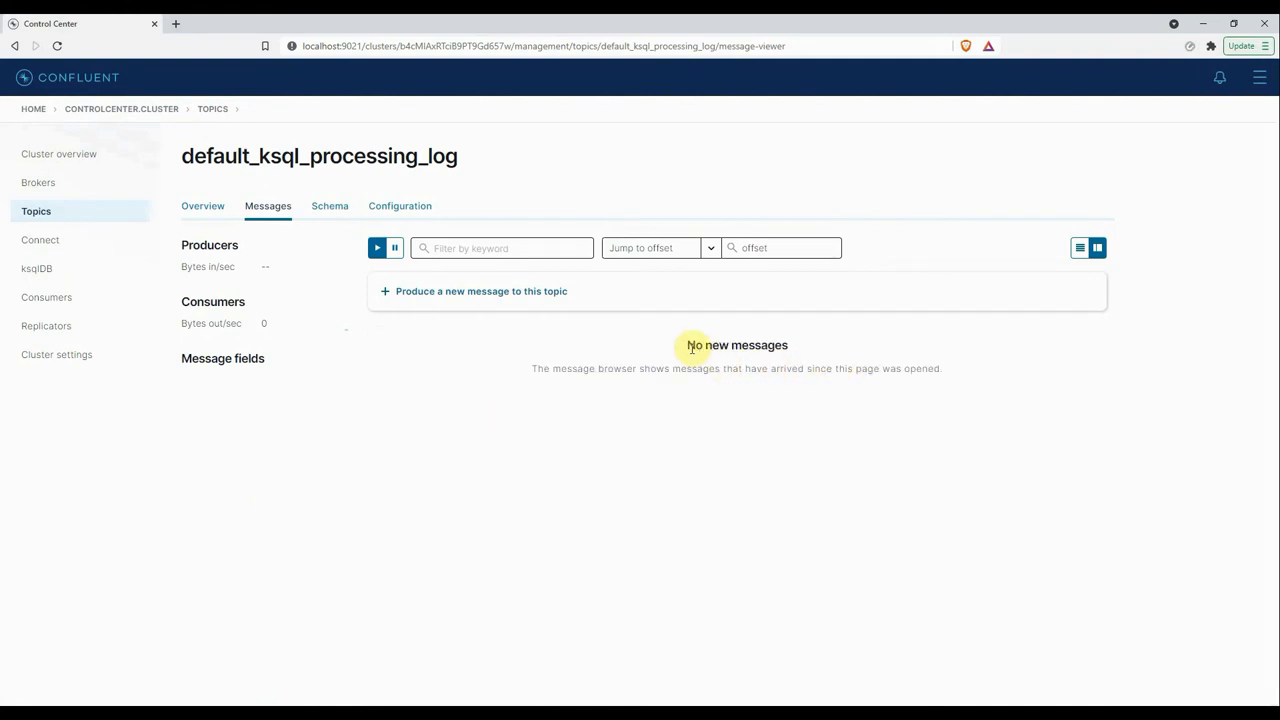
pyautogui.moveTo(616, 448)
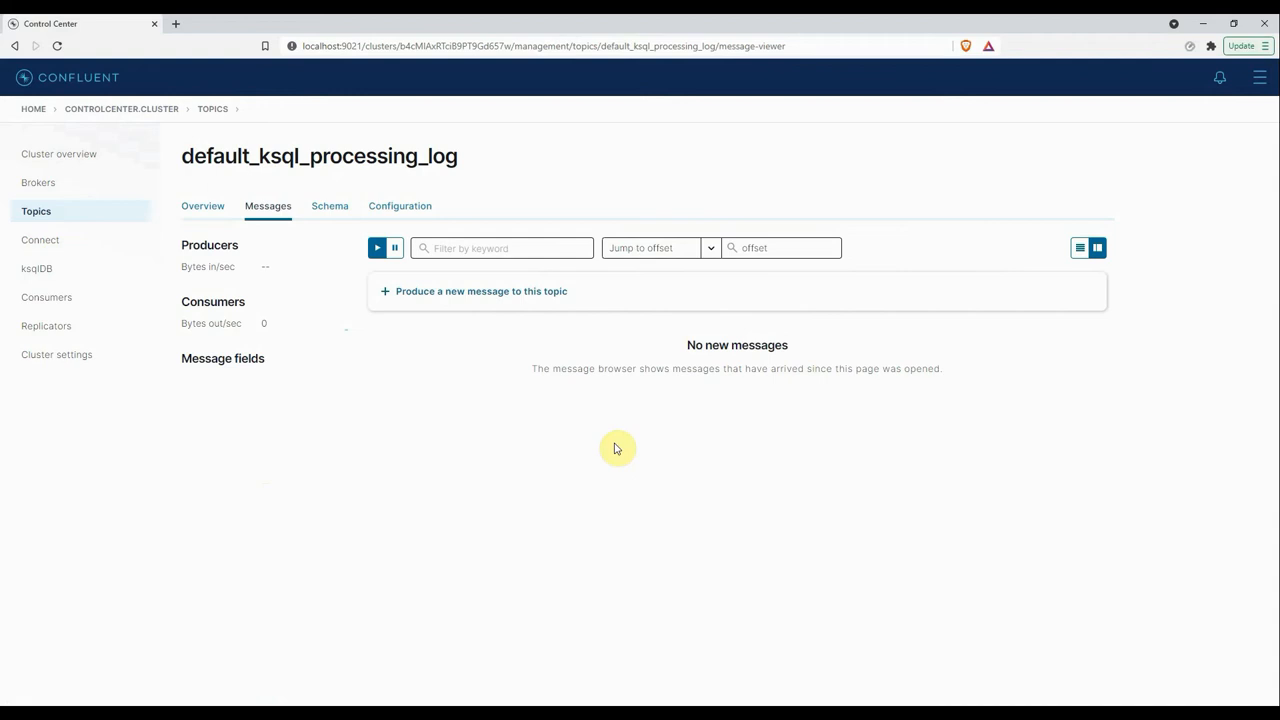
pyautogui.moveTo(700, 440)
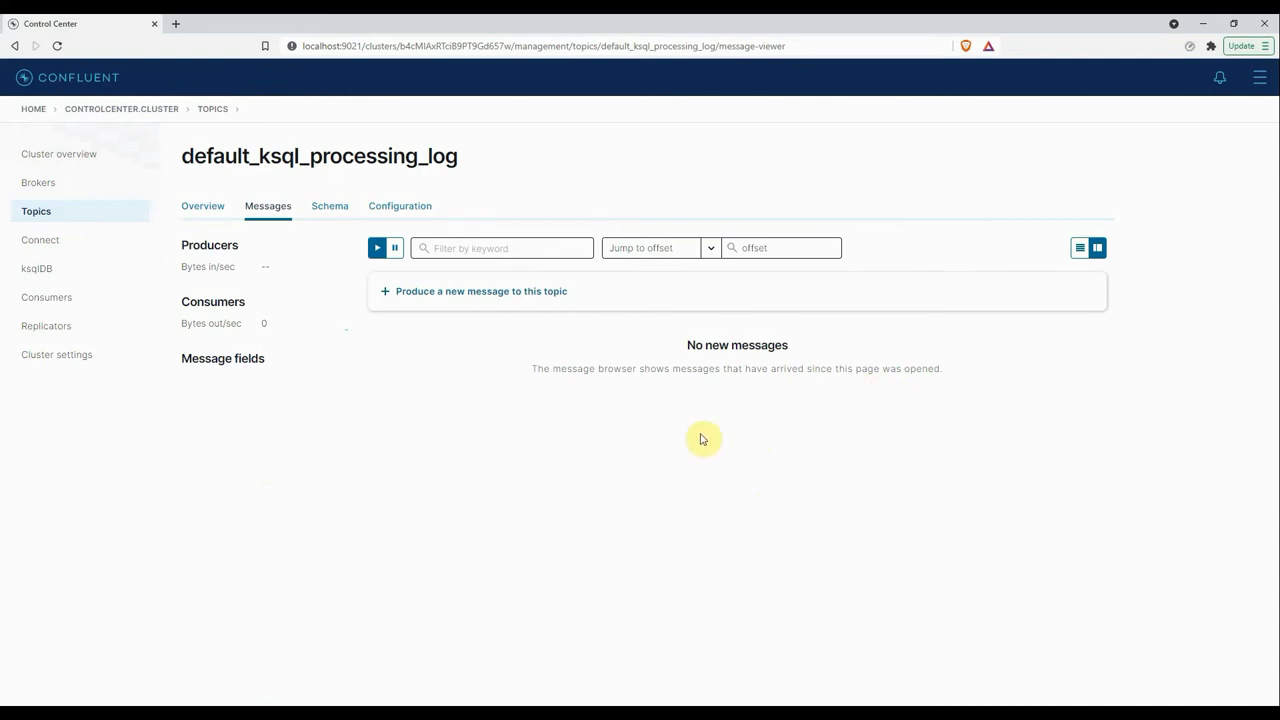
# - Show the topic's Schema page, reporting no message value schema set
pyautogui.click(328, 206)
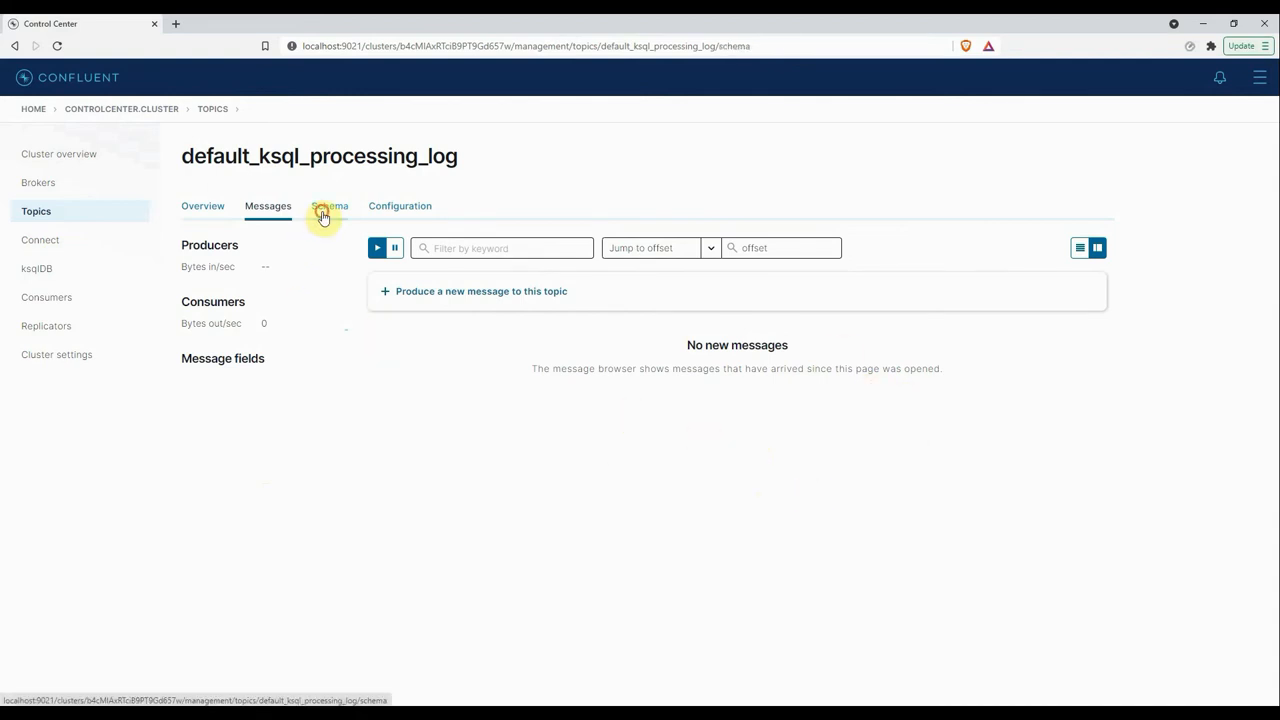
pyautogui.click(328, 206)
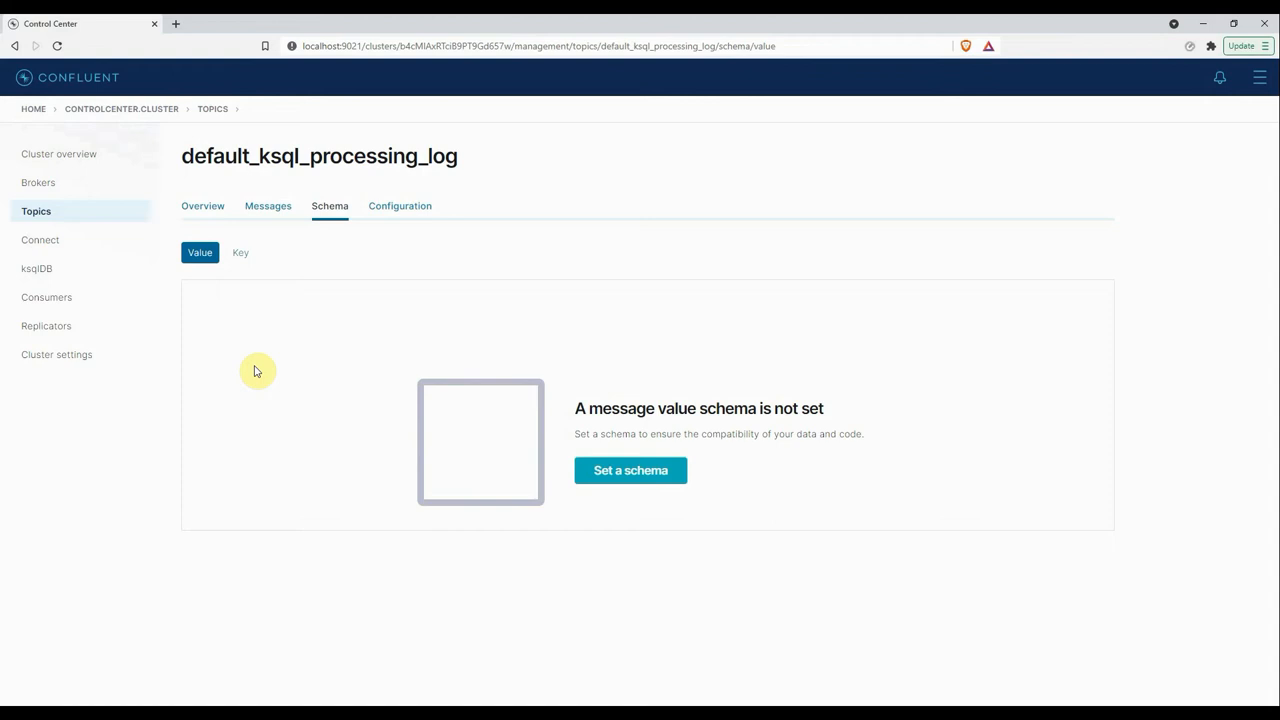
pyautogui.moveTo(224, 400)
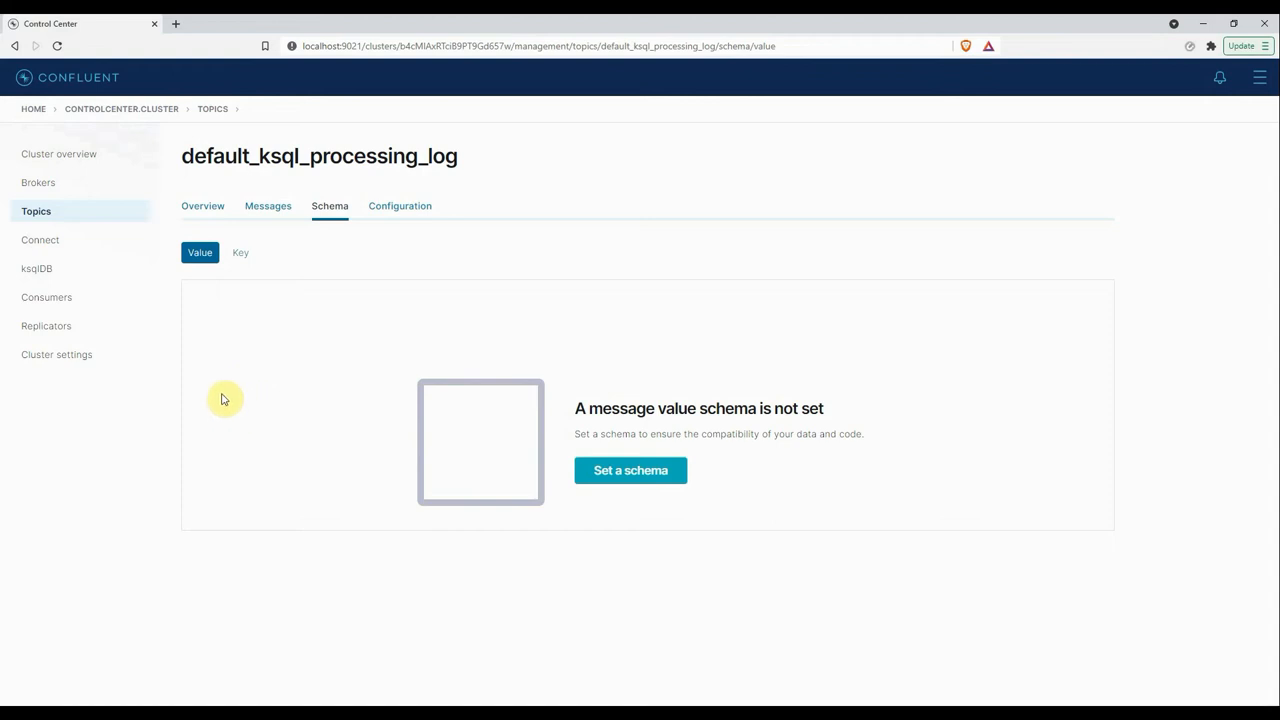
pyautogui.moveTo(400, 206)
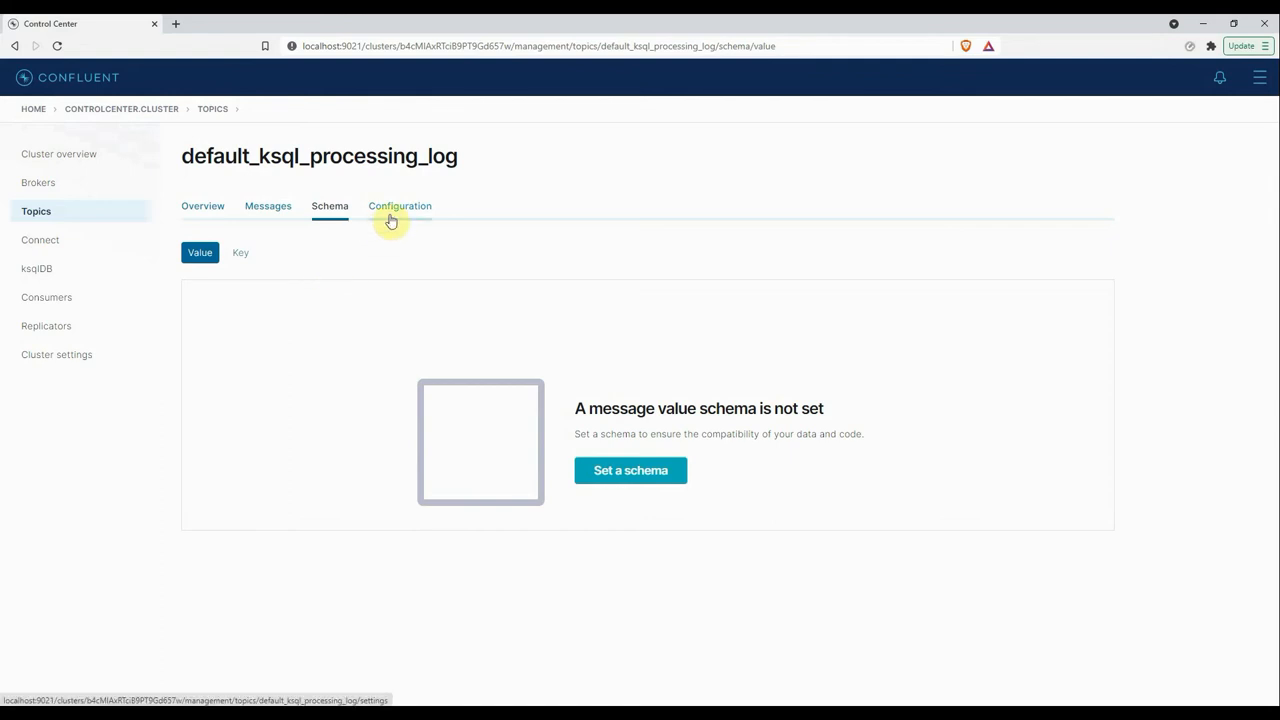
# - Show the topic's Configuration values: partitions, cleanup policy, retention, max message bytes
pyautogui.click(400, 206)
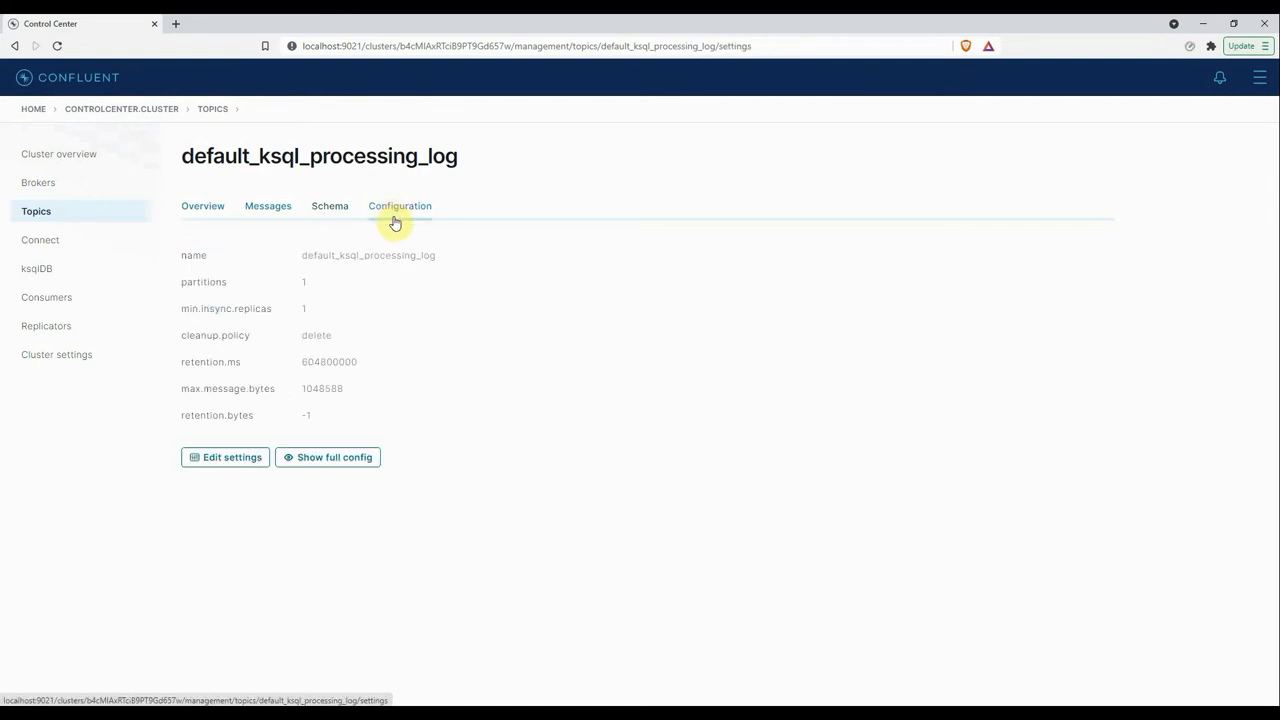
pyautogui.click(400, 206)
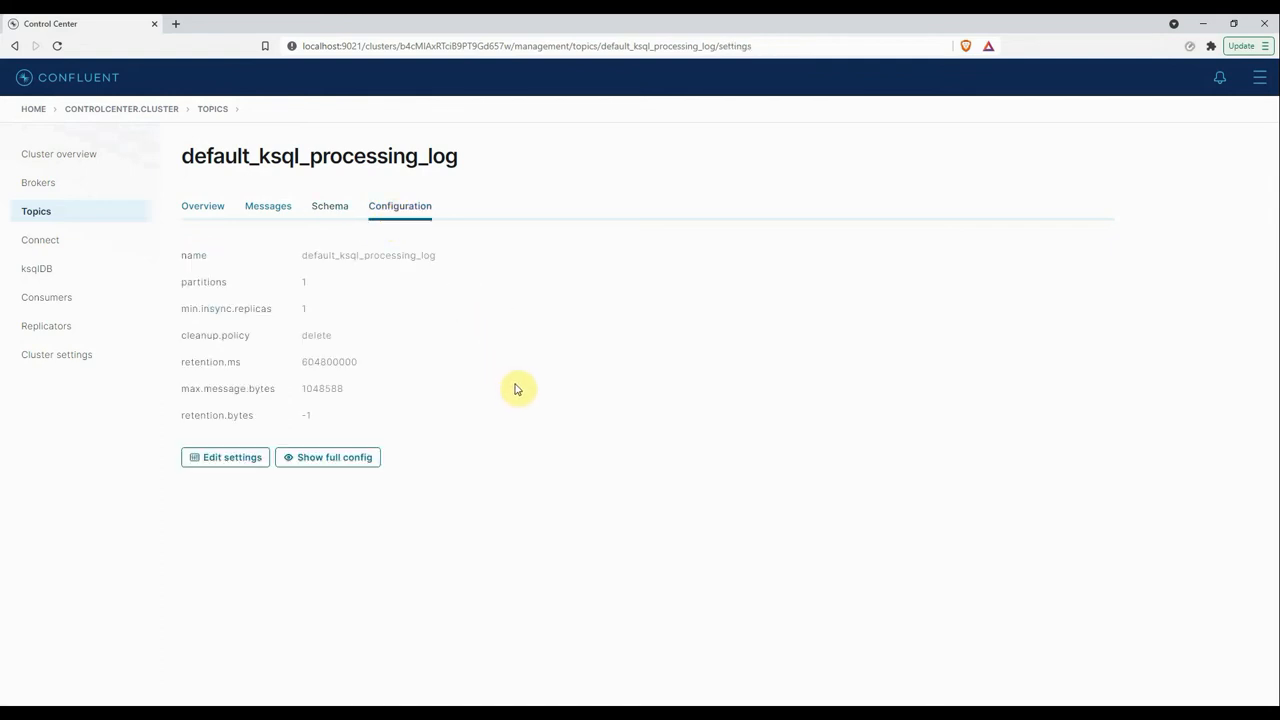
pyautogui.moveTo(212, 302)
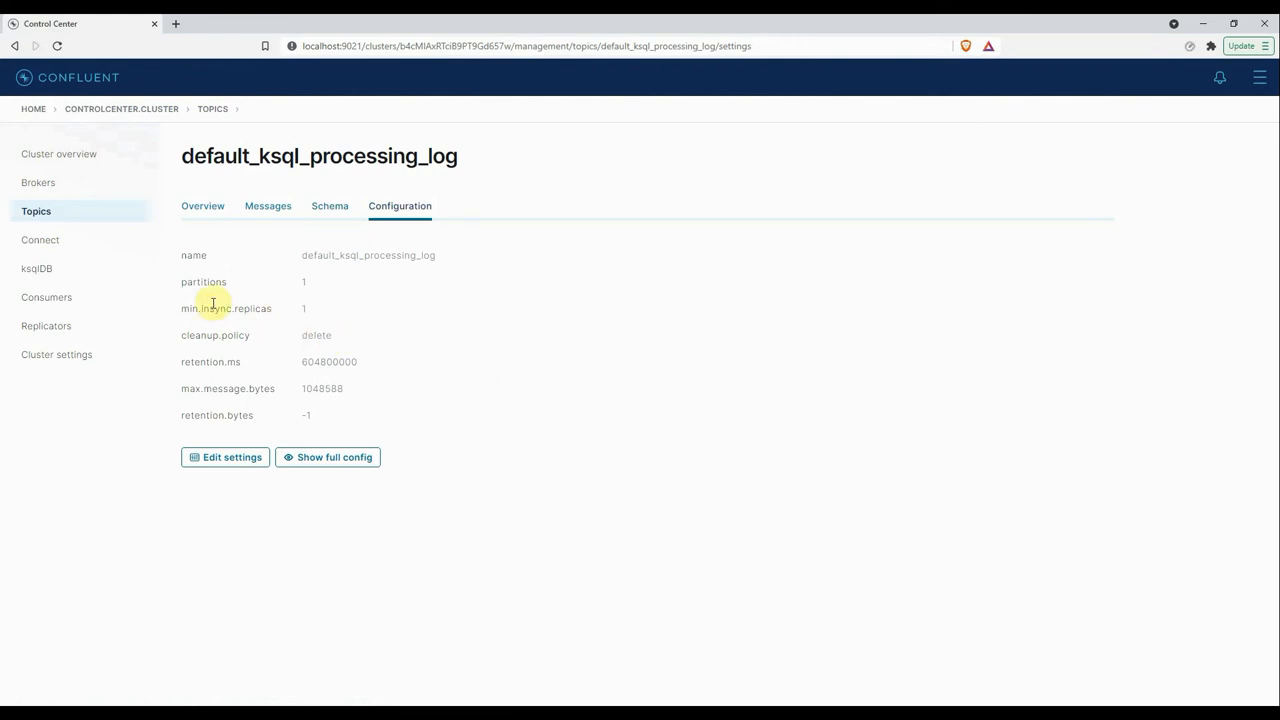
pyautogui.moveTo(280, 328)
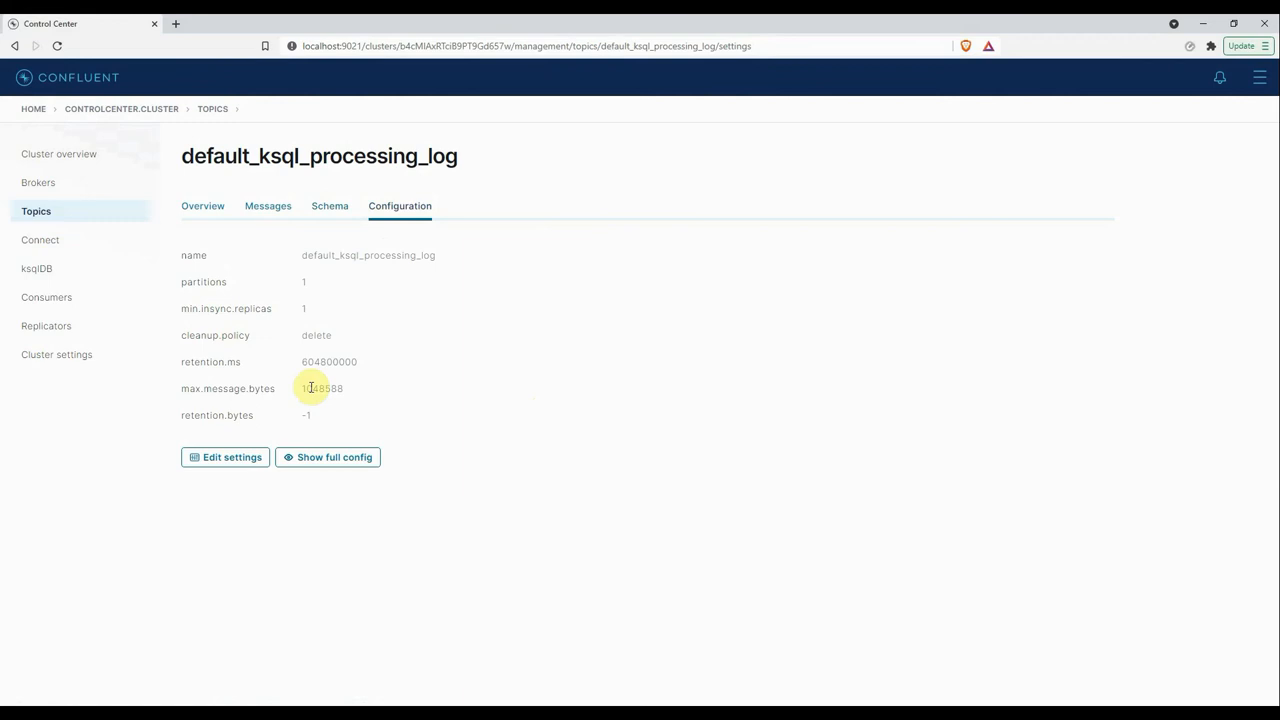
pyautogui.moveTo(428, 376)
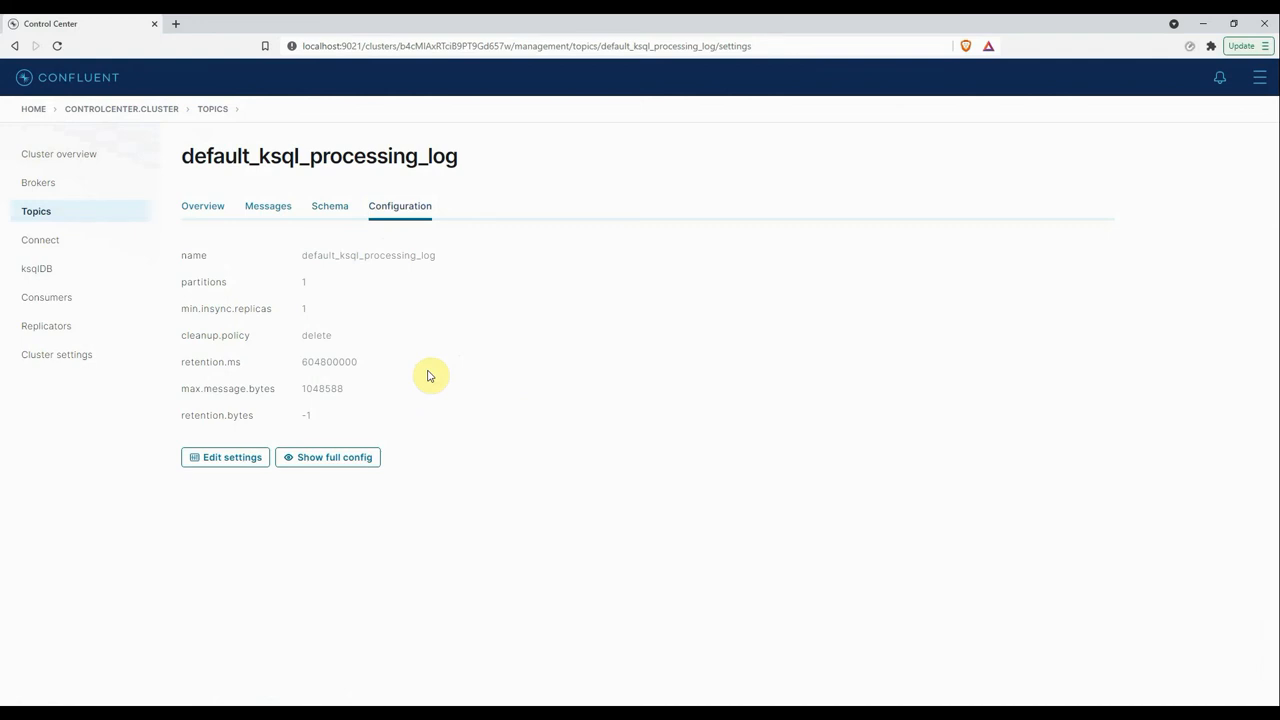
# - Visit the Connect clusters page, then the ksqlDB applications page with one running app
pyautogui.click(40, 240)
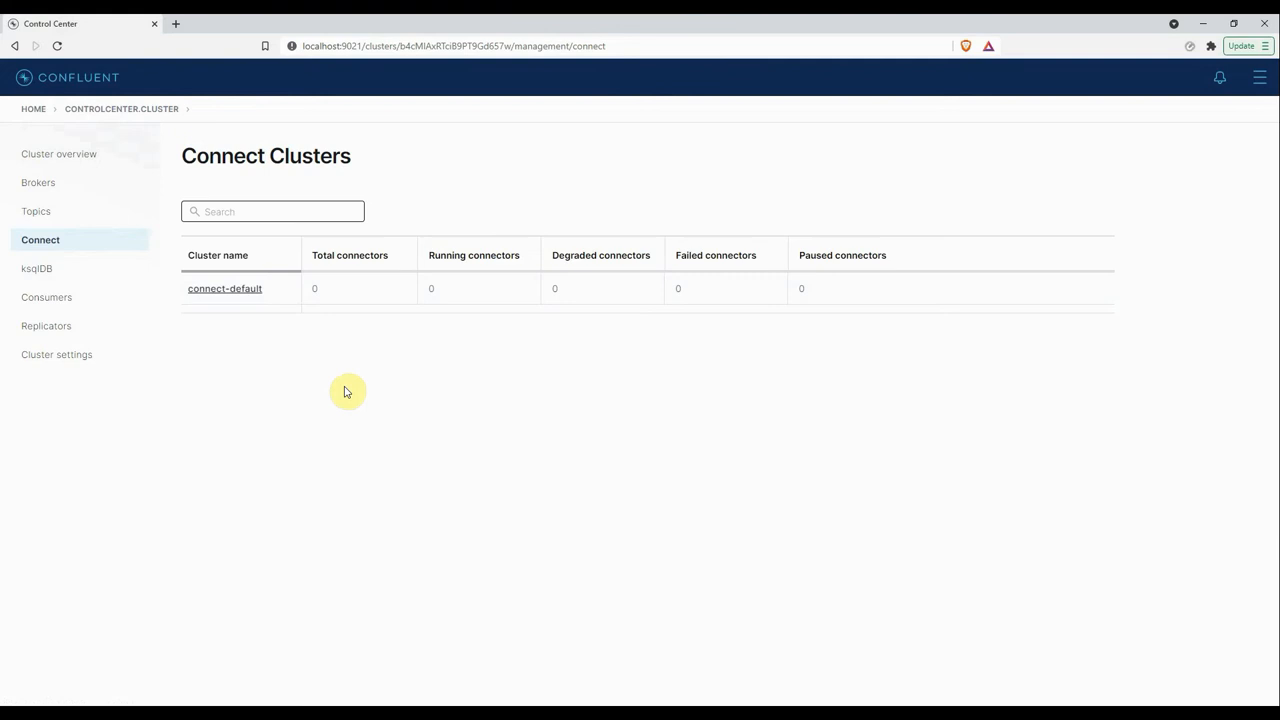
pyautogui.moveTo(268, 360)
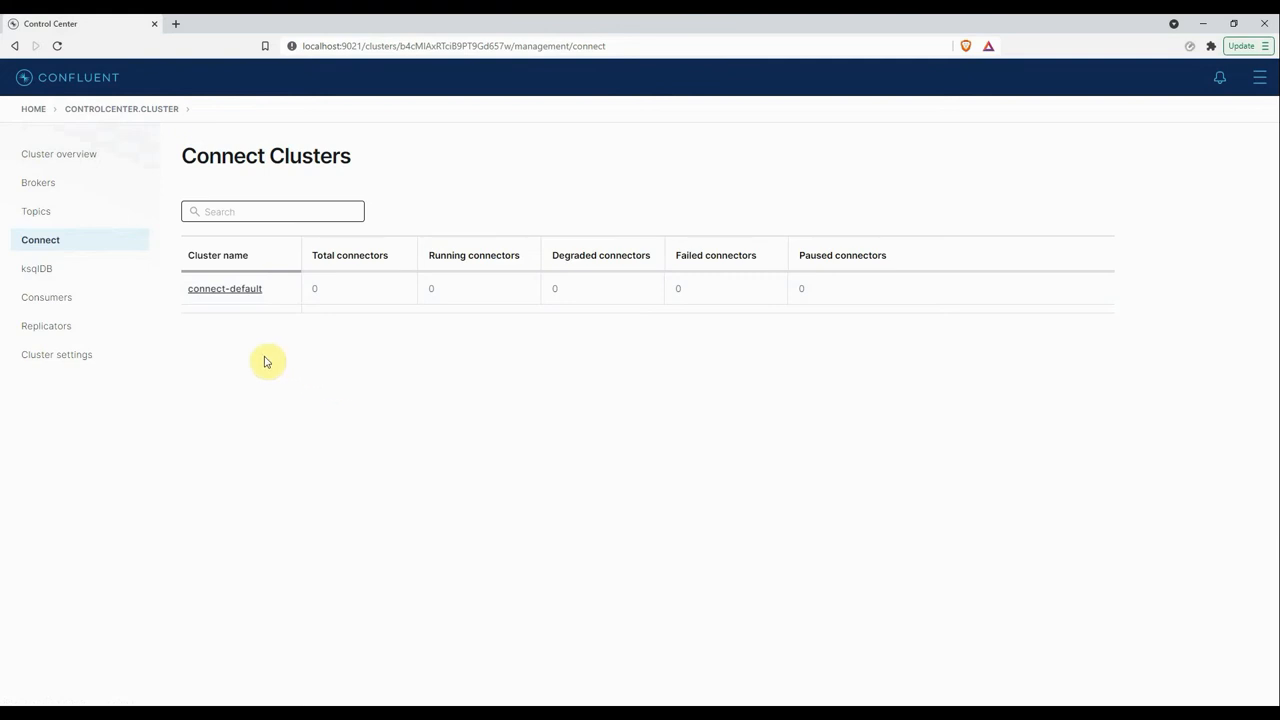
pyautogui.click(36, 268)
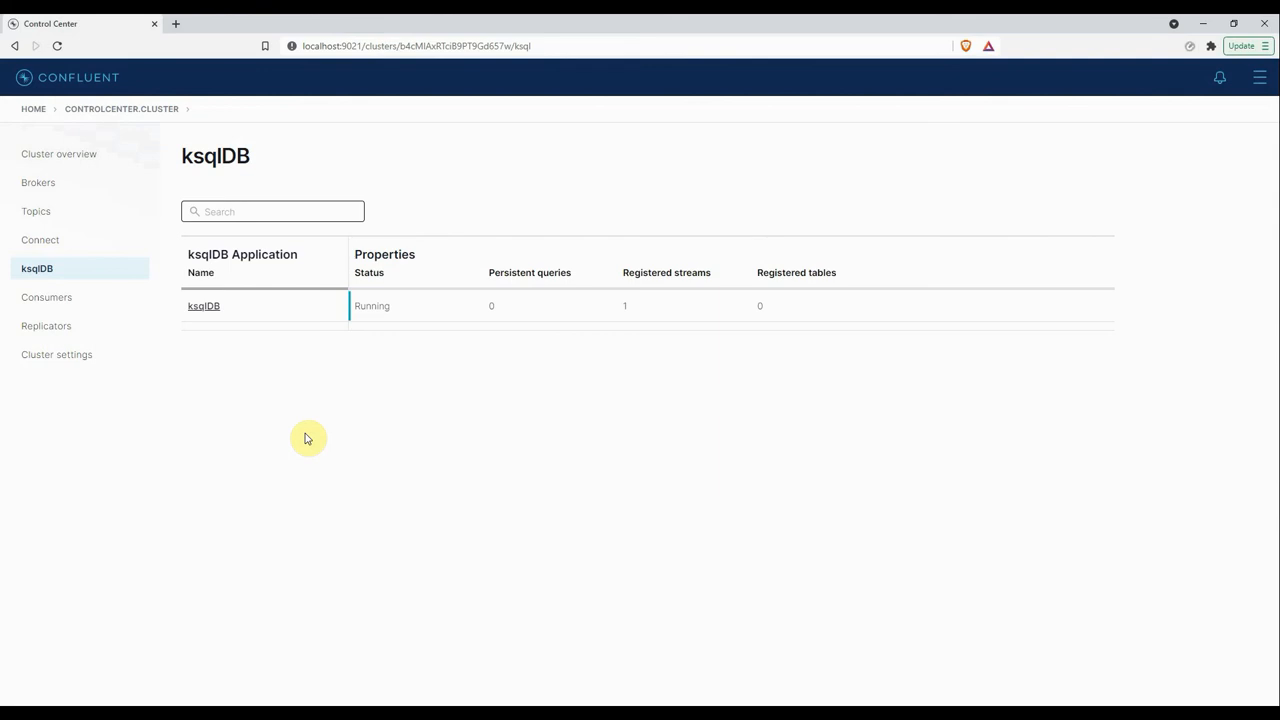
# - Show the Consumer groups page listing three groups with messages behind, consumers and topics
pyautogui.click(48, 296)
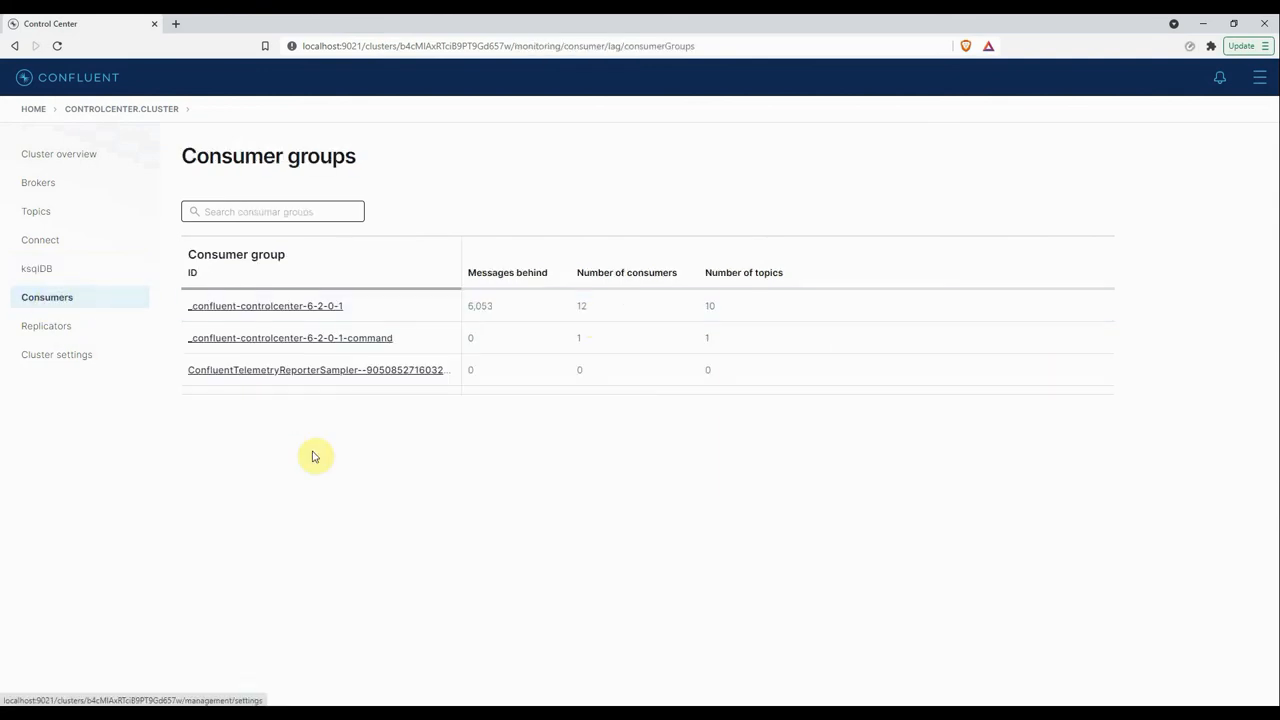
pyautogui.moveTo(370, 464)
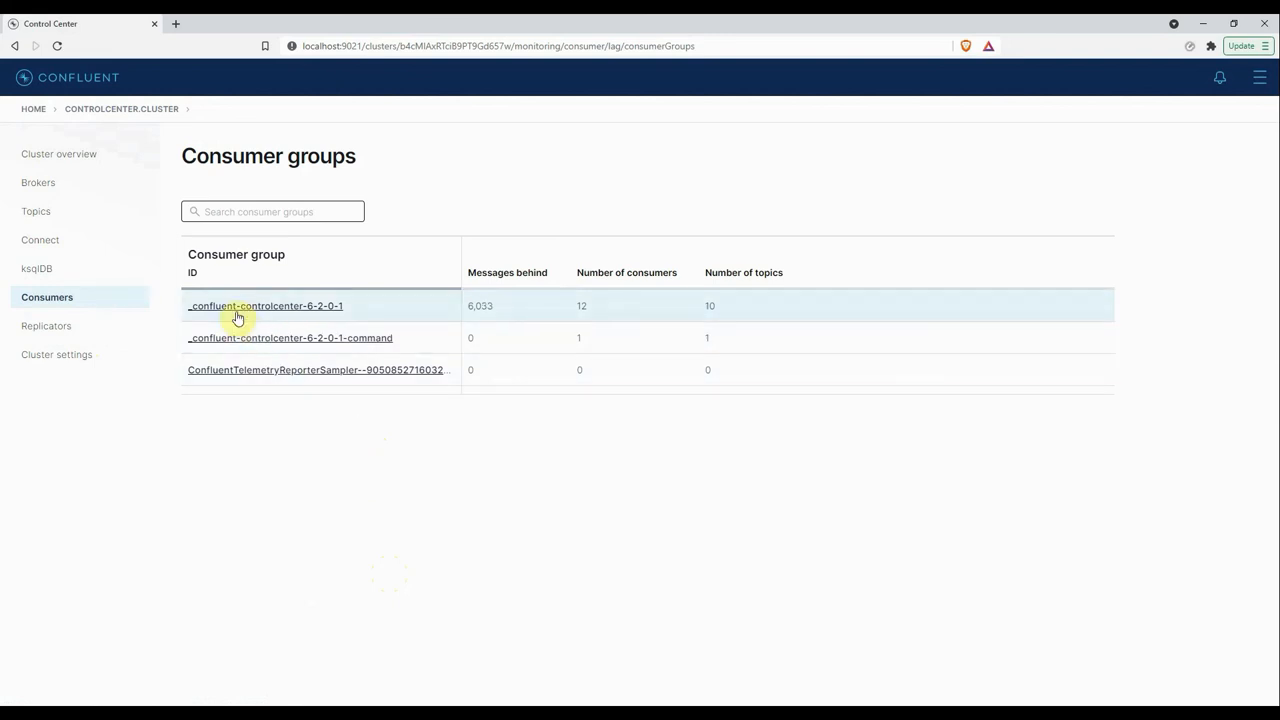
pyautogui.moveTo(496, 320)
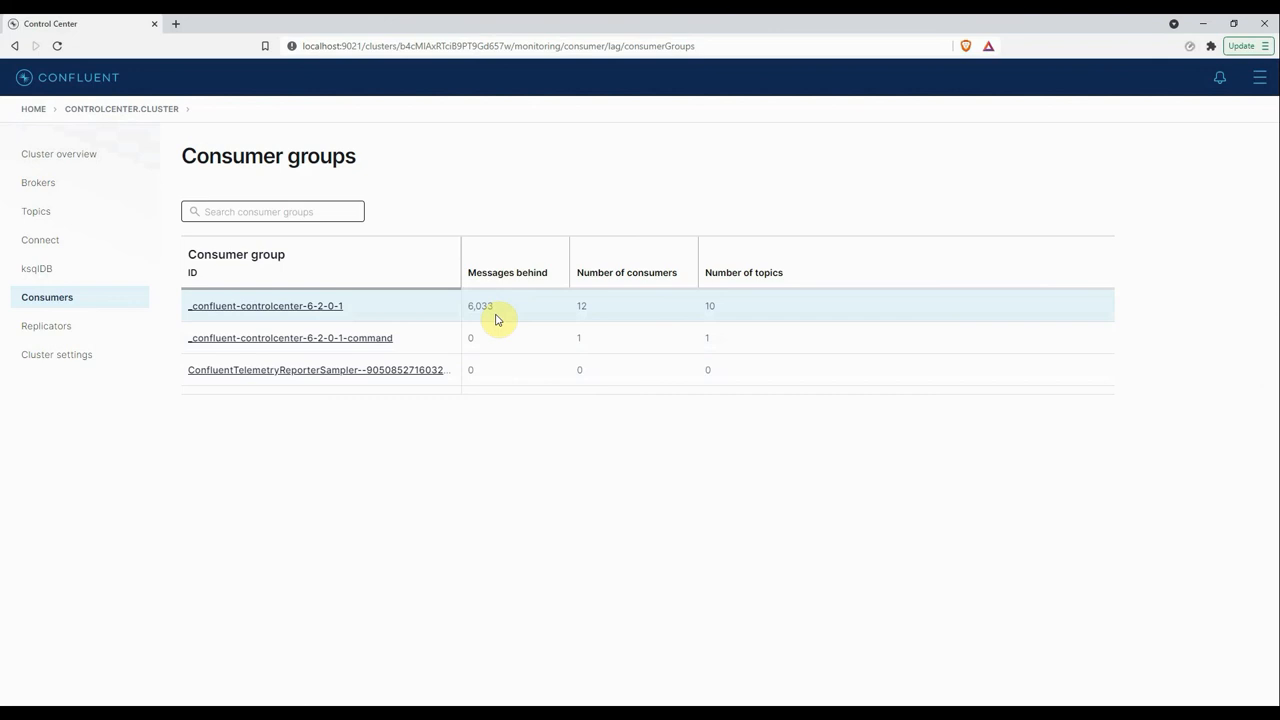
pyautogui.moveTo(600, 310)
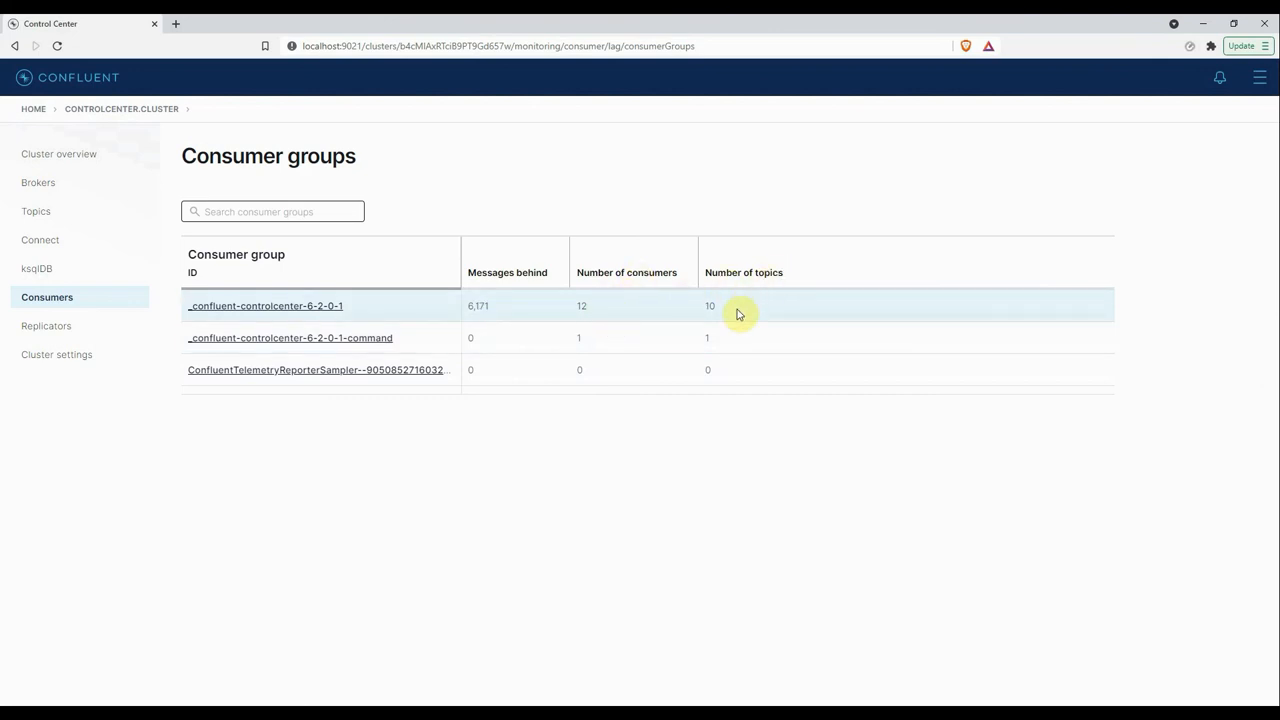
pyautogui.moveTo(724, 384)
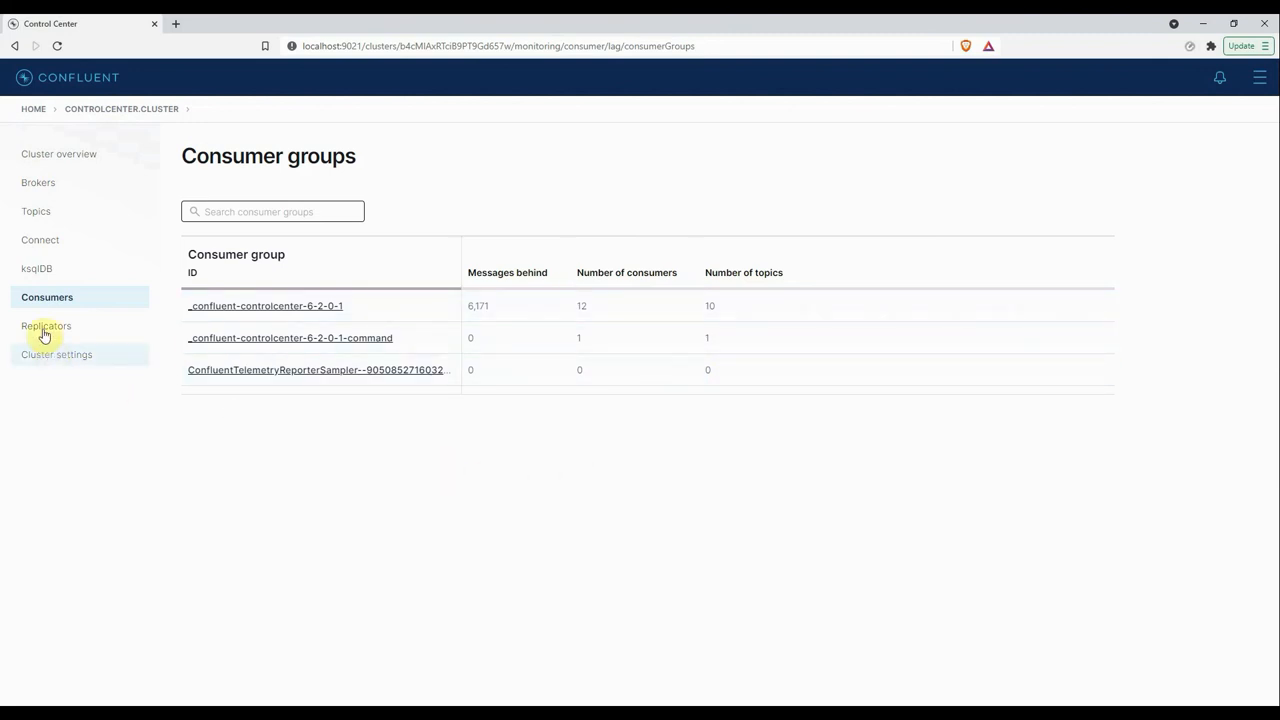
# - View the Replicators page, which reports no replicators found
pyautogui.click(46, 326)
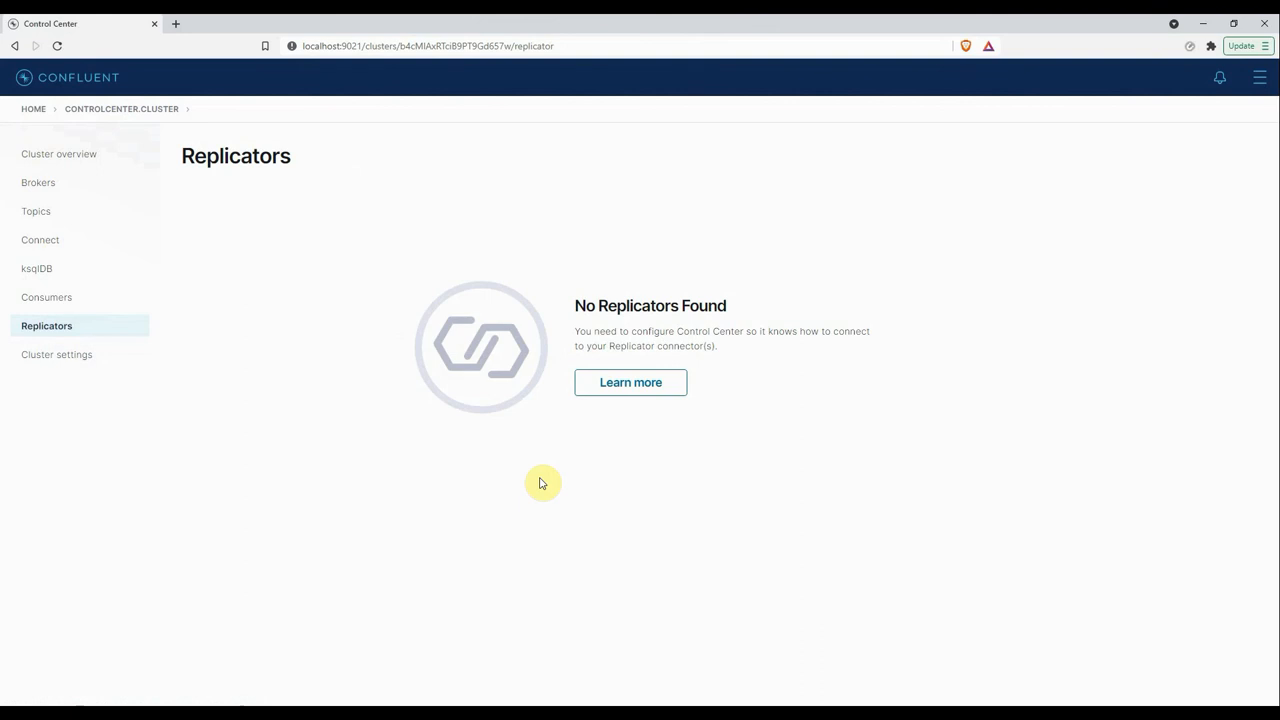
pyautogui.moveTo(564, 306)
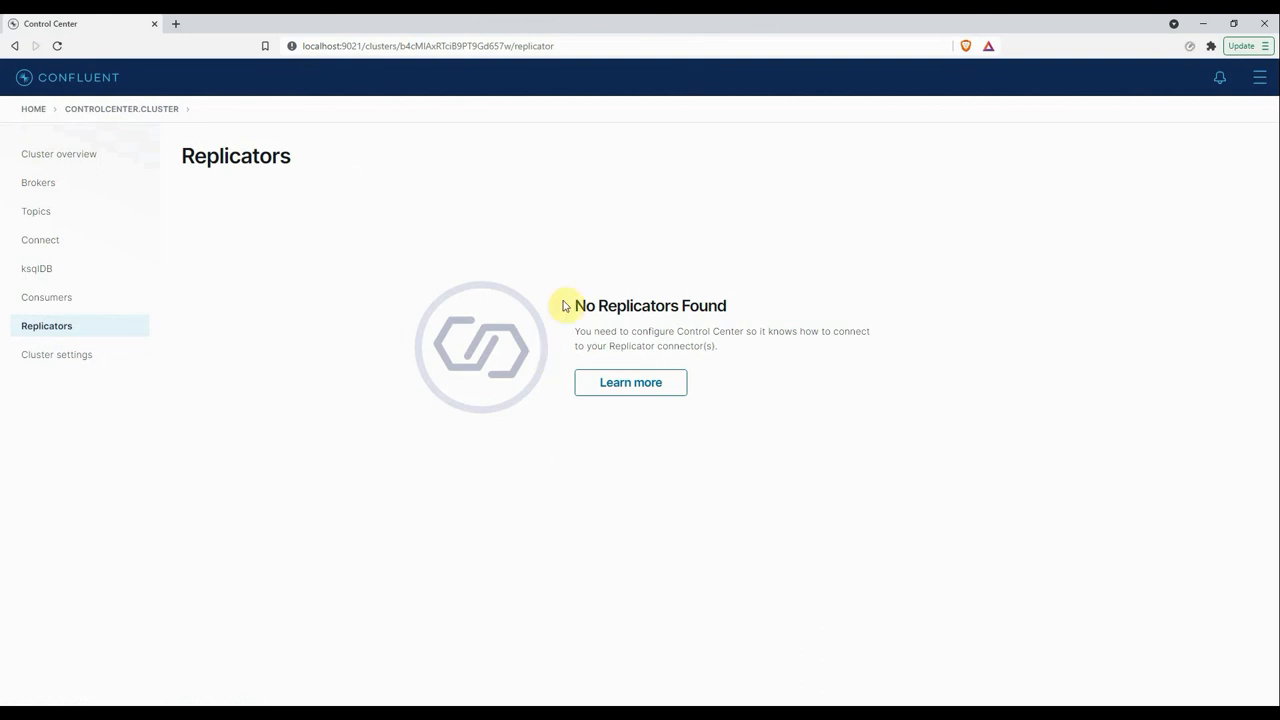
pyautogui.moveTo(480, 490)
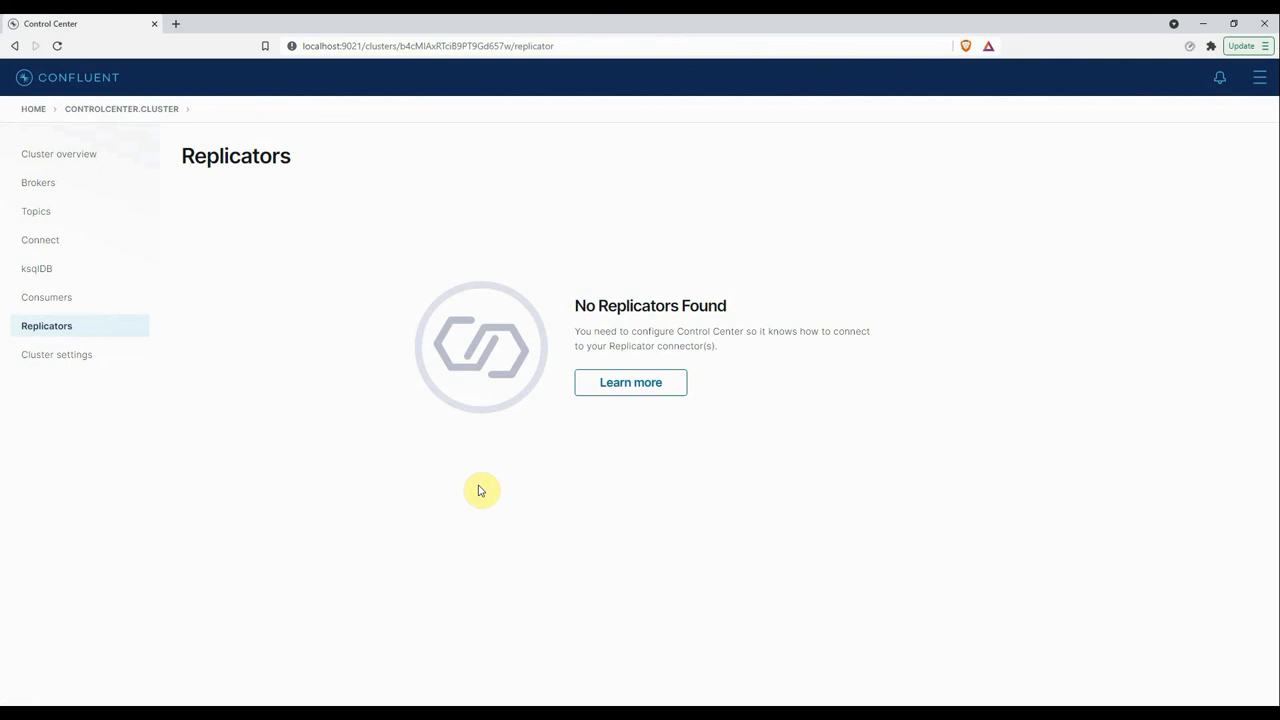
pyautogui.moveTo(756, 336)
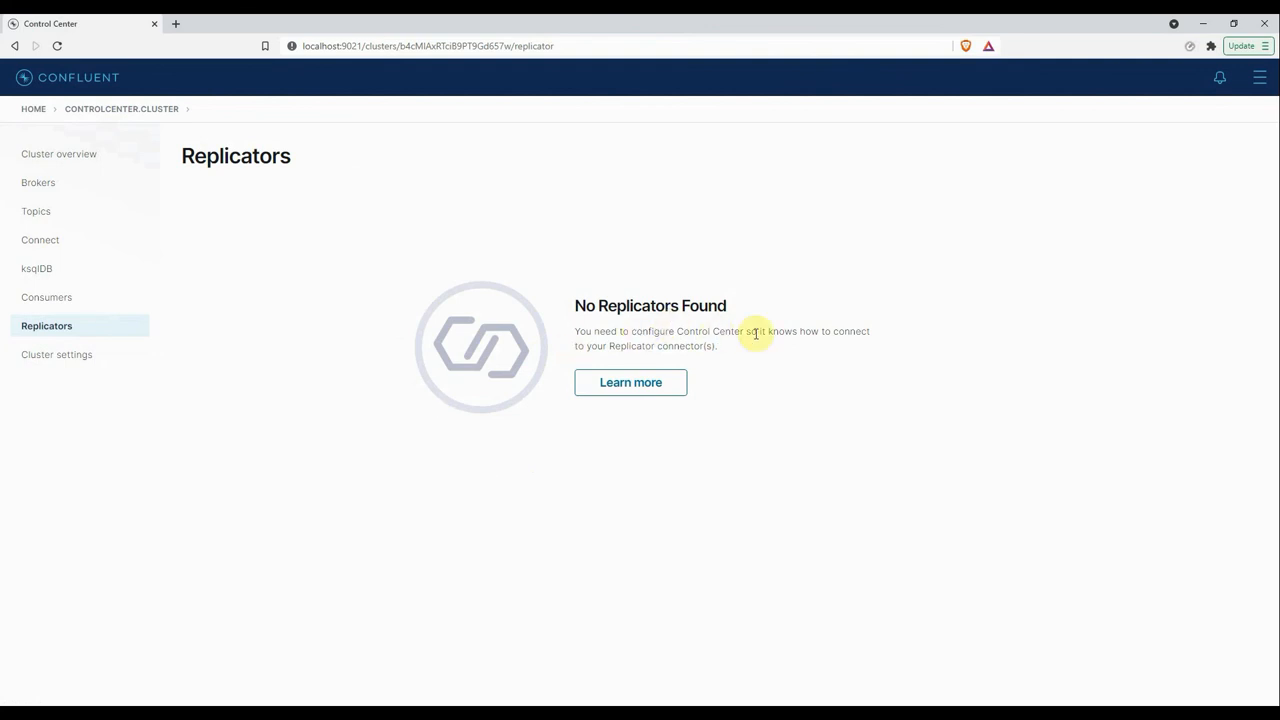
pyautogui.moveTo(262, 416)
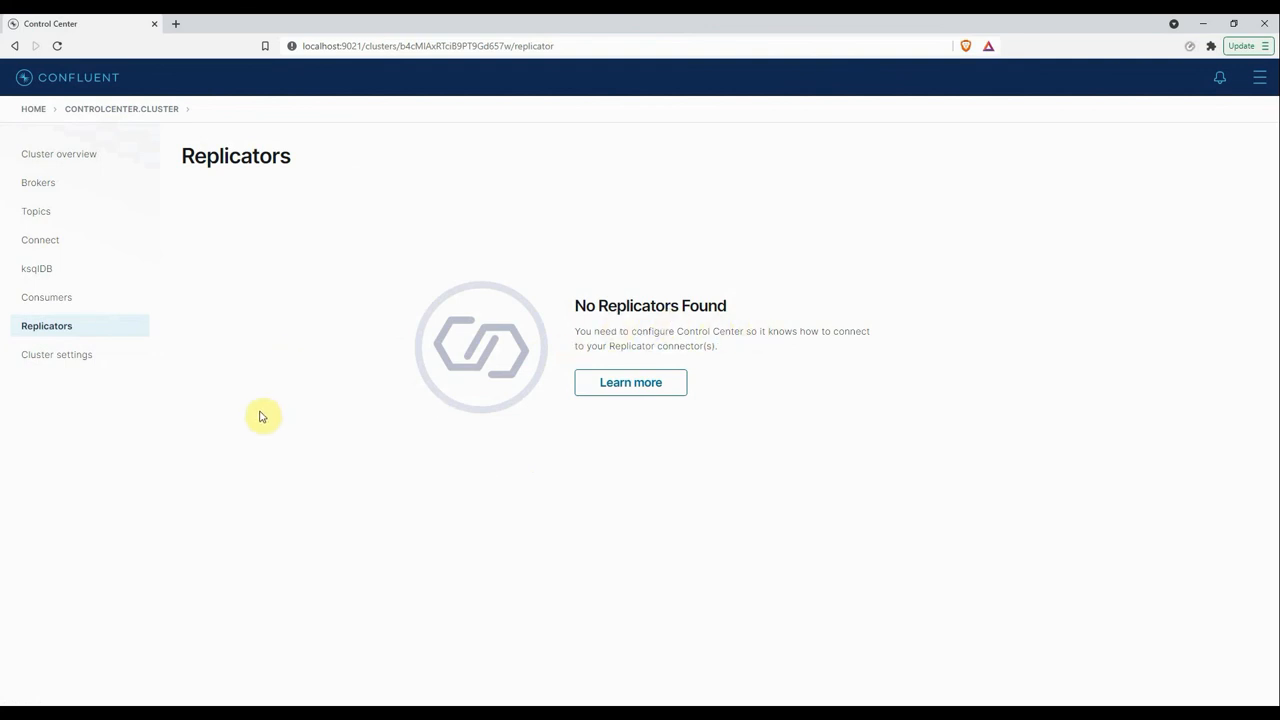
# - Review the cluster's General settings (name, id, hosts), then the Broker defaults
pyautogui.click(56, 354)
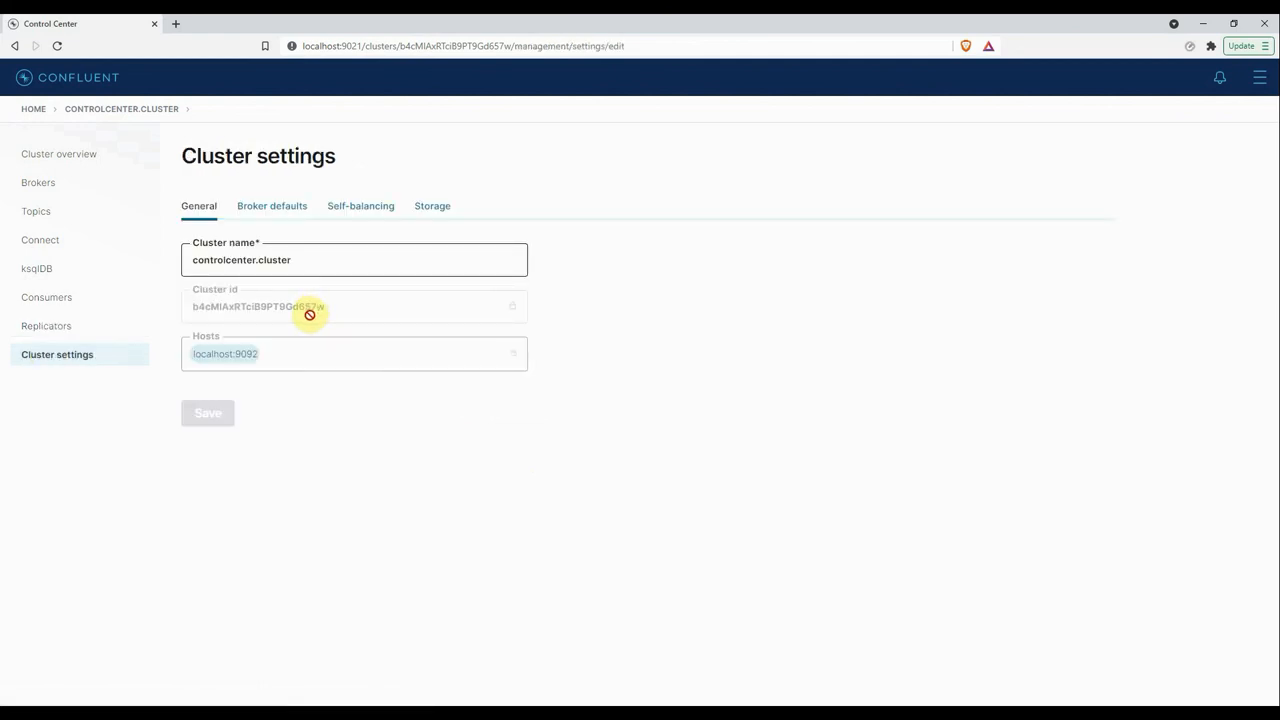
pyautogui.moveTo(600, 452)
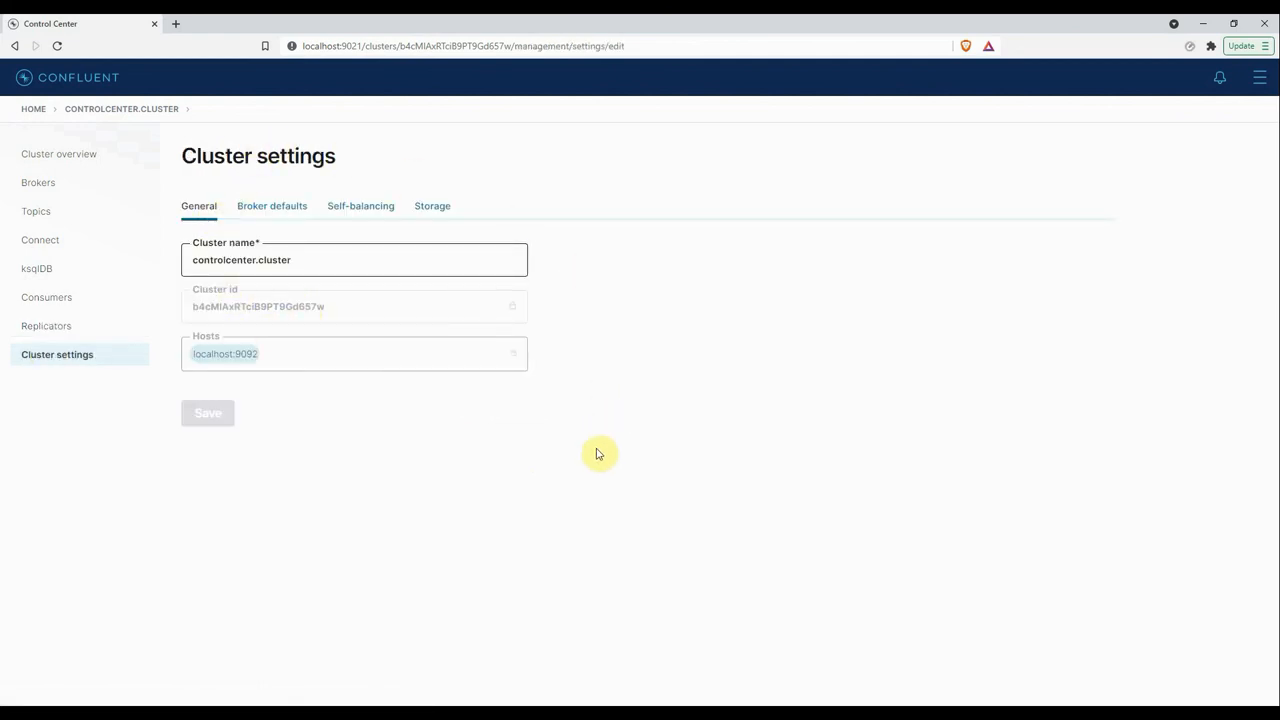
pyautogui.moveTo(276, 280)
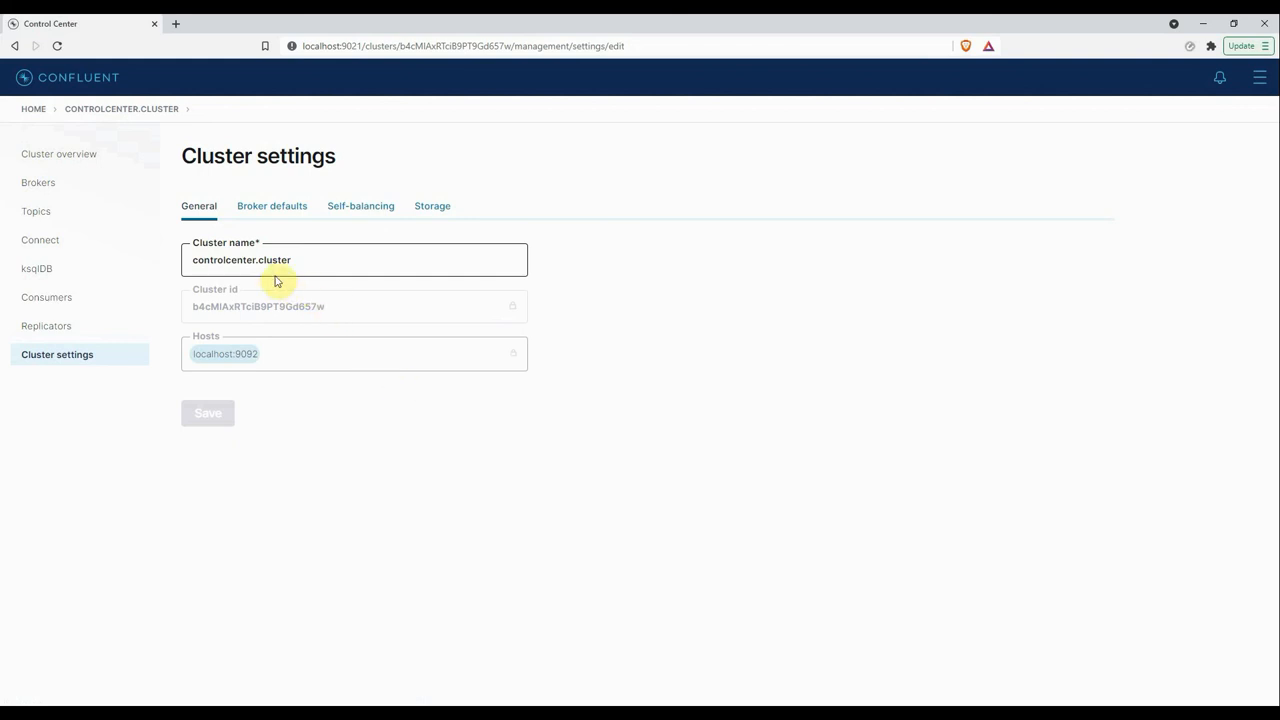
pyautogui.moveTo(250, 382)
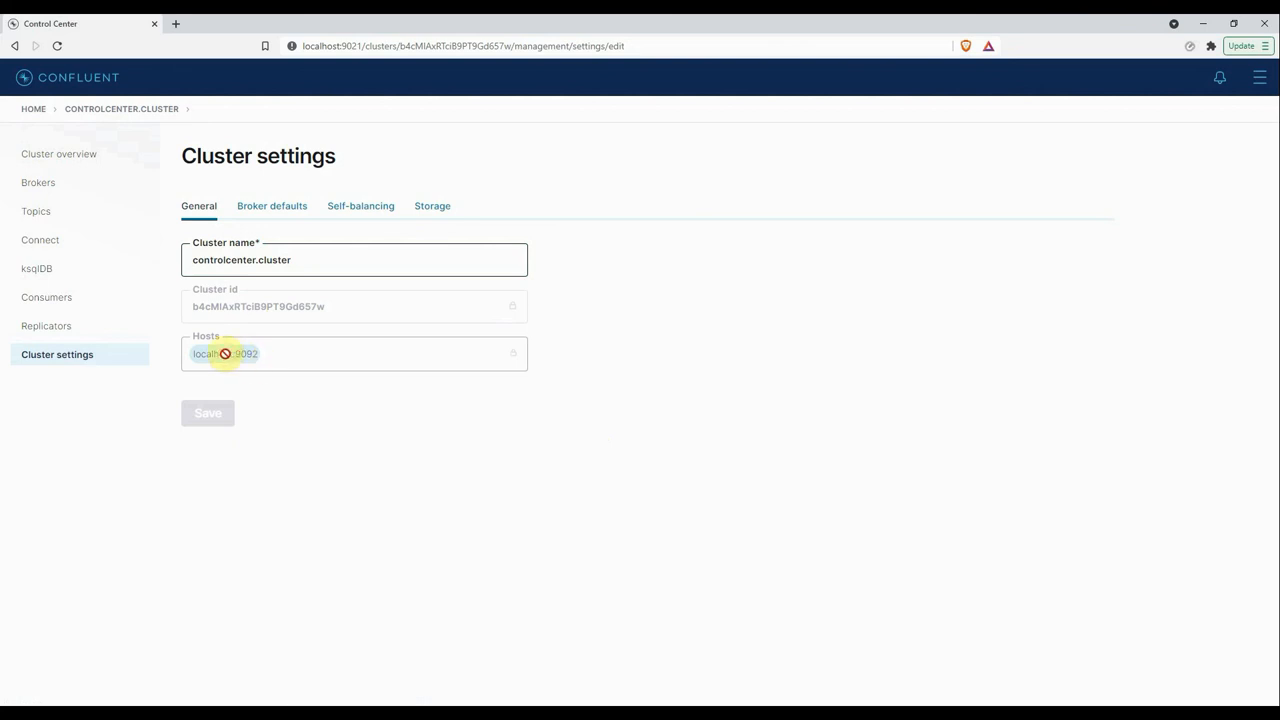
pyautogui.moveTo(218, 366)
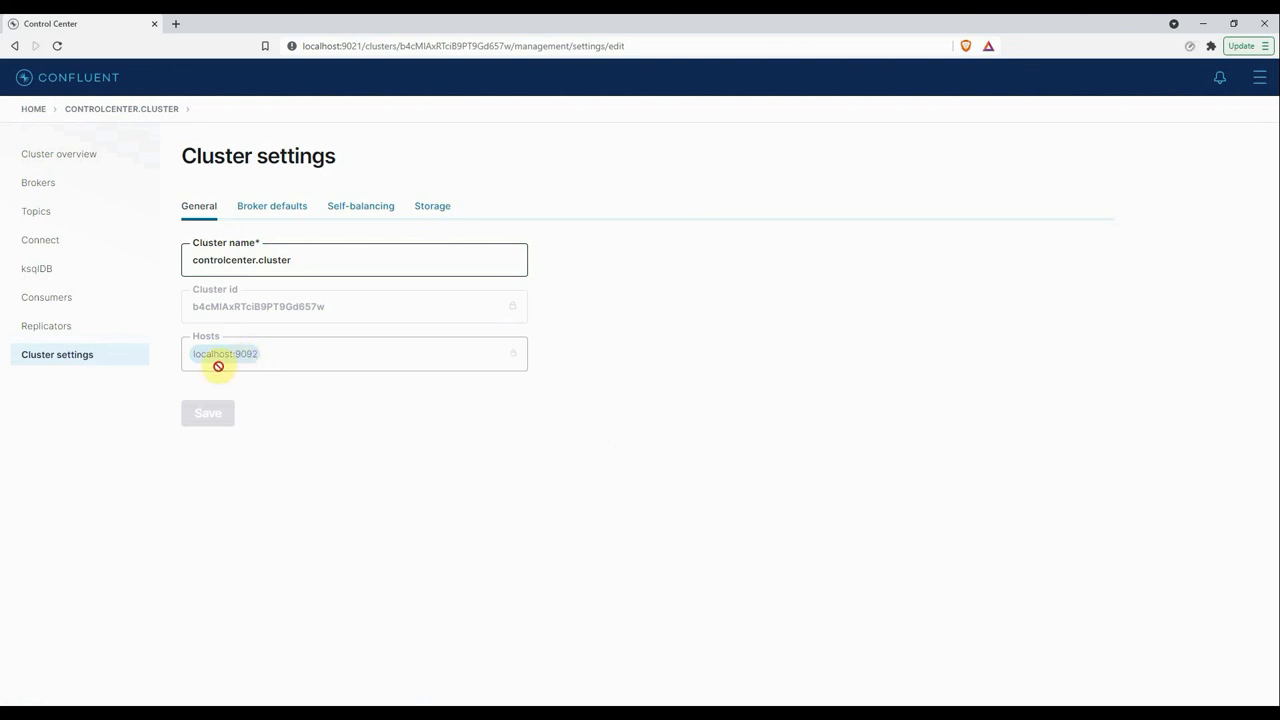
pyautogui.moveTo(284, 356)
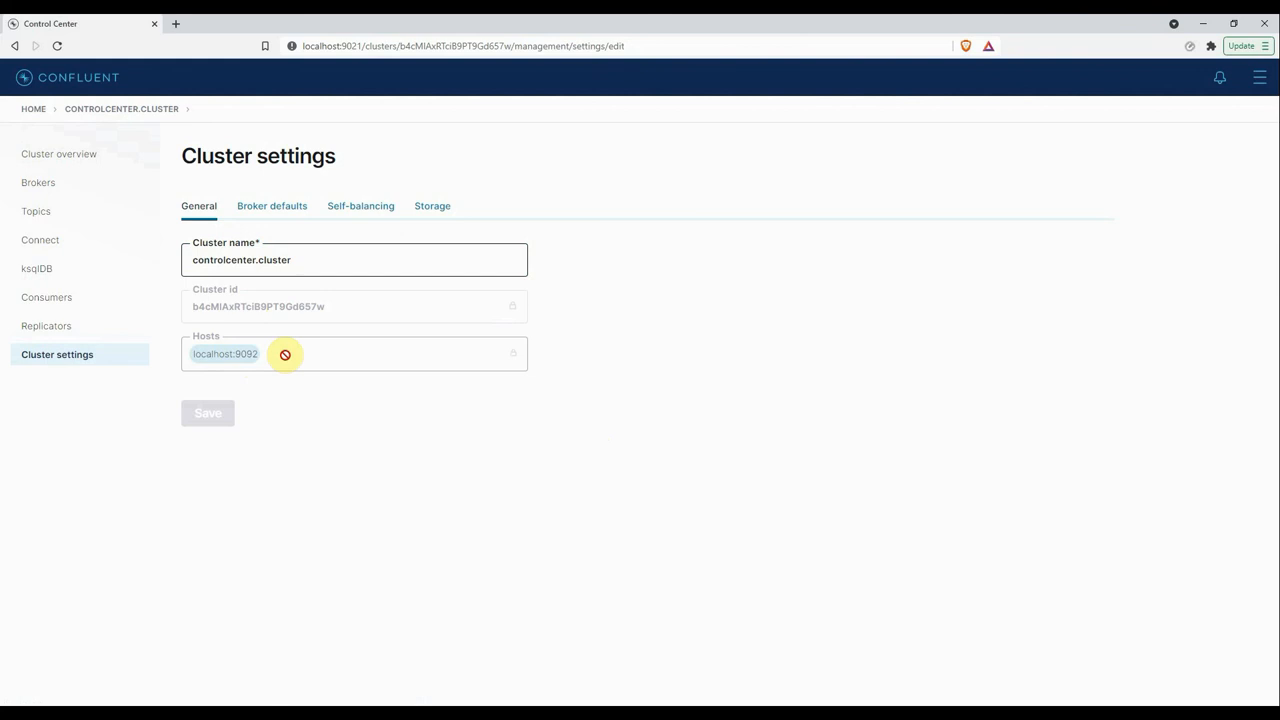
pyautogui.moveTo(280, 288)
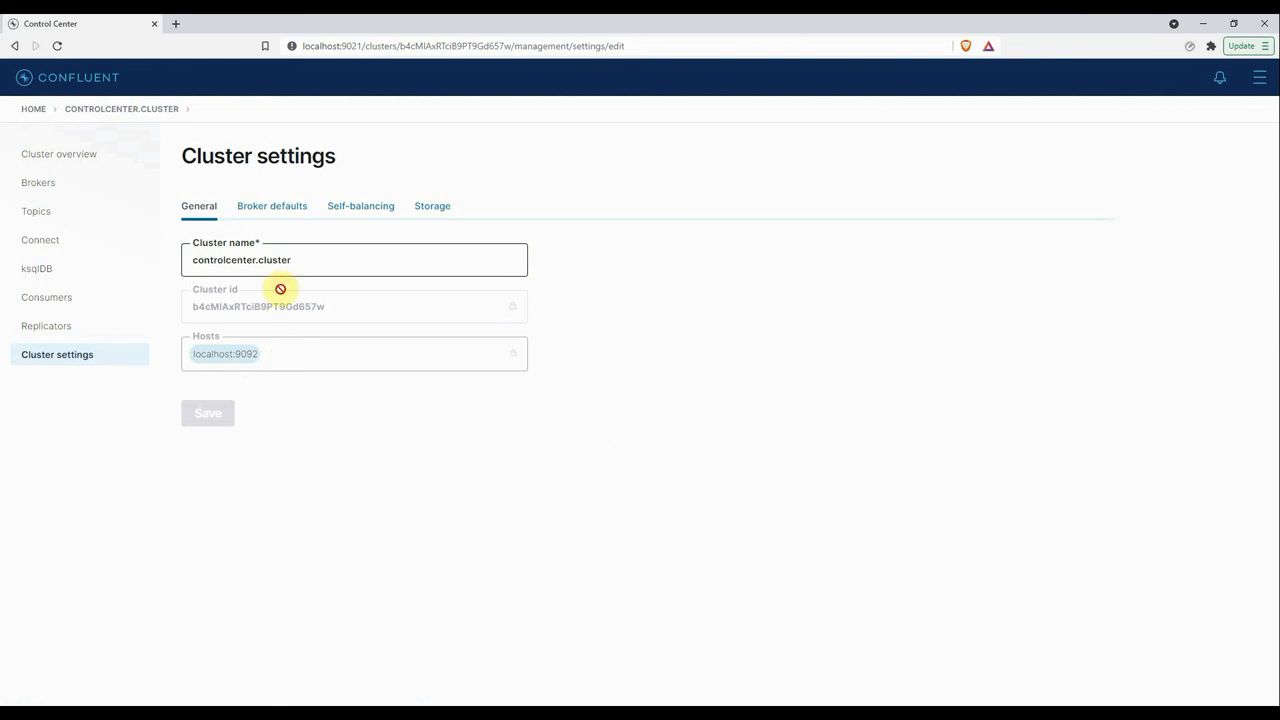
pyautogui.click(272, 204)
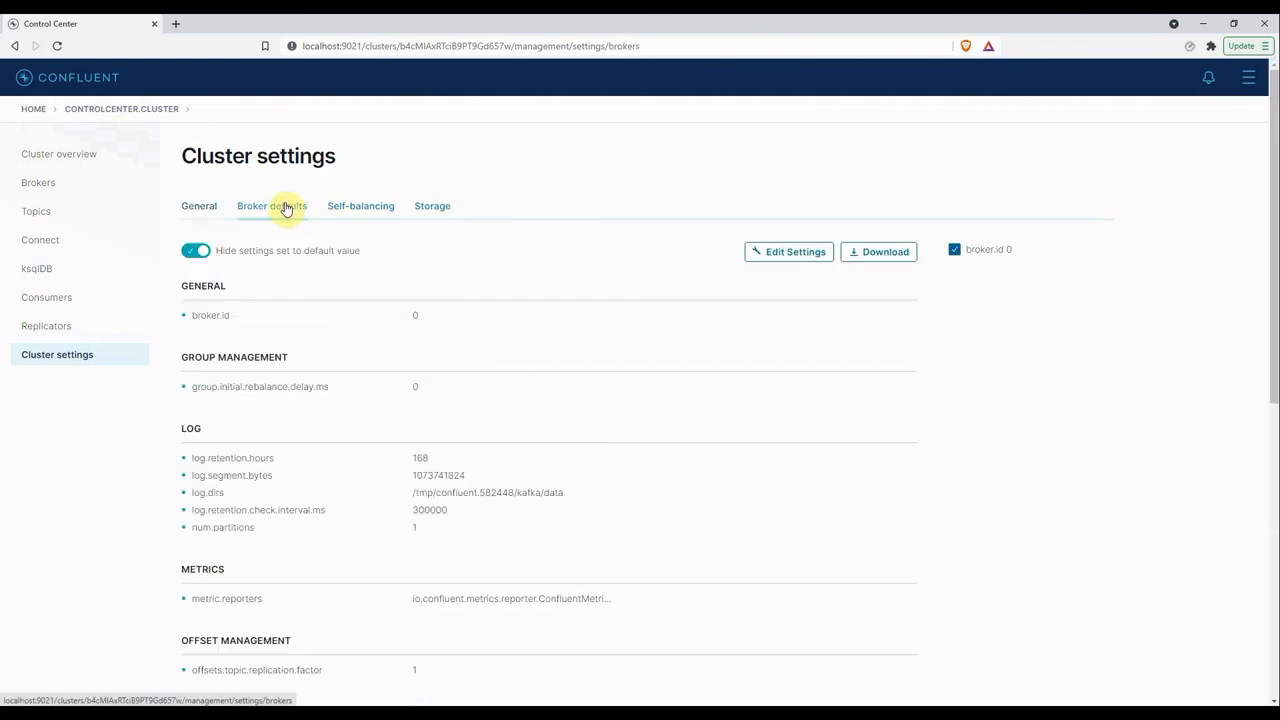
# - View the Self-balancing settings: feature on, throttle, balancing and broker failure detection
pyautogui.click(272, 206)
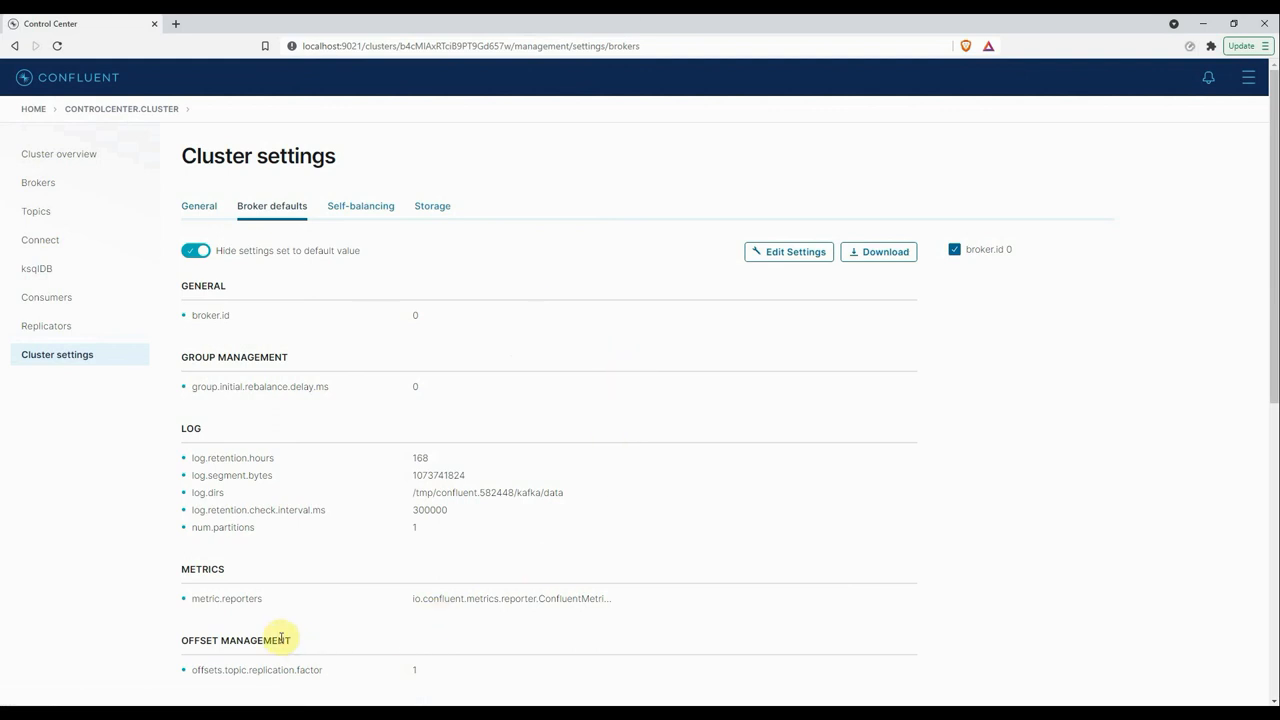
pyautogui.click(360, 206)
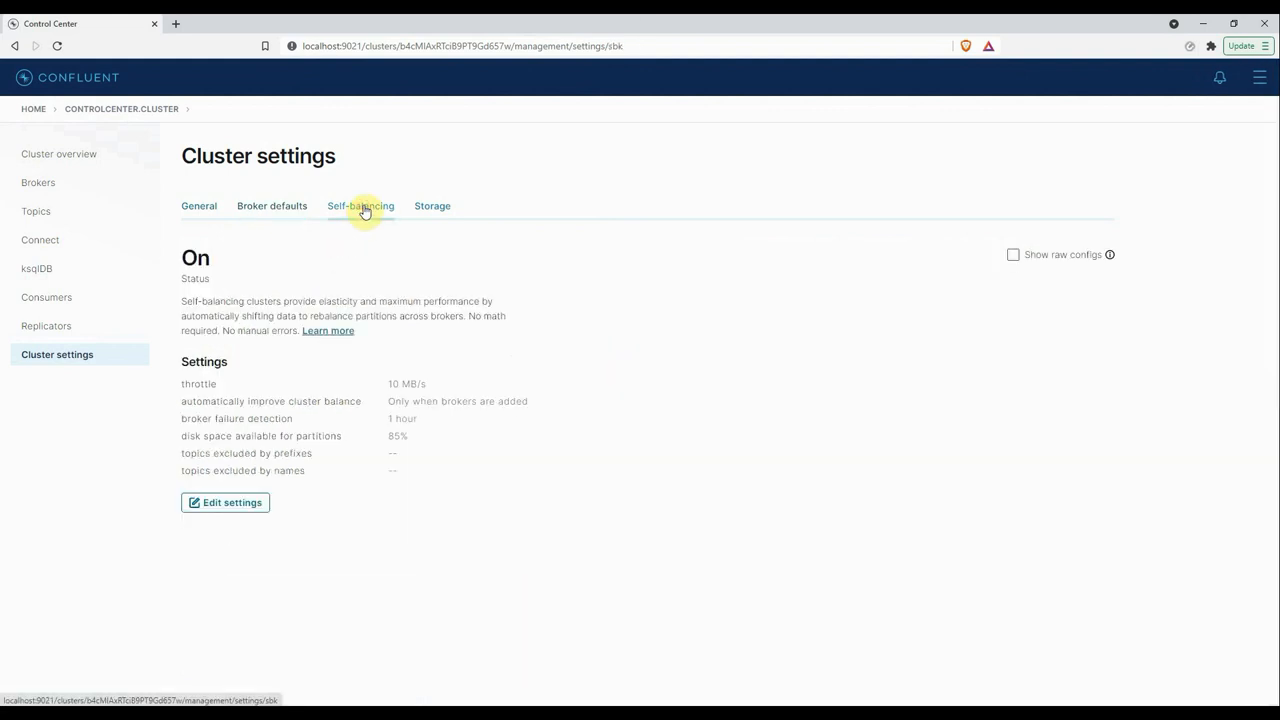
pyautogui.click(360, 206)
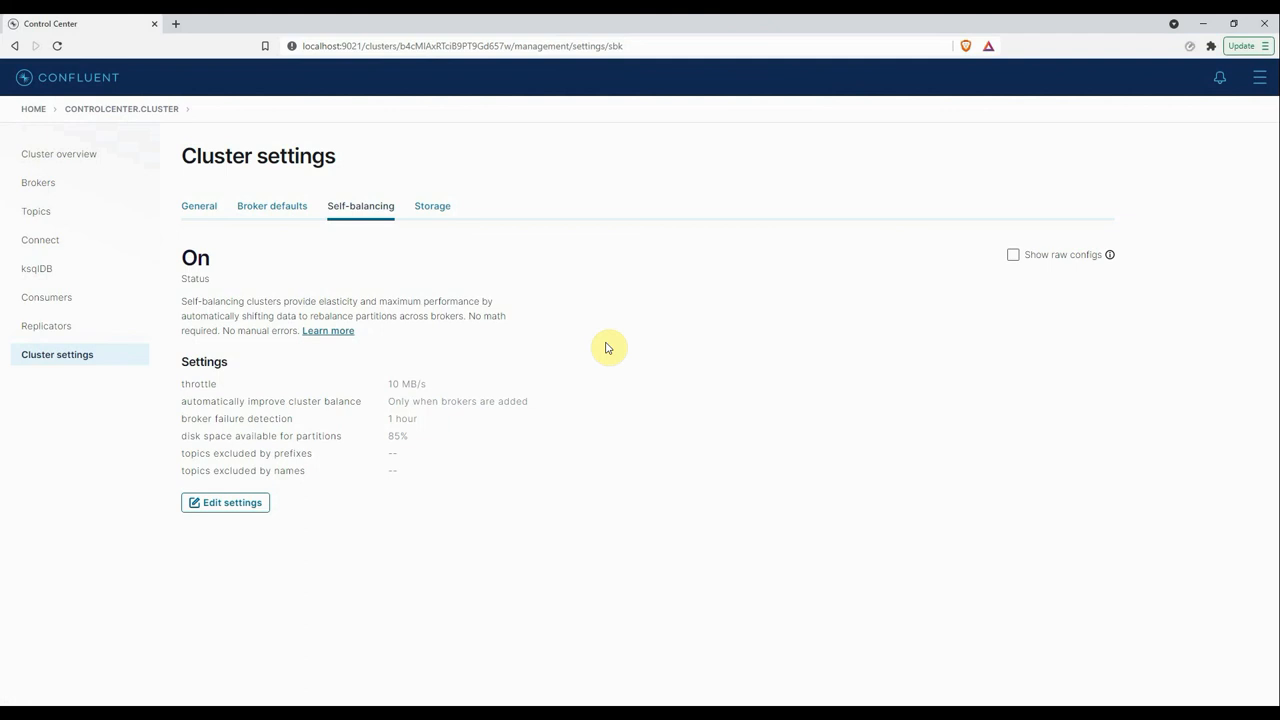
pyautogui.moveTo(596, 332)
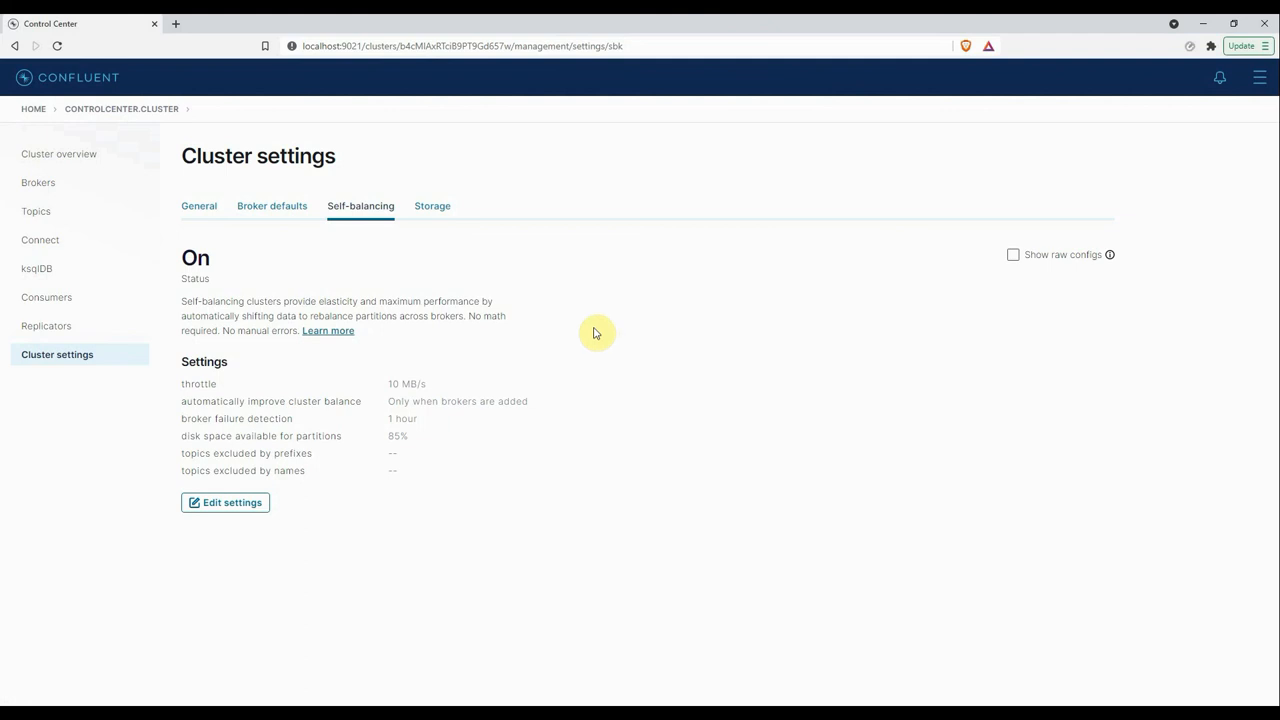
# - View the Storage settings: broker retention values and disabled tiered storage setup instructions
pyautogui.click(432, 206)
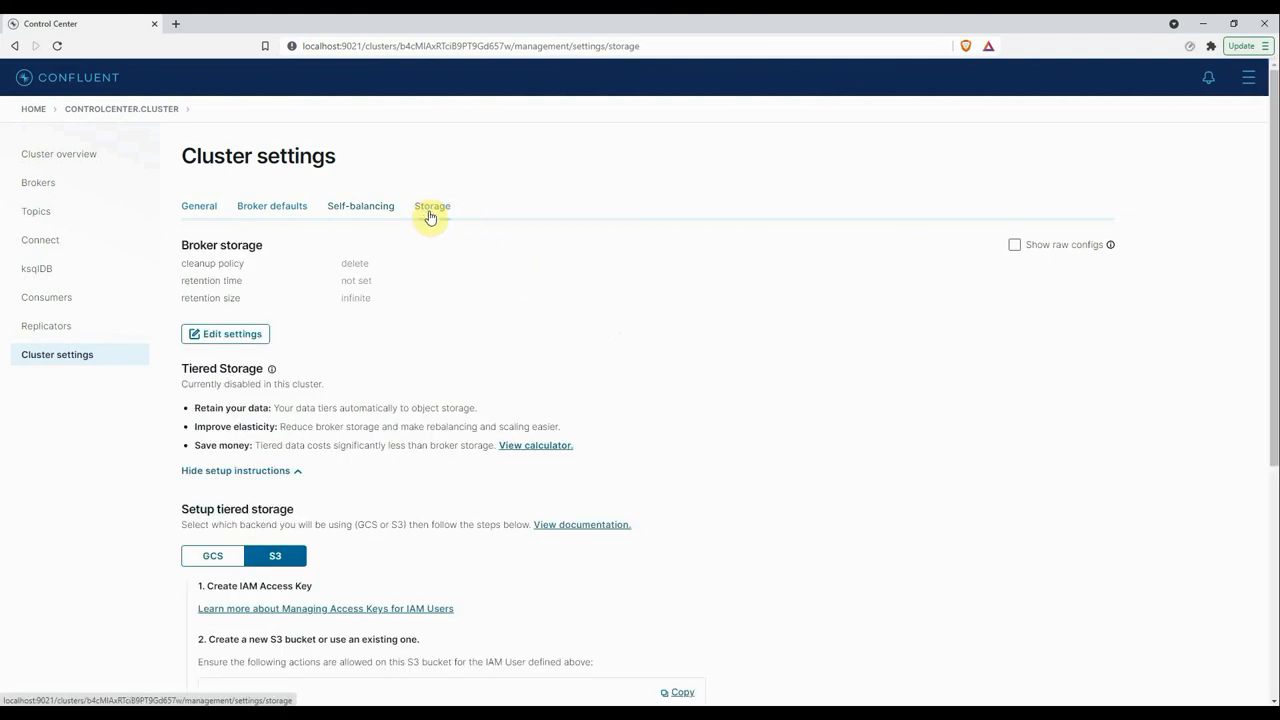
pyautogui.click(432, 206)
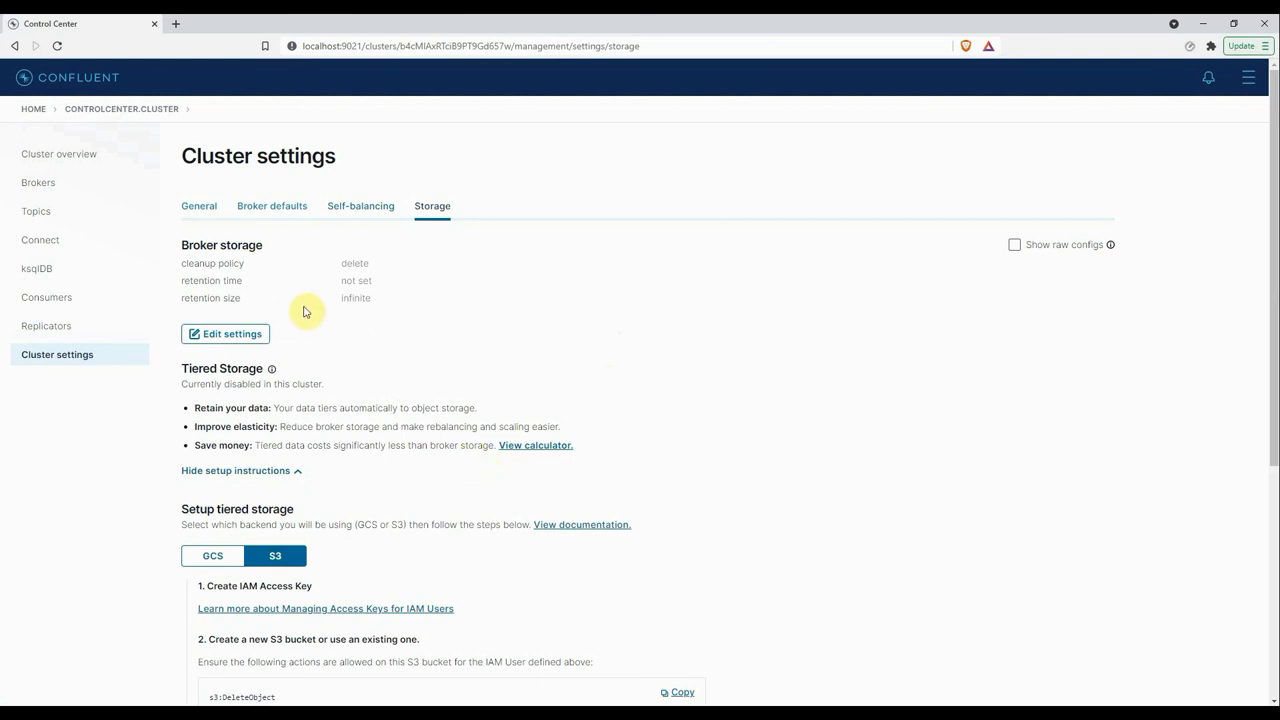
pyautogui.moveTo(610, 442)
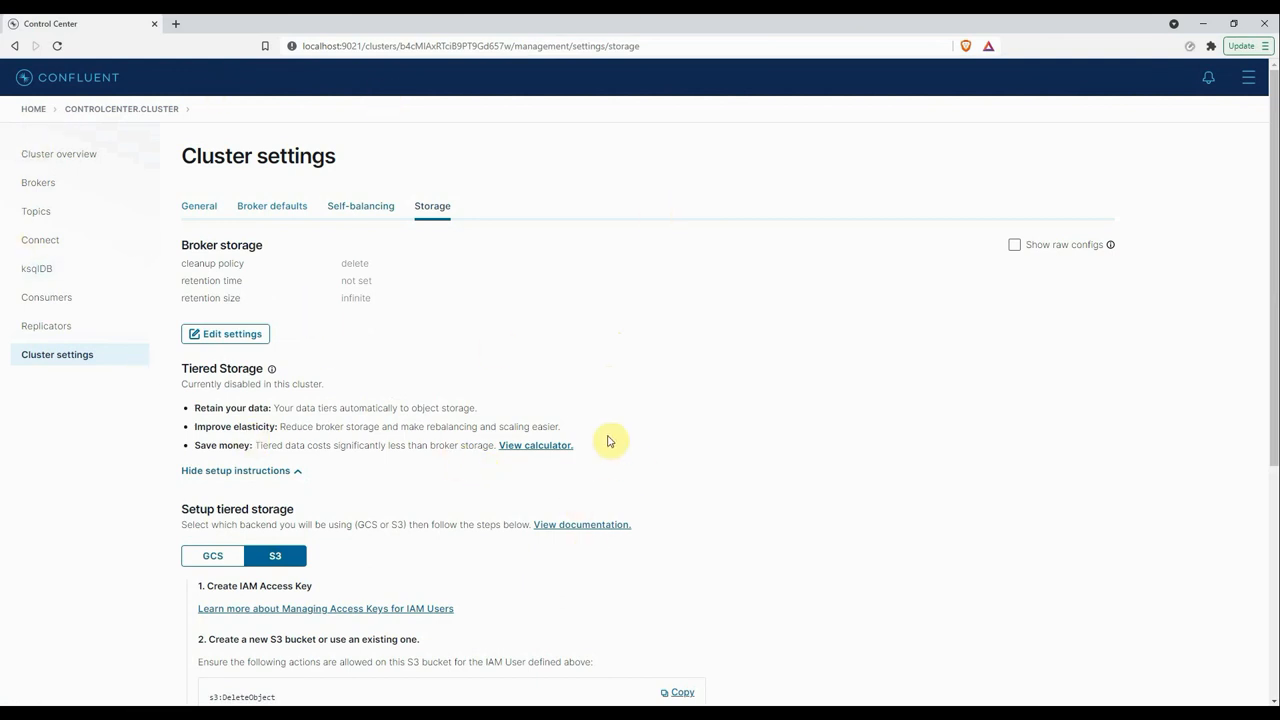
pyautogui.moveTo(610, 442)
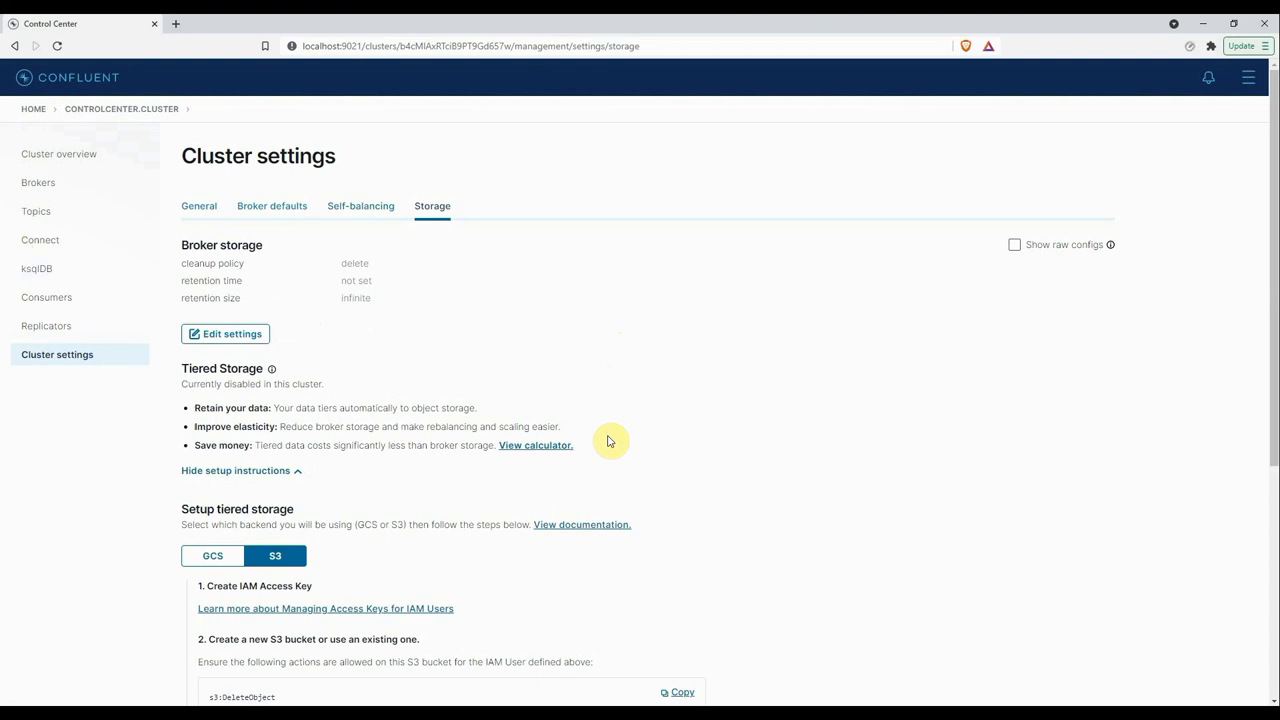